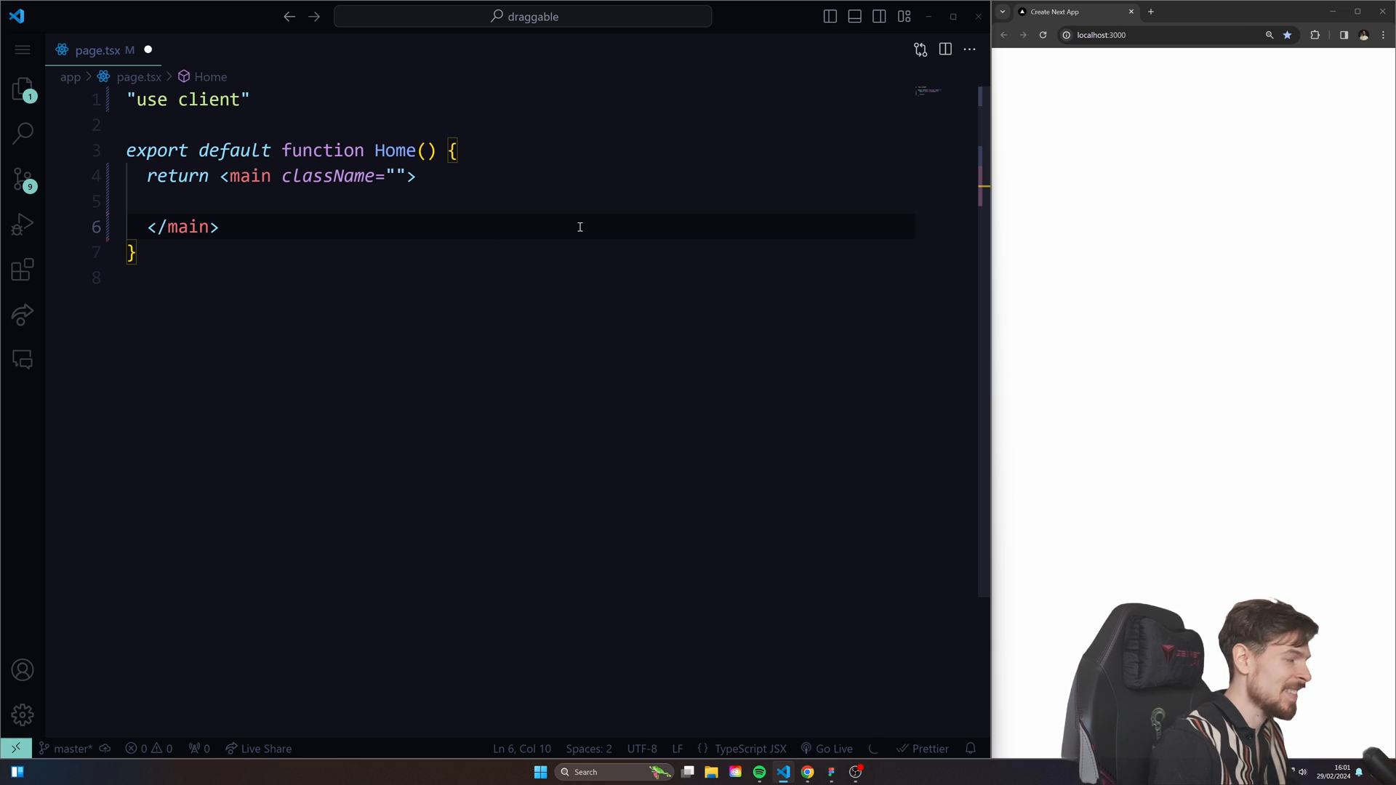
mouse_move(328, 205)
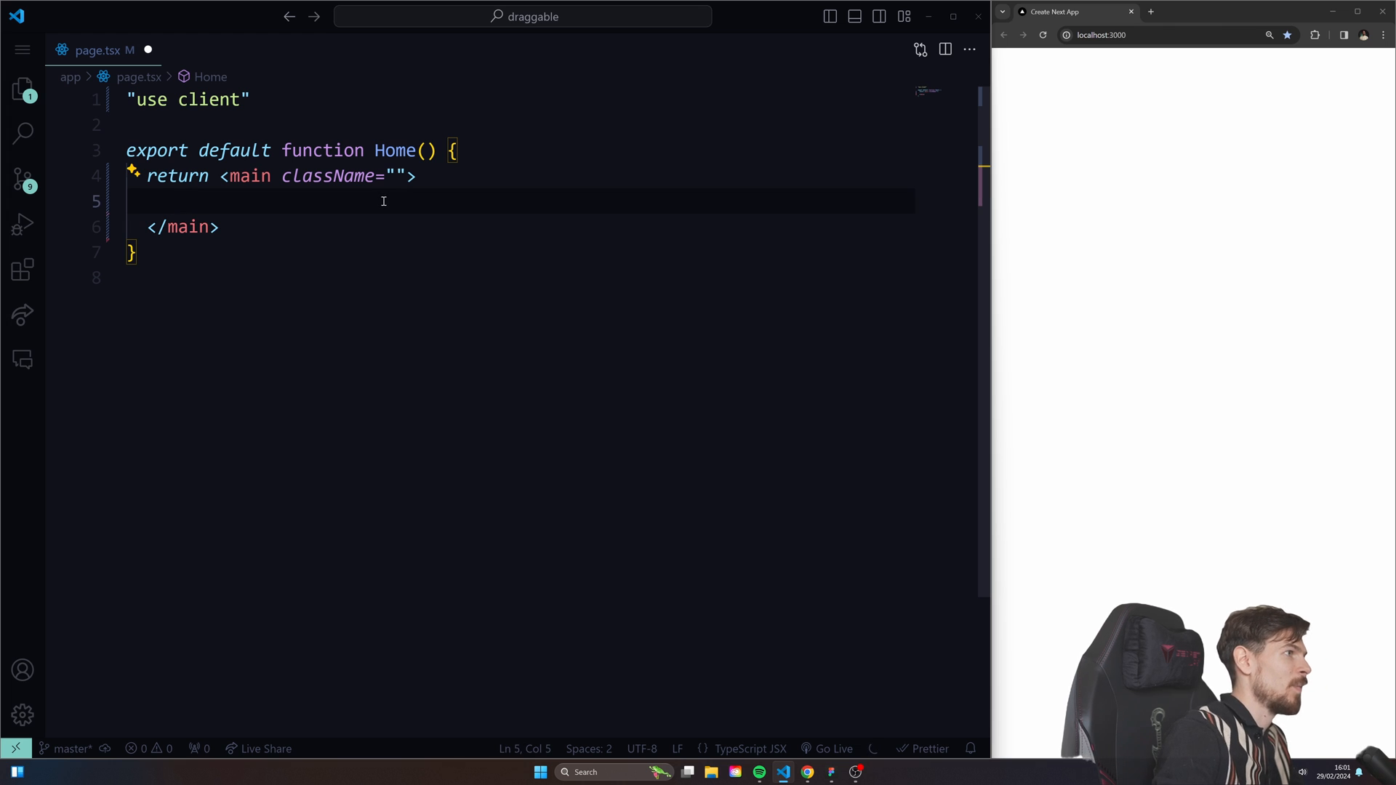
- Add a Card titled 'Item 1' with a lorem ipsum paragraph and m-8 margin inside main
text(<Card>)
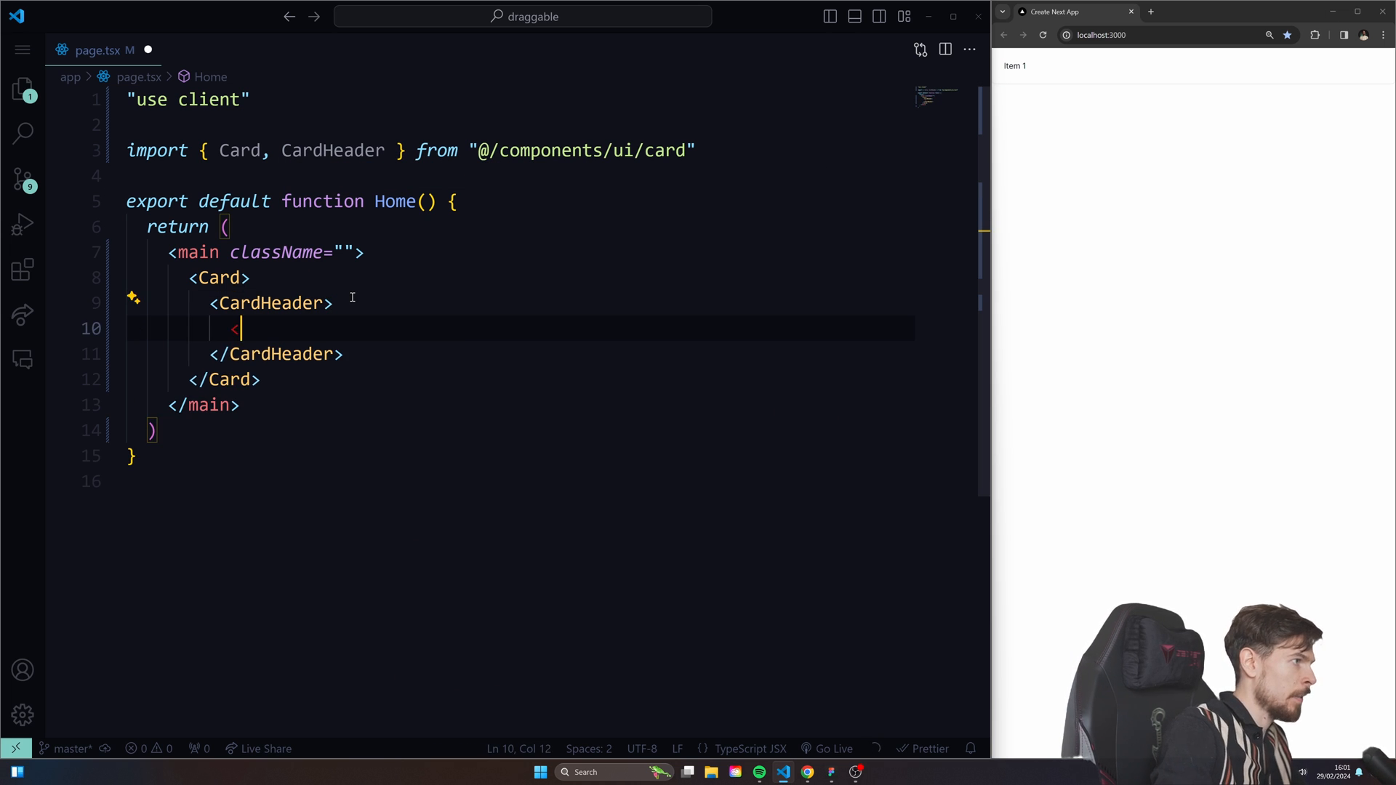
text(CardTitle)
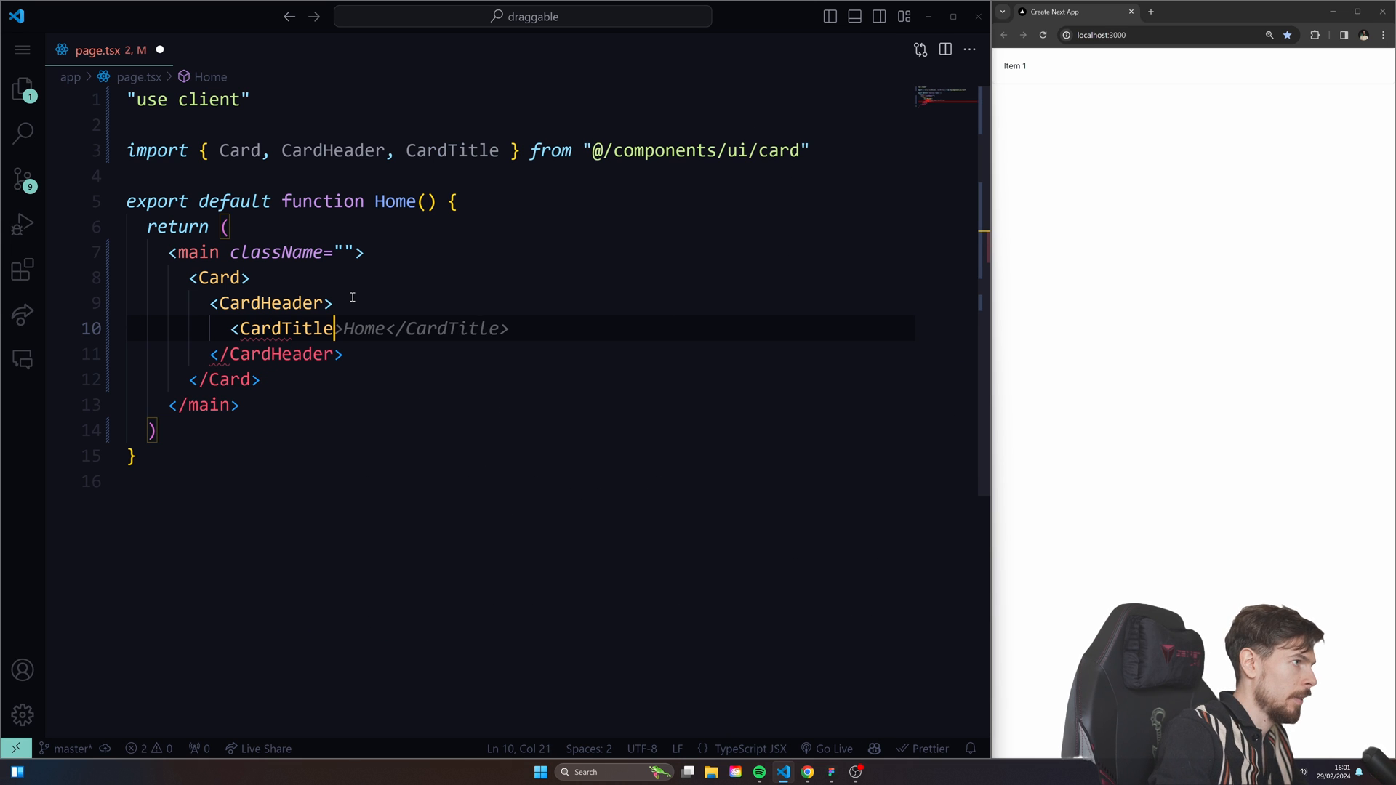
text(Item 1</CardTitle>)
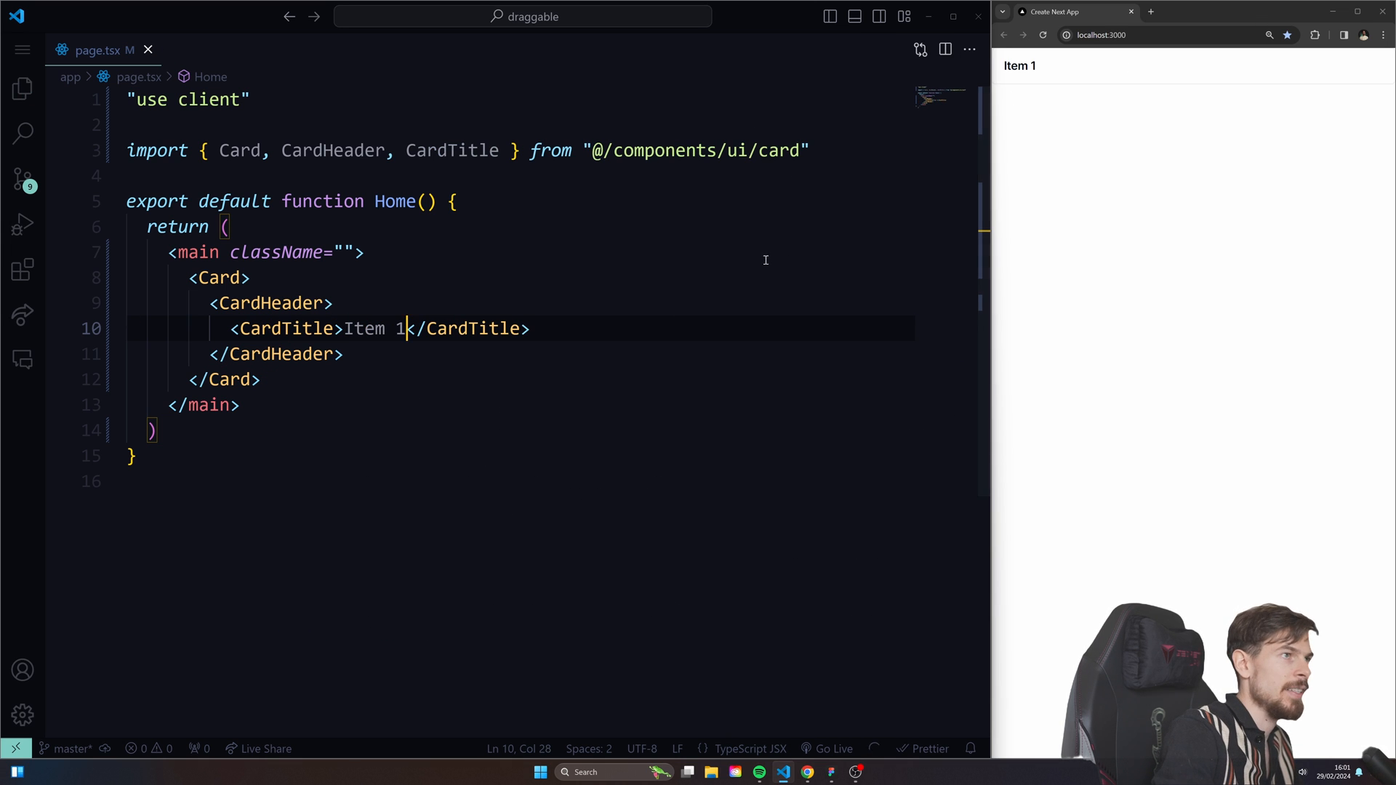
text(<CardContent>)
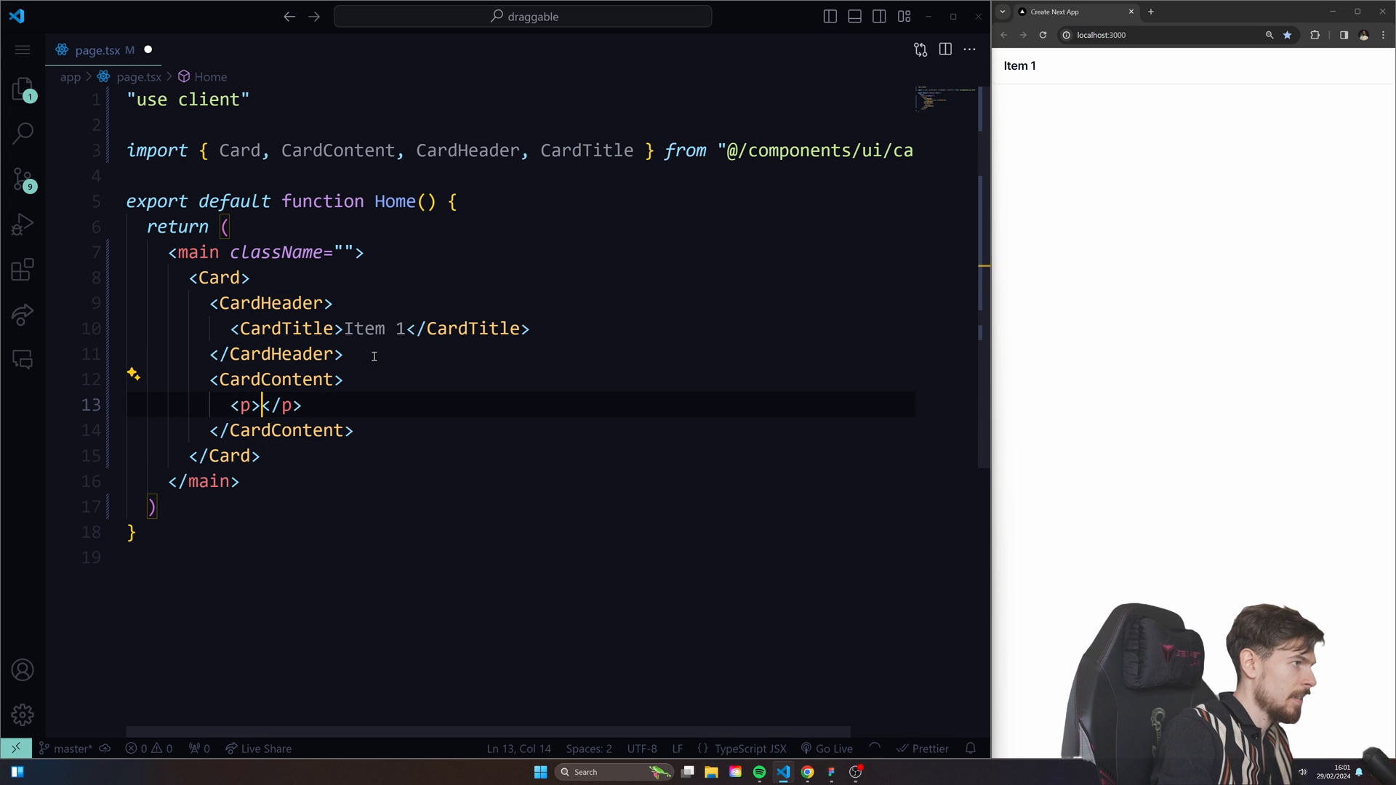
text(praesentium tempora iste? Nobis, non. Magnam tempora voluptatum excepturi?)
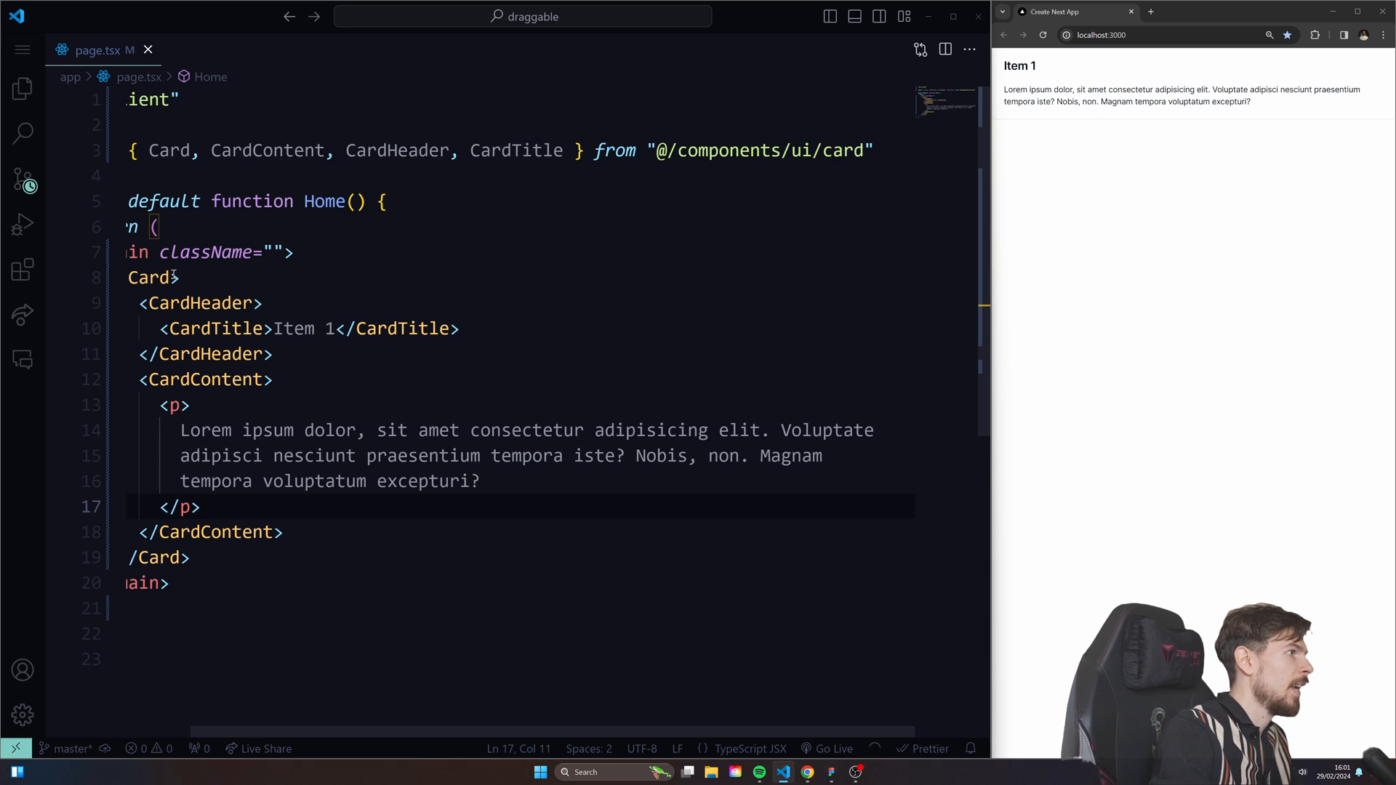
text(className="m-)
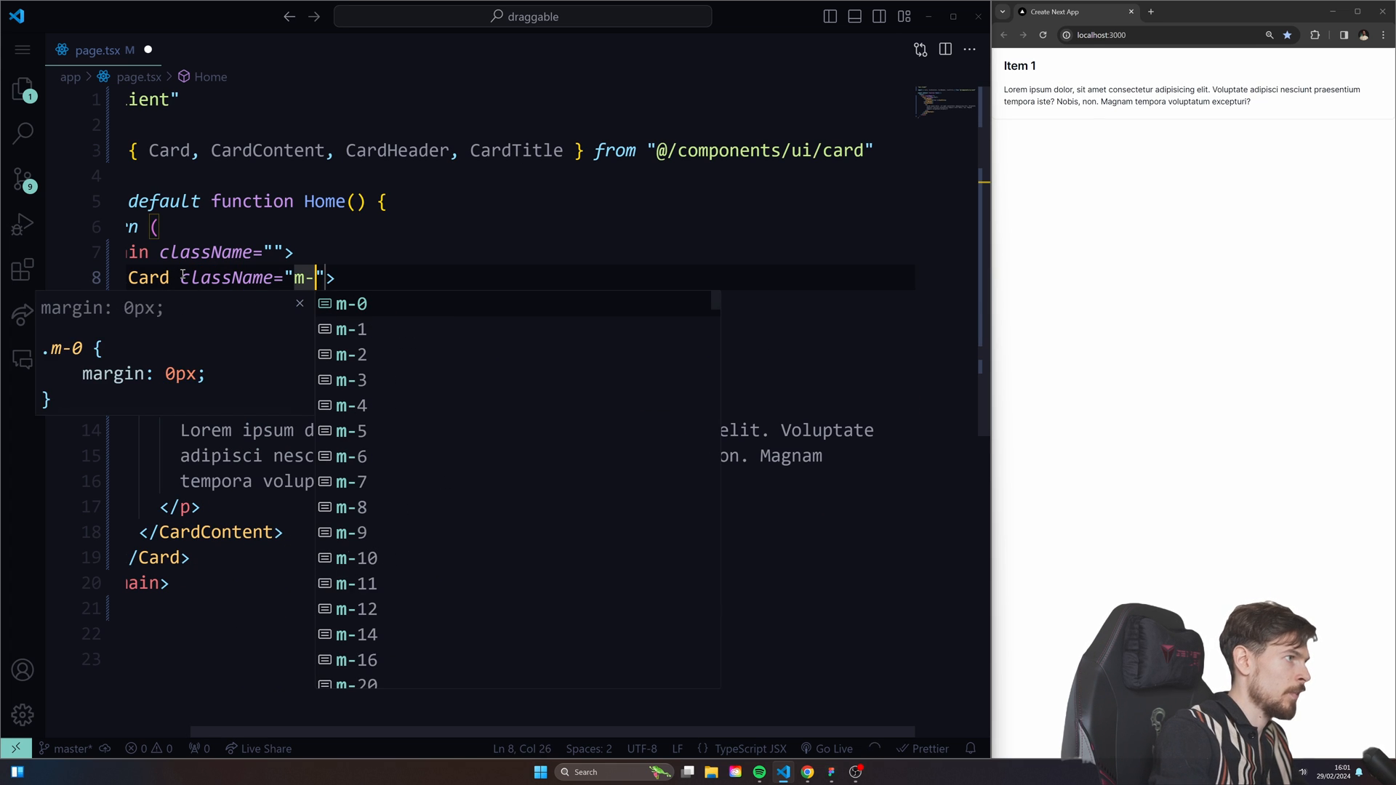
text(80)
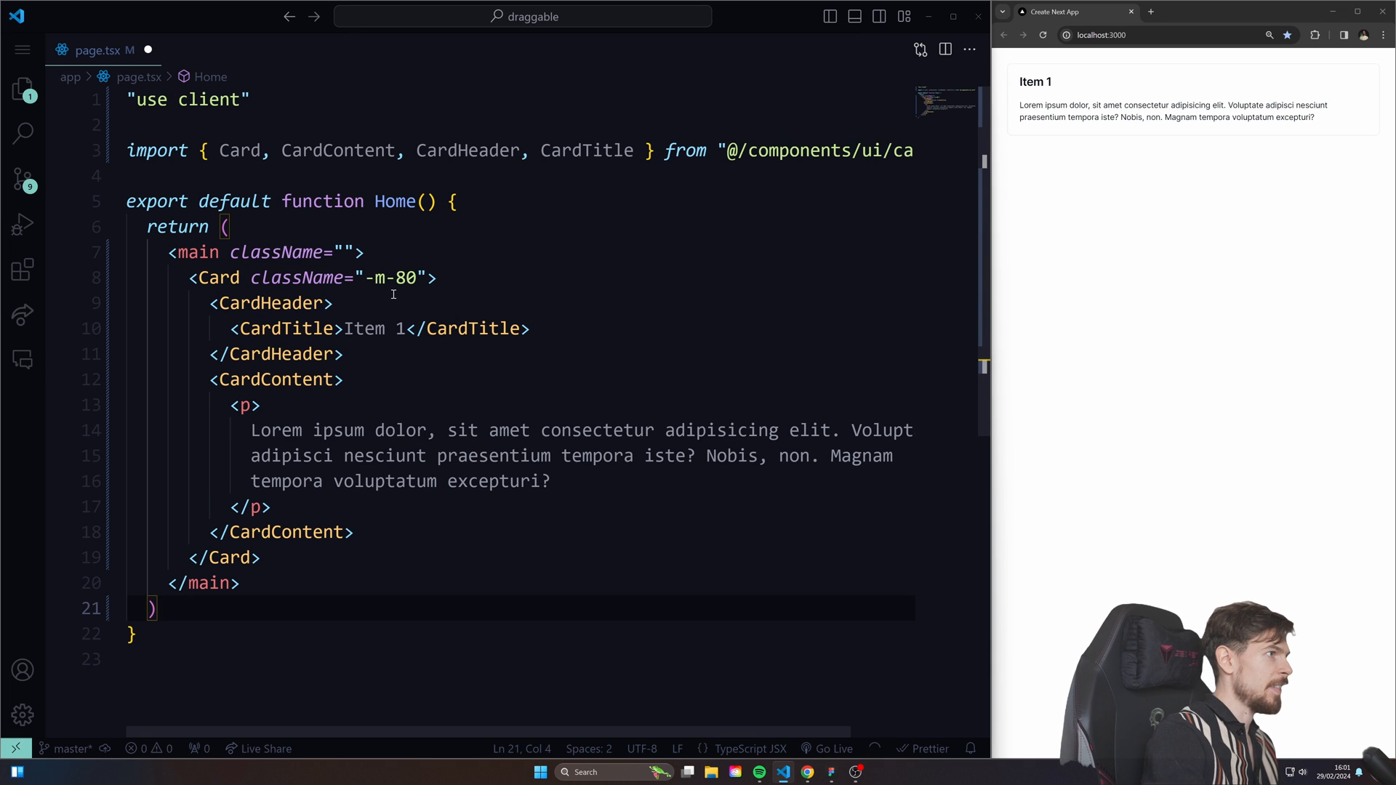
- Declare const [items, setItems] = useState([1, 2, 3, 4, 5])
text(const)
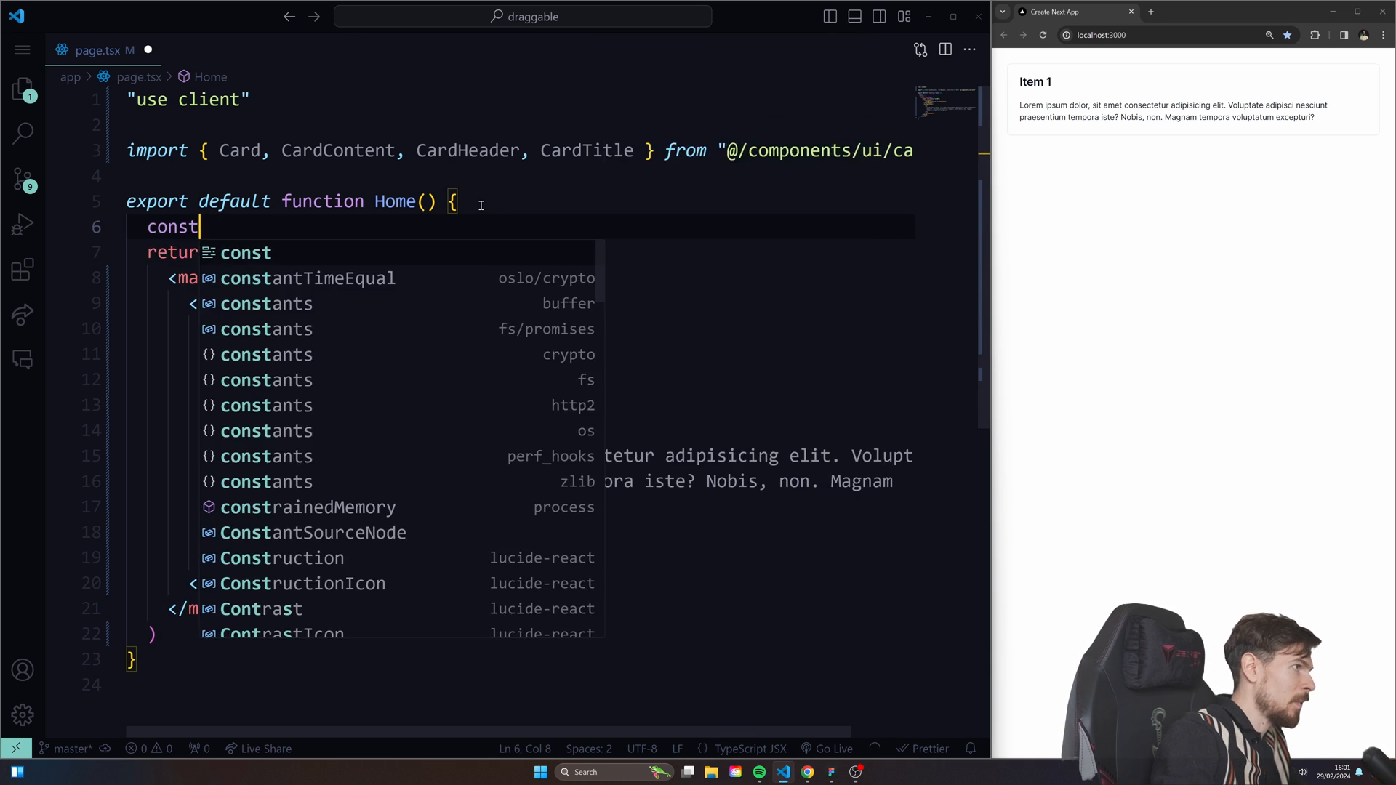
text([items, setItems] = use)
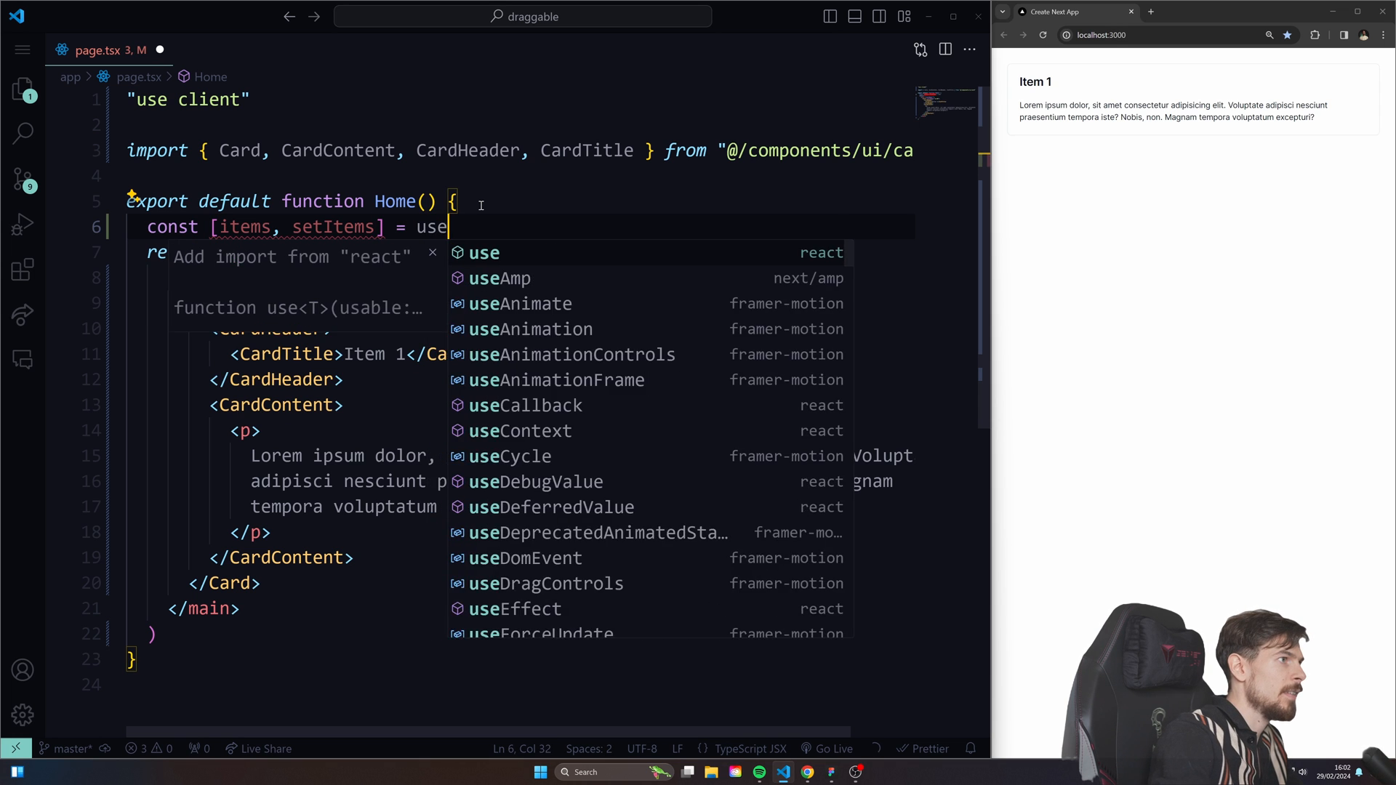
text(State([12,)
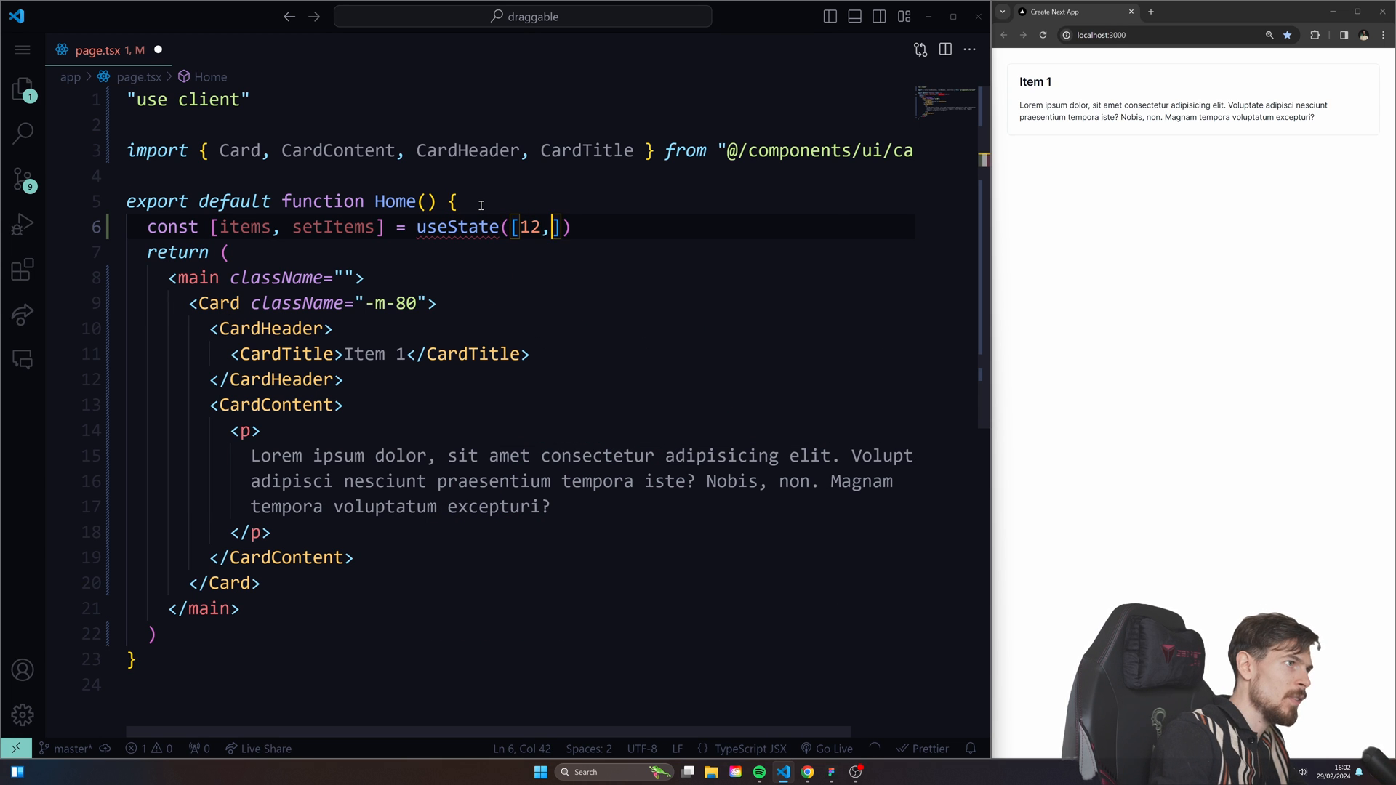
key(Backspace)
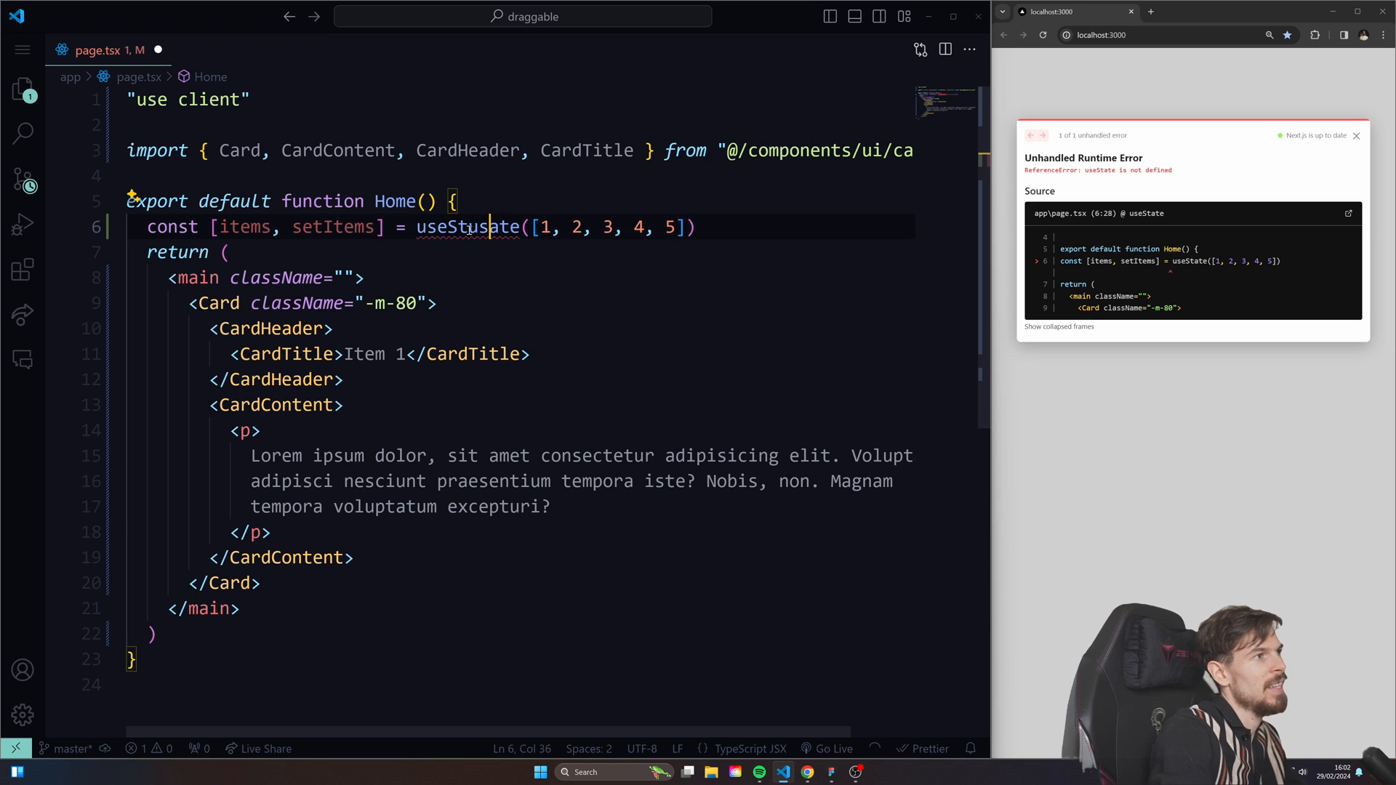
- Import useState from react and Reorder from framer-motion
key(Backspace)
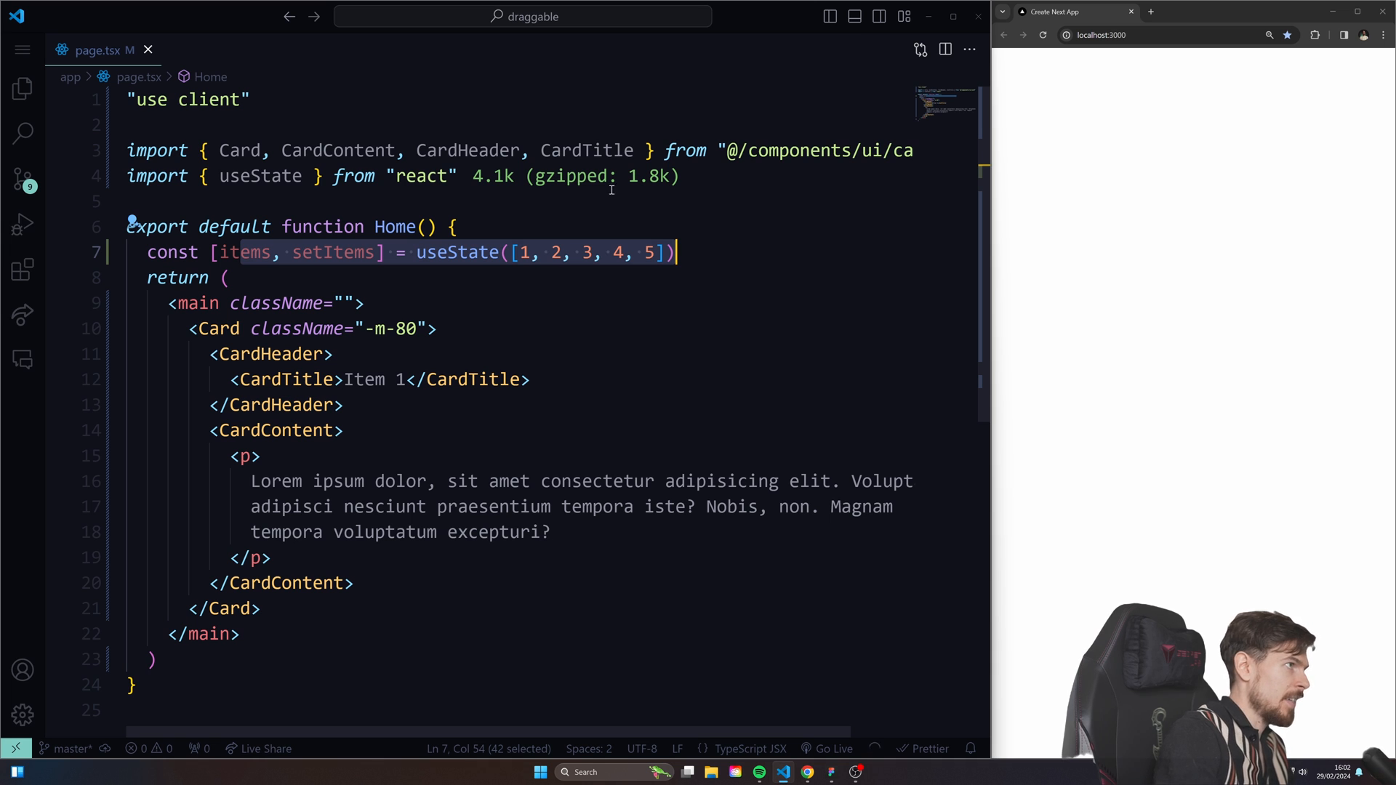
text(import { useQuery } from "react-query")
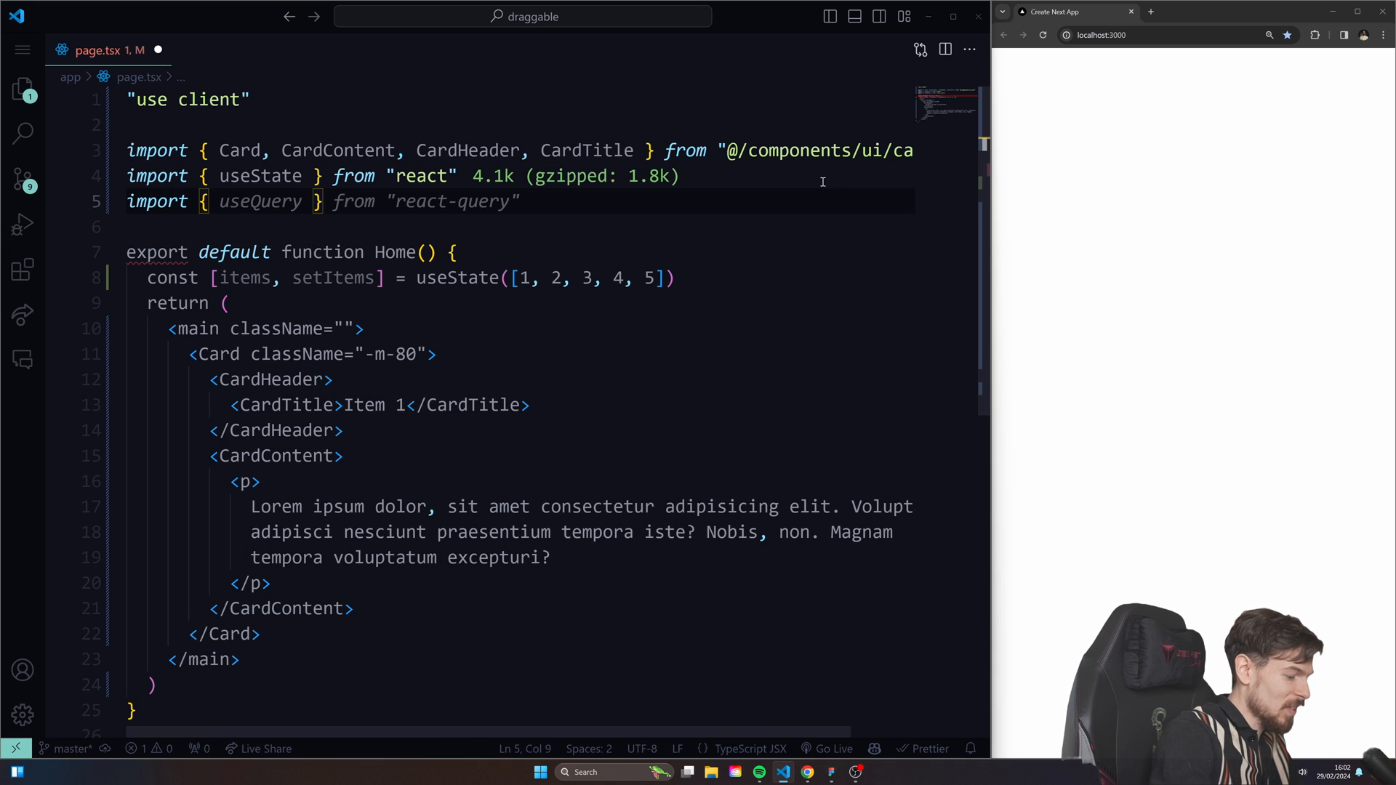
text(Reorder } from "framer-motion")
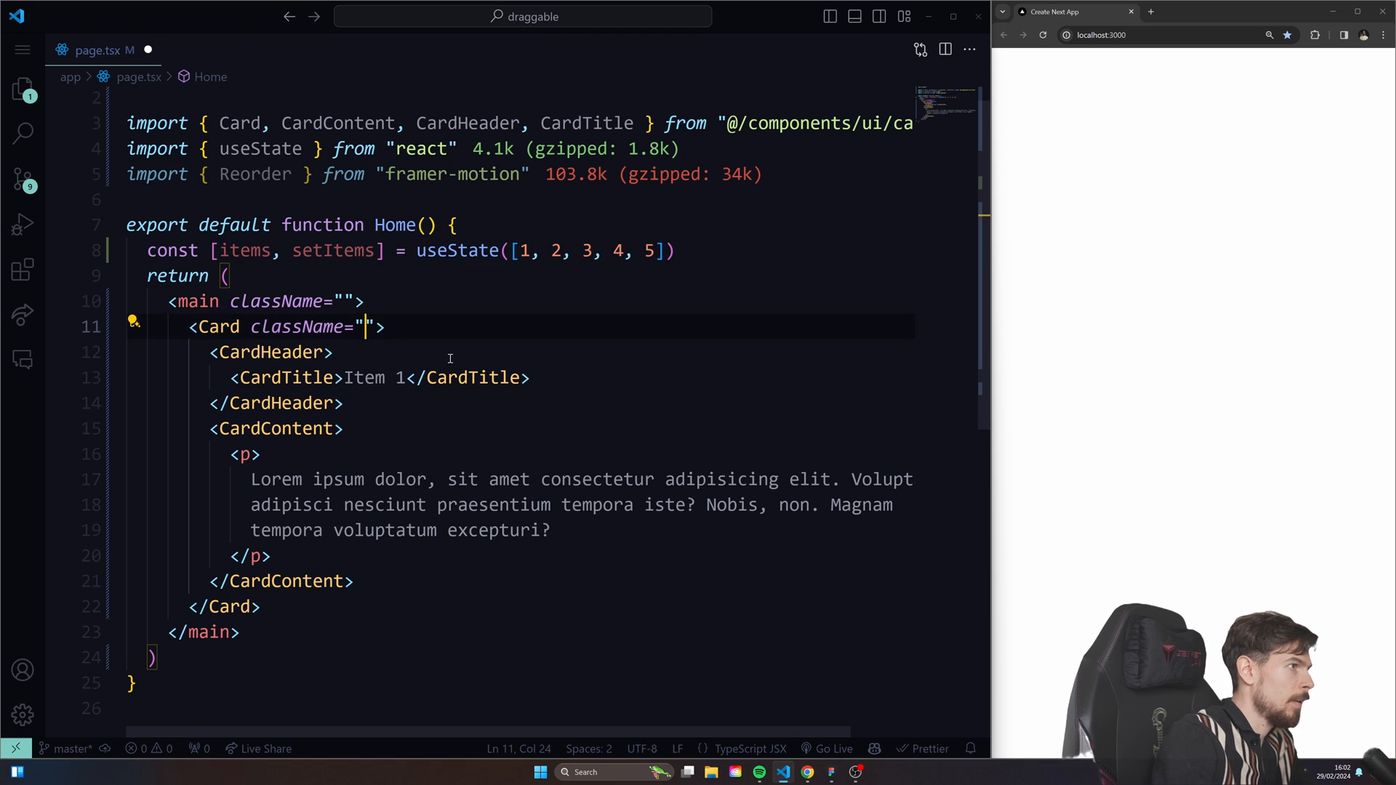
- Set the card className to m-8 and wrap it in items.map to render five cards
text(m-8)
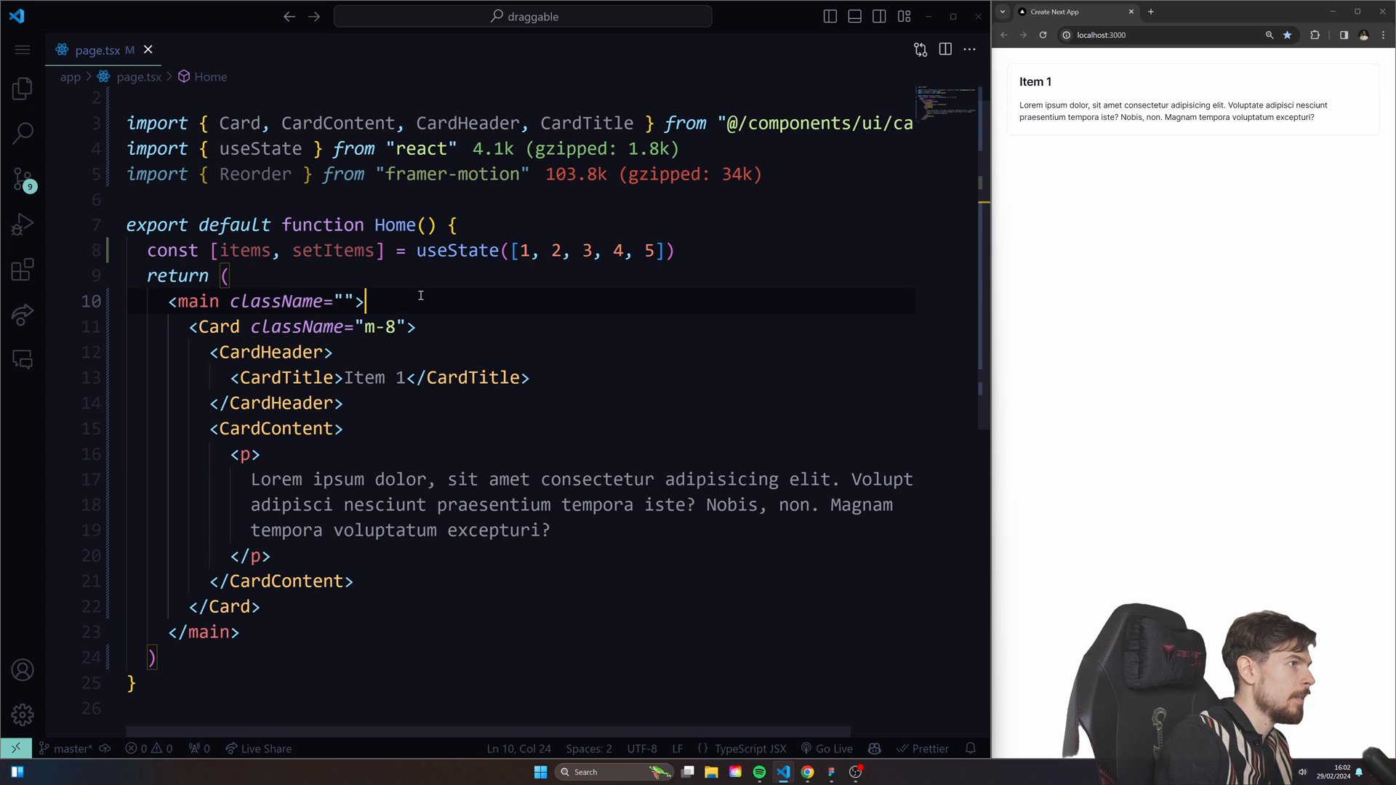
text({items.map((item) => ()
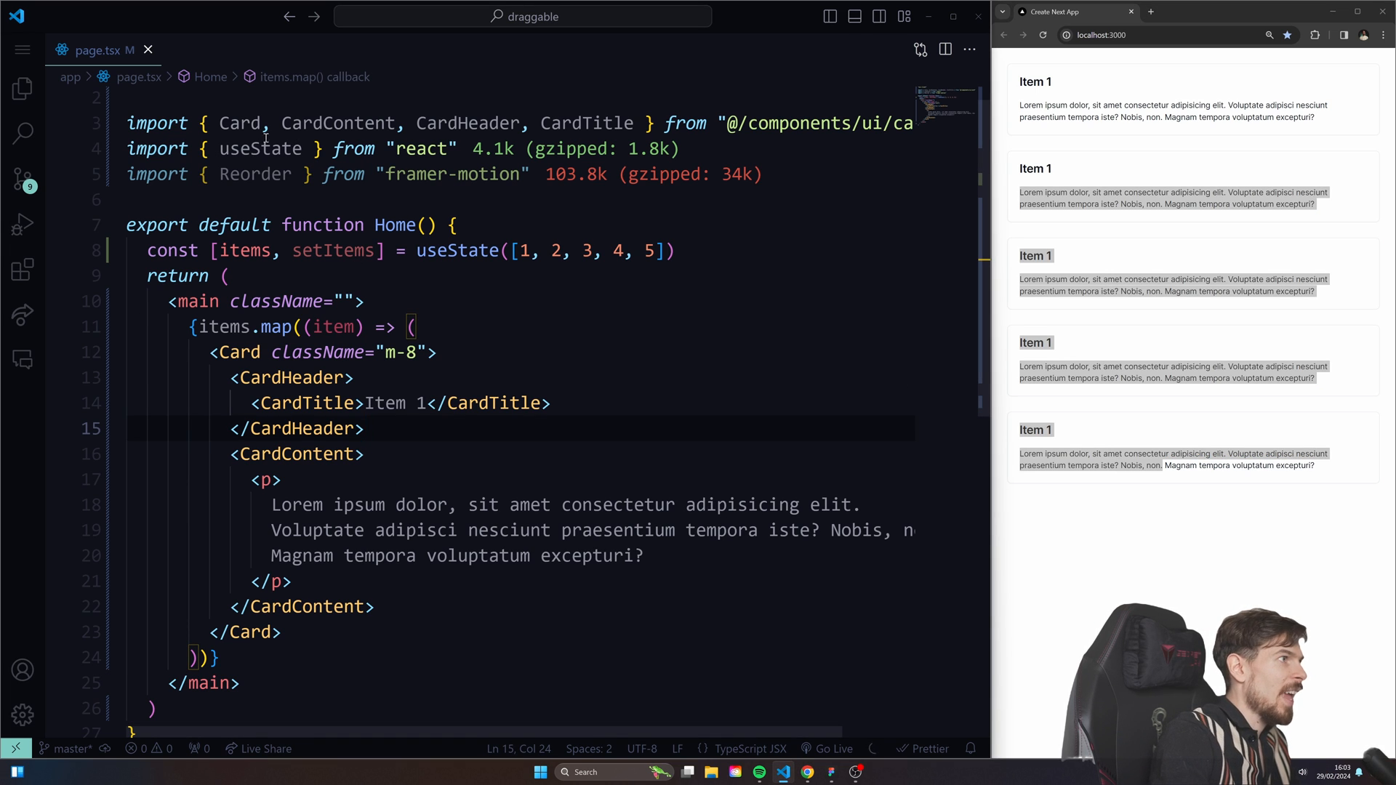
double_click(255, 173)
text(<)
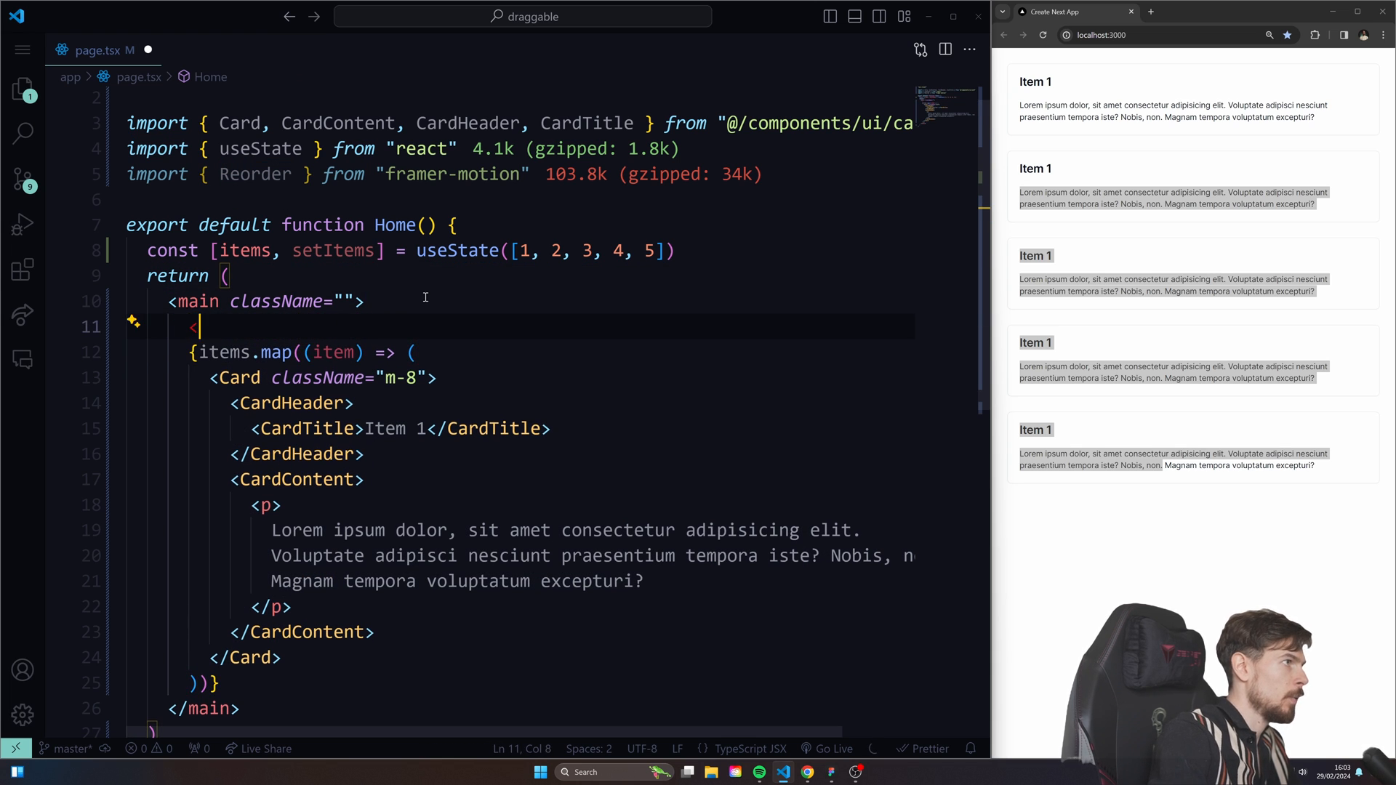
- Wrap the cards in a Reorder.Group with values={items}
text(Reorder.Group>)
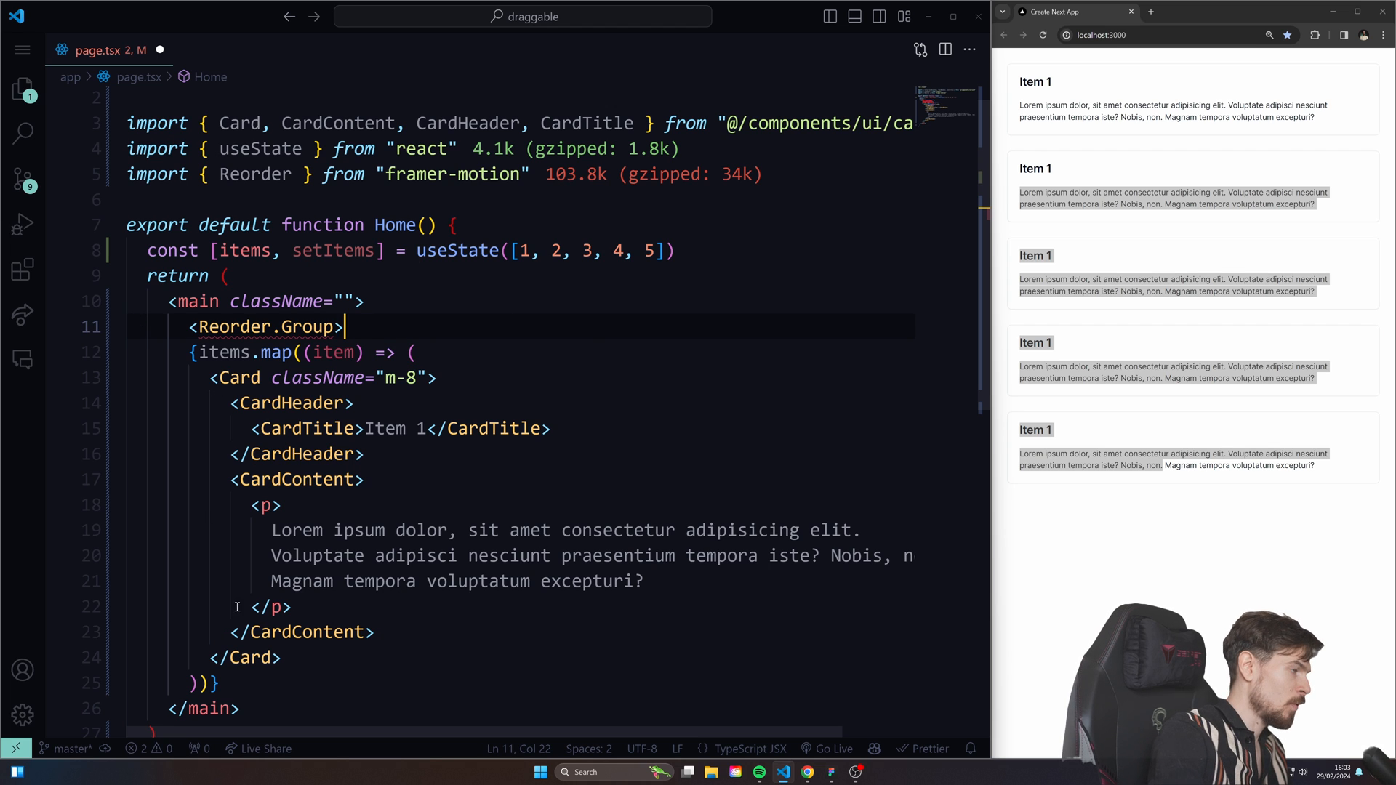
text(</Reorder.Group>)
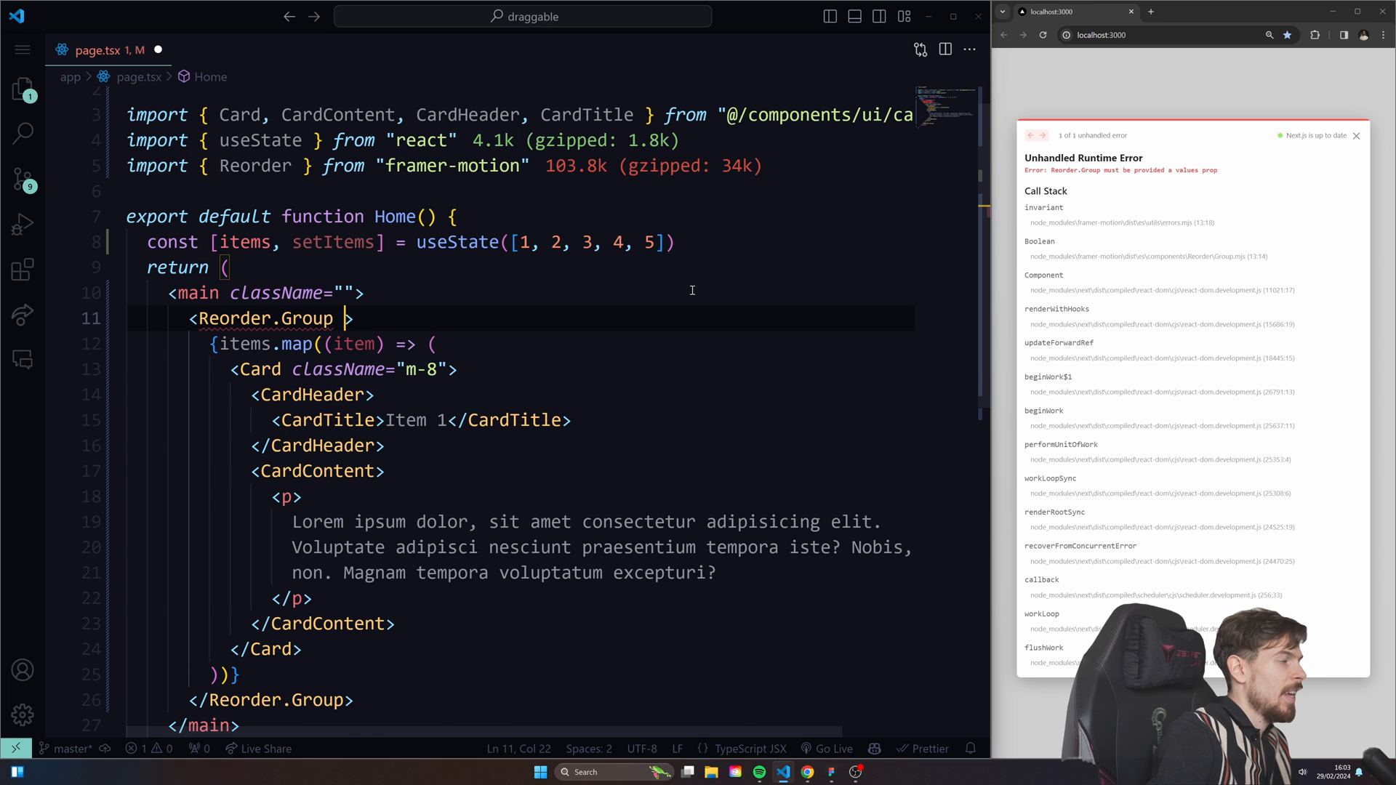
text(values={})
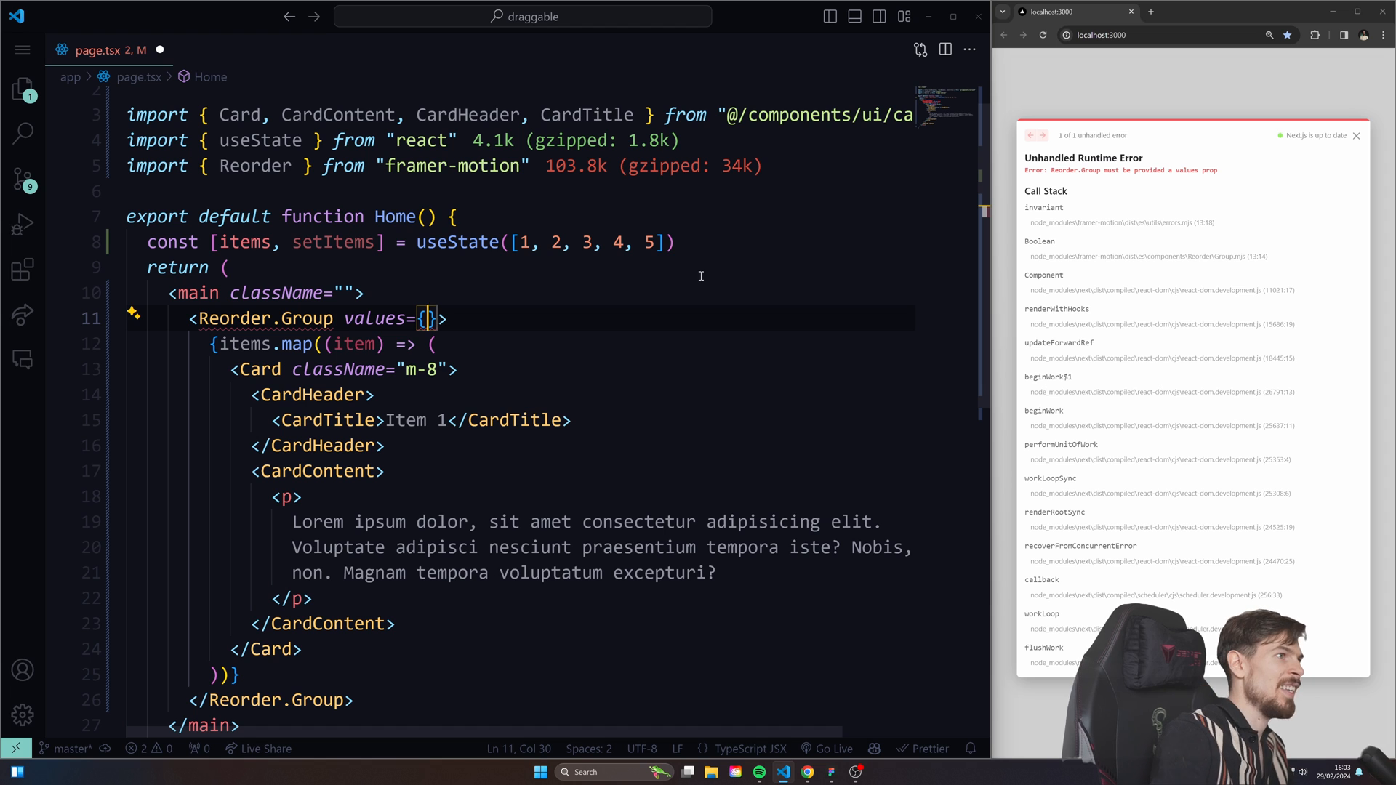
double_click(243, 241)
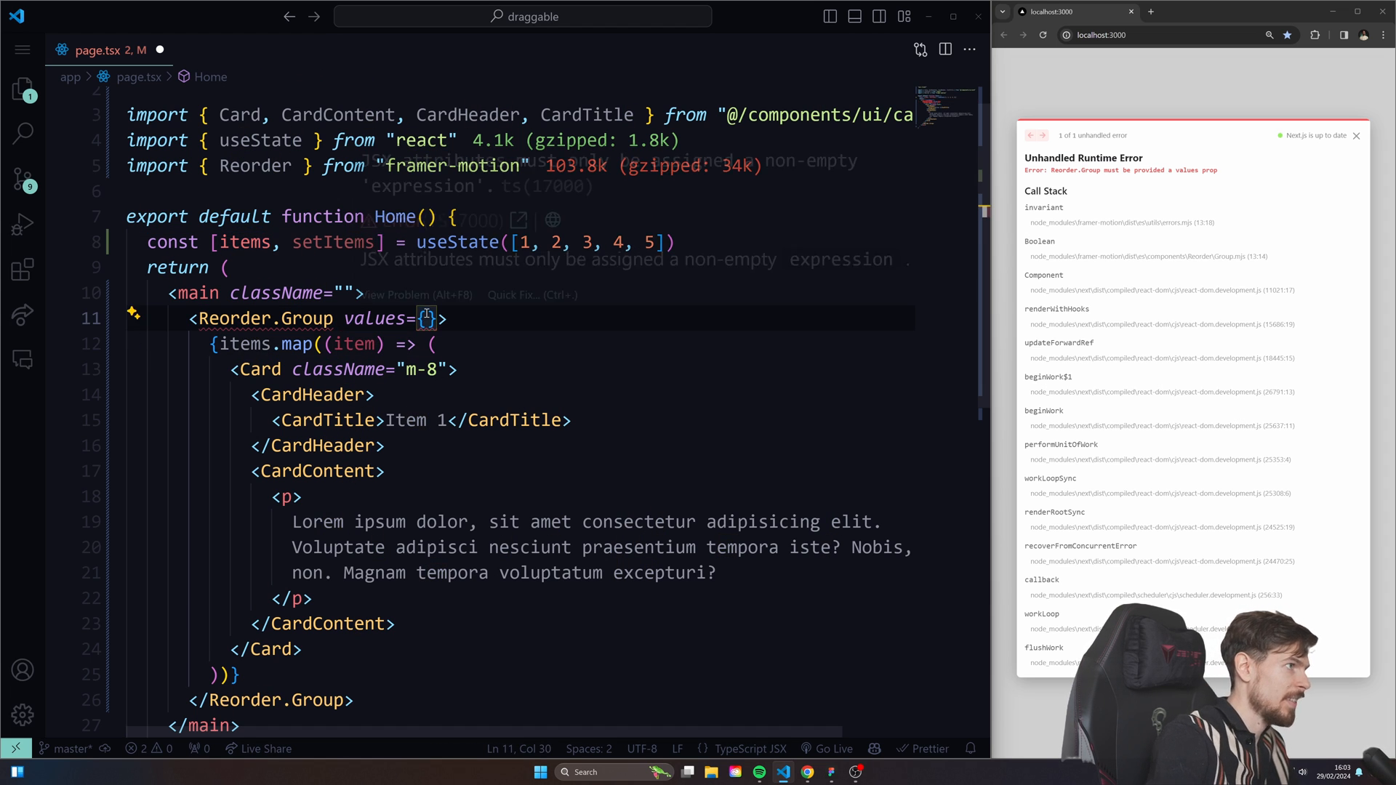
text(items)
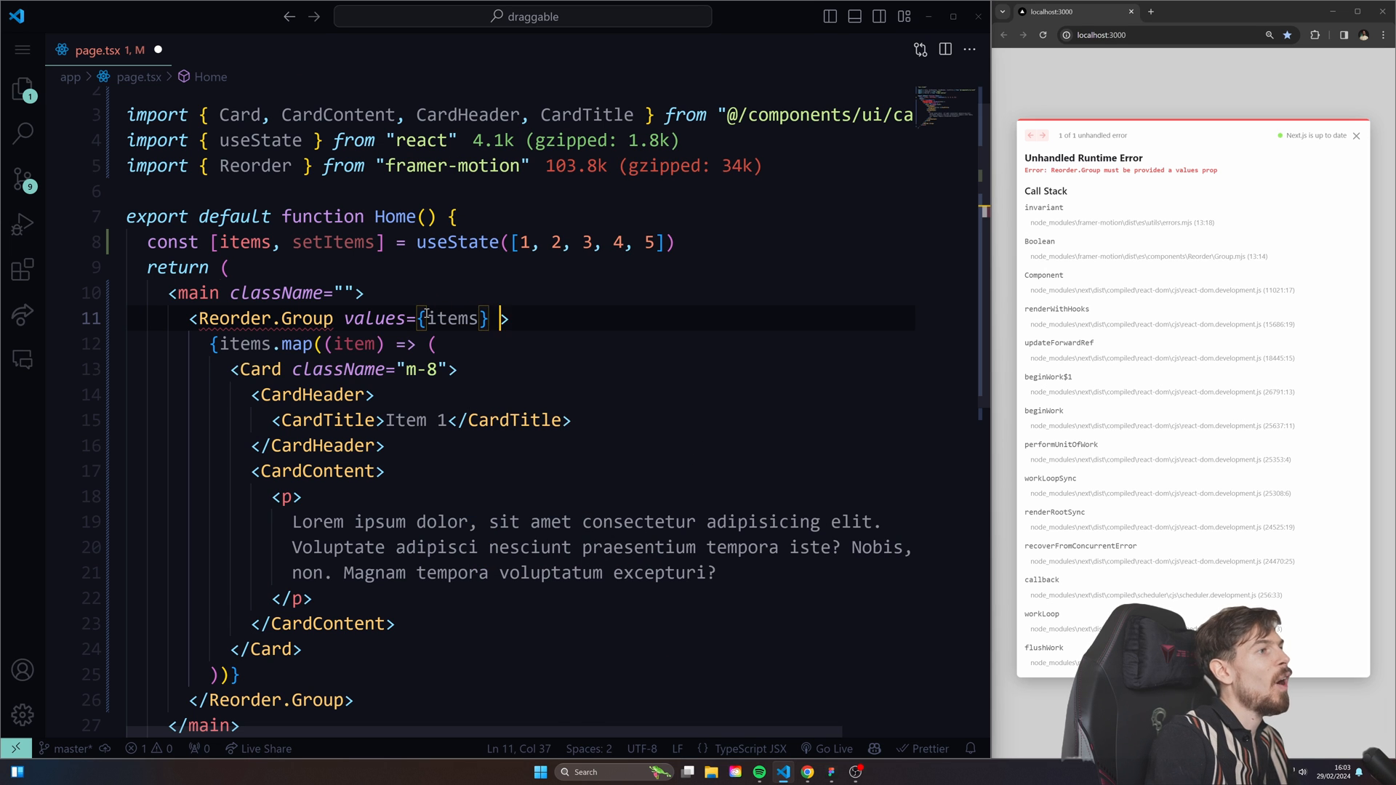
- Test onReorder with a console.log by dragging cards, then set onReorder={setItems}
text(onReorder={)
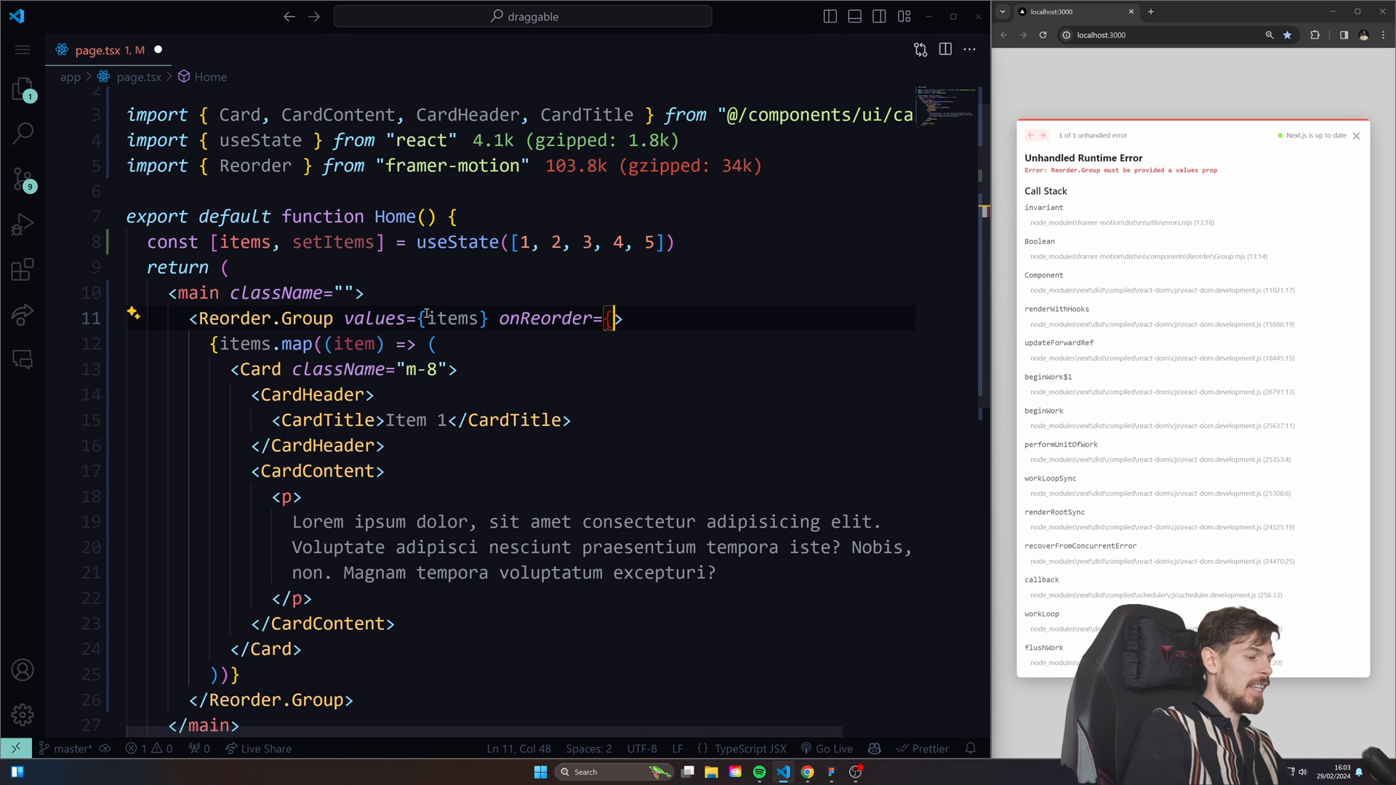
text(})
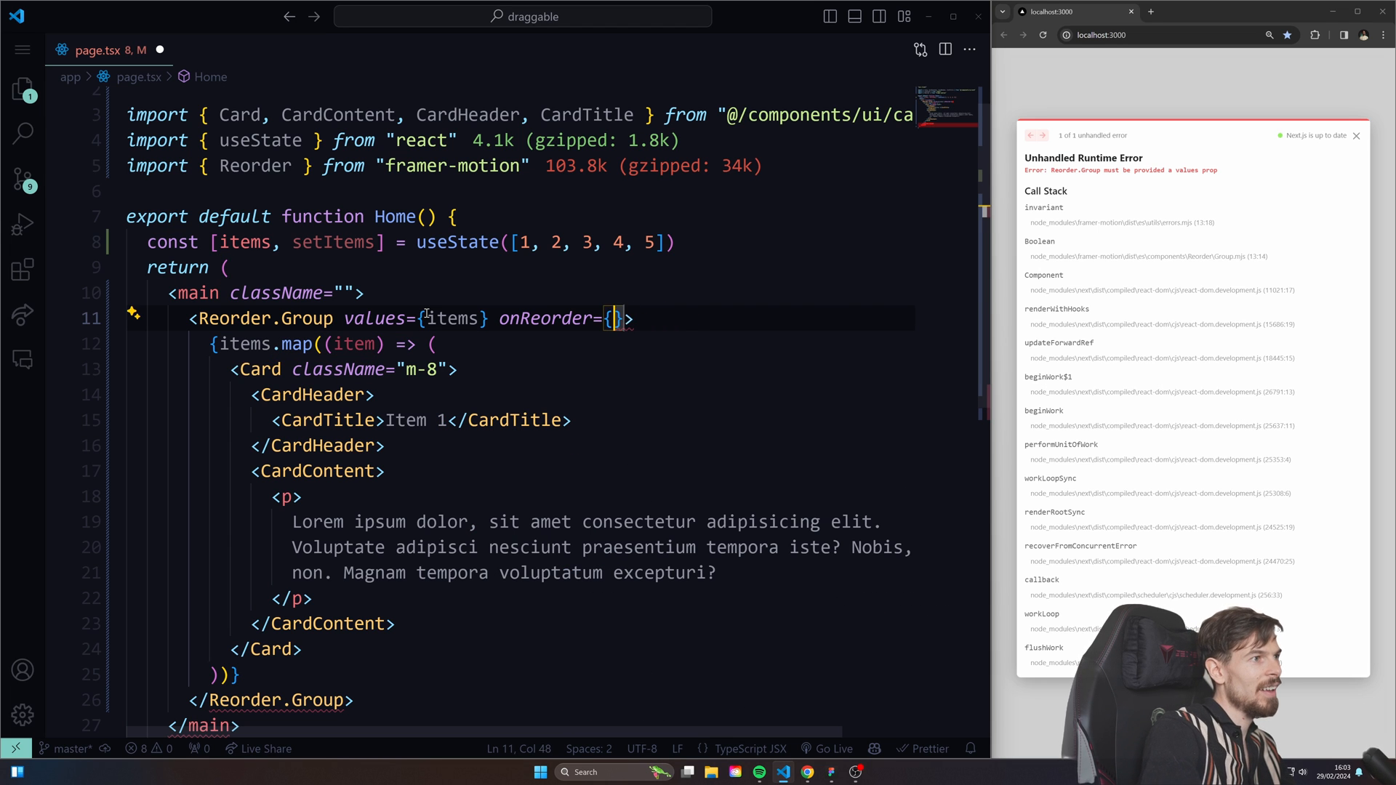
text(())
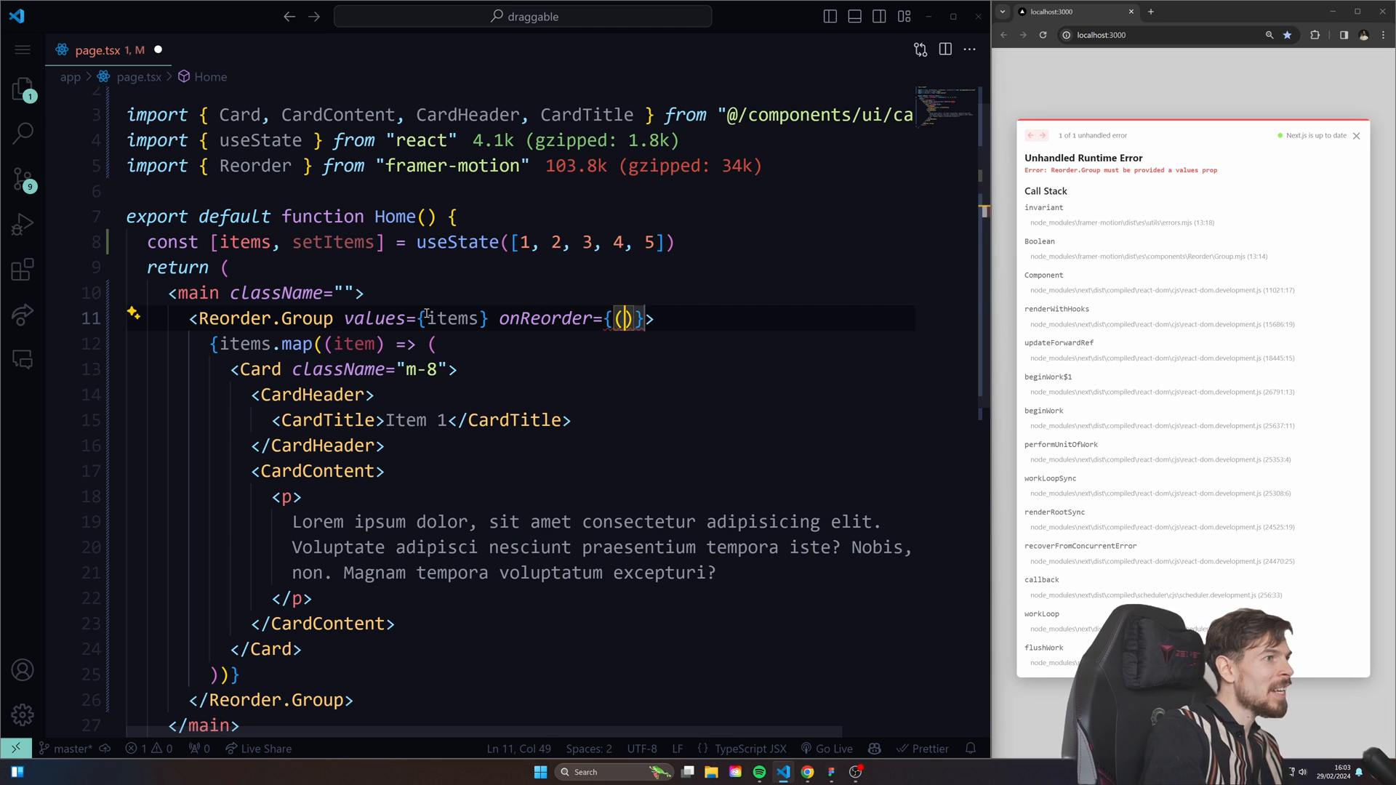
text(e) => console.log(e)
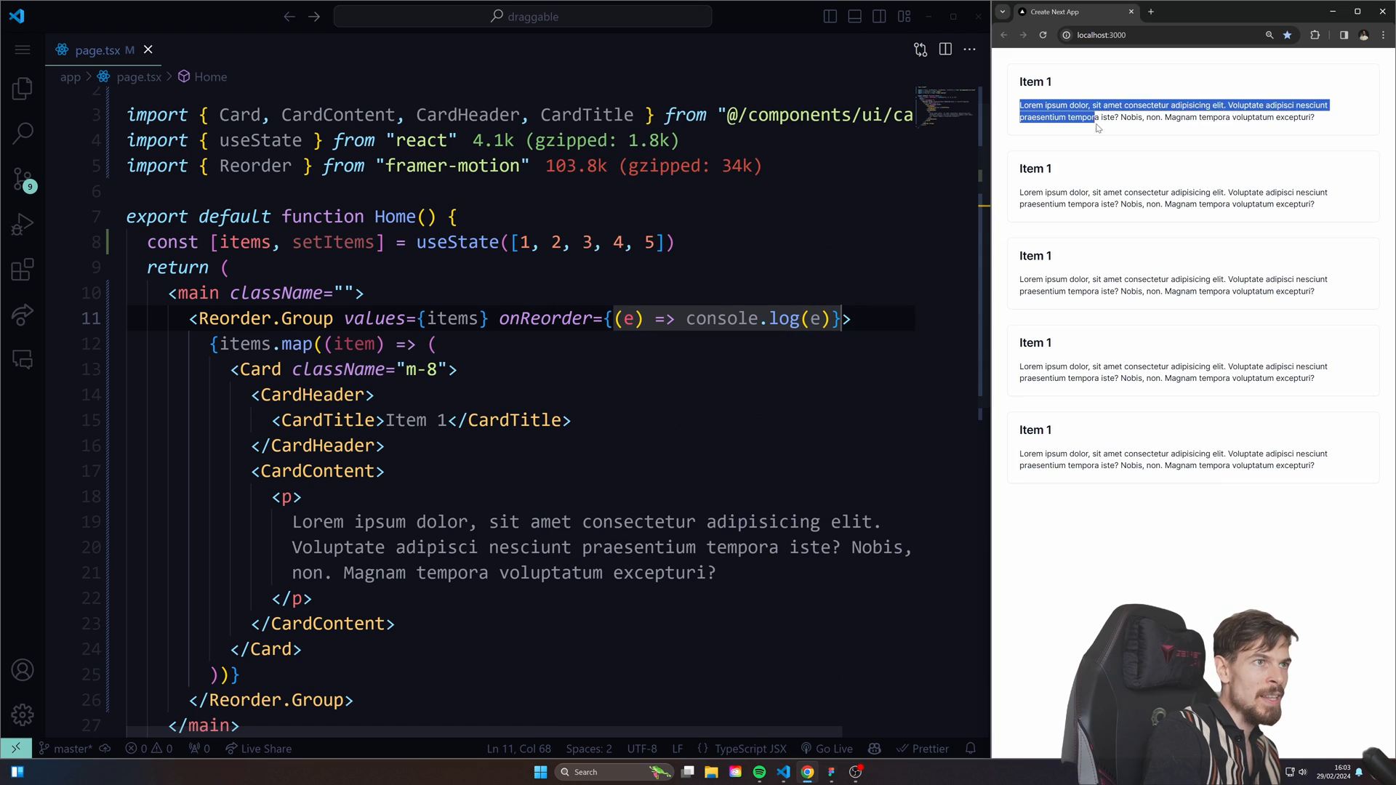
drag(1094, 111, 1090, 203)
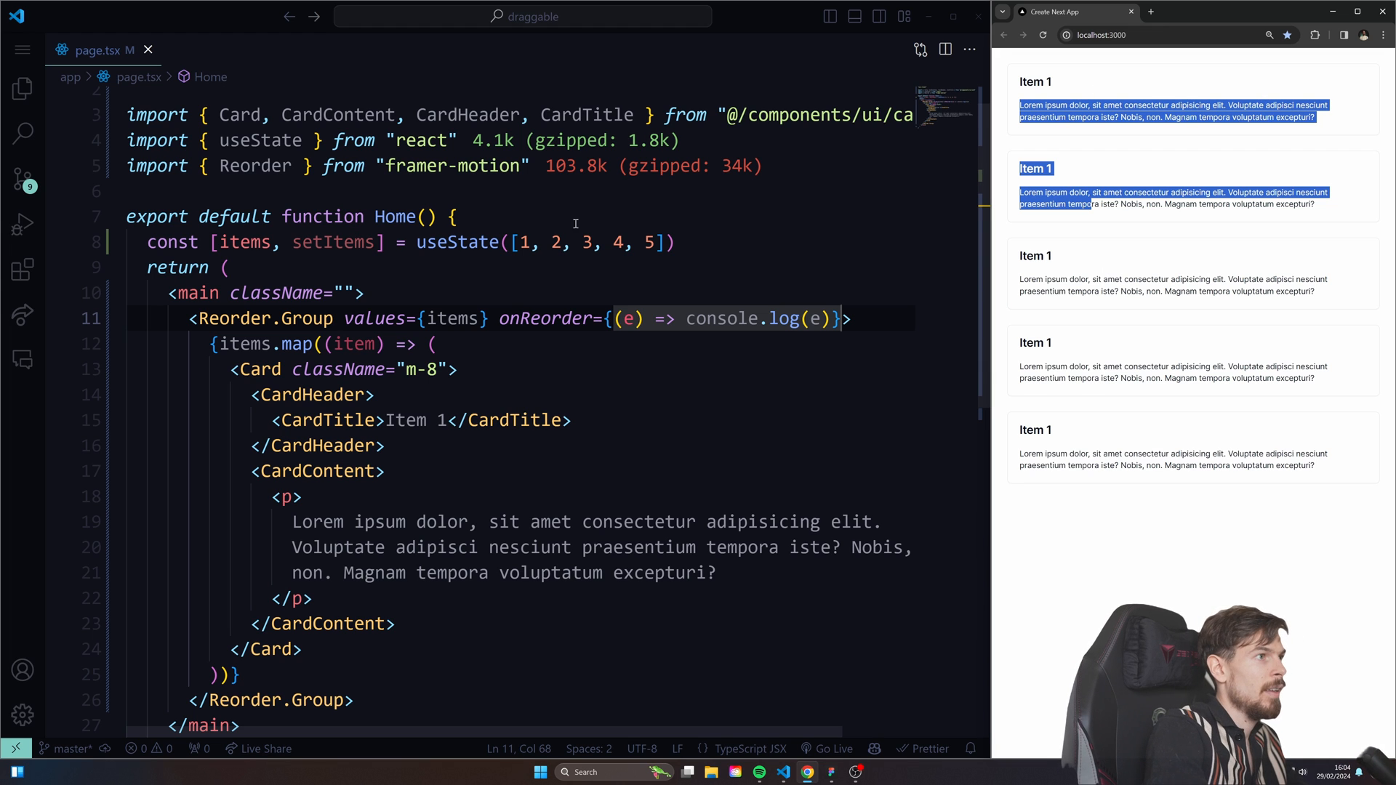
drag(518, 242, 674, 241)
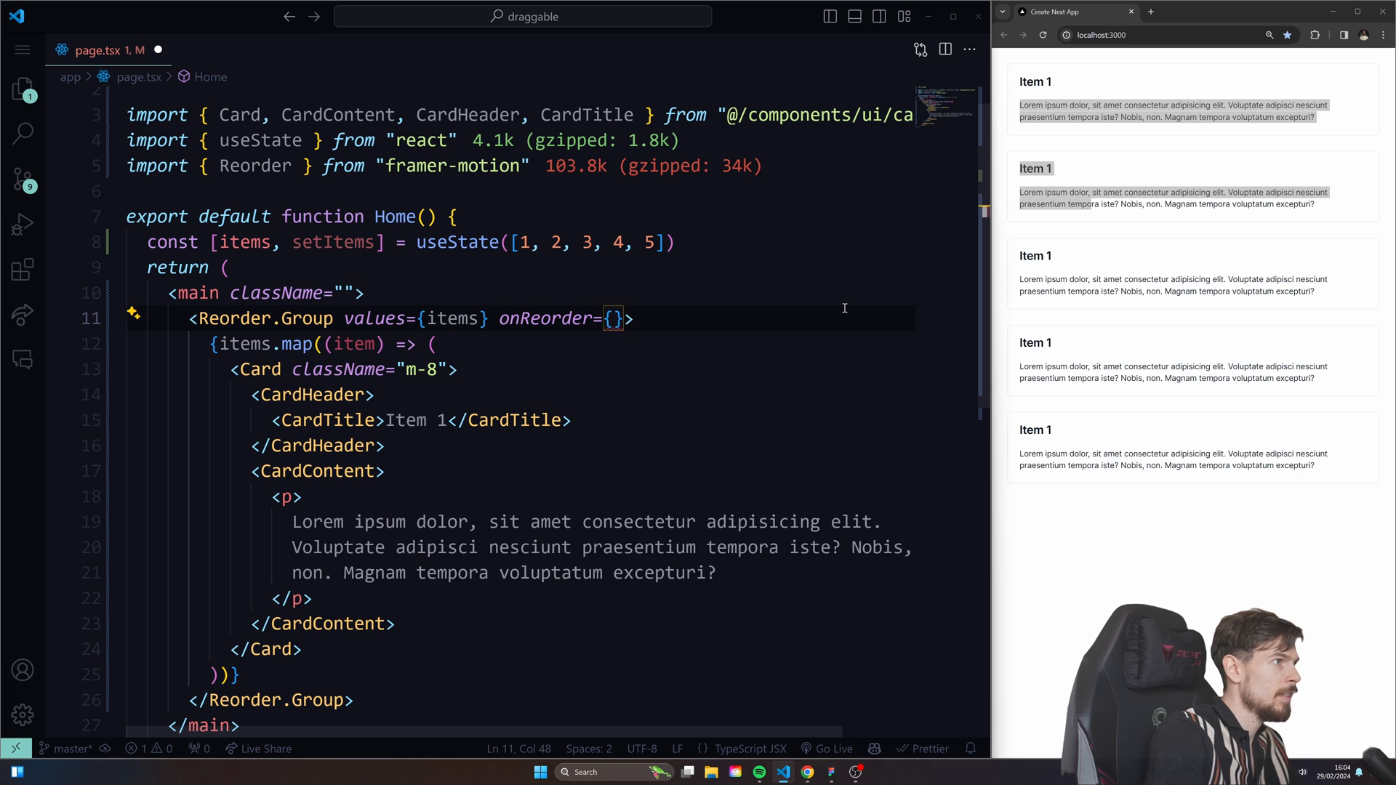
text(setItems)
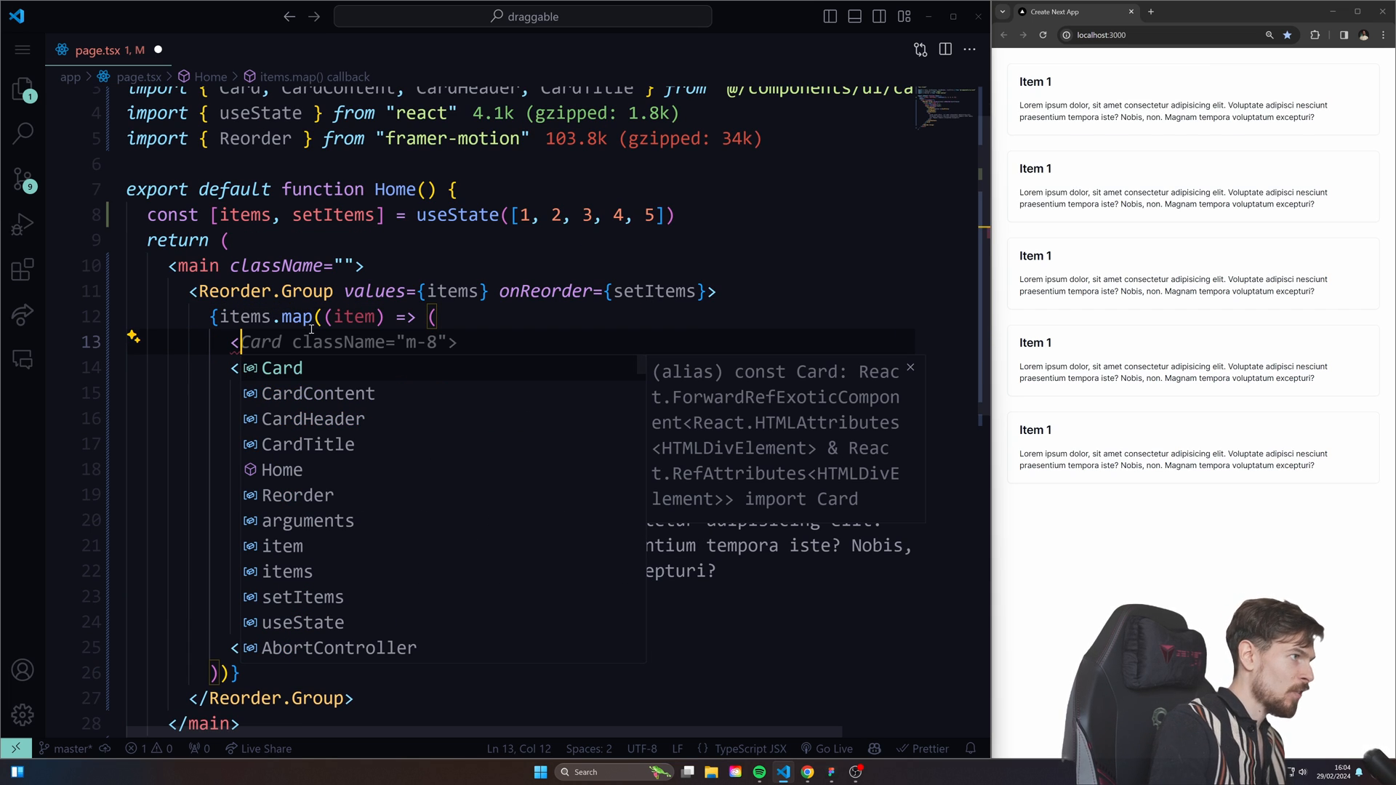
- Wrap each Card in a Reorder.Item with value and key set to item
text(C)
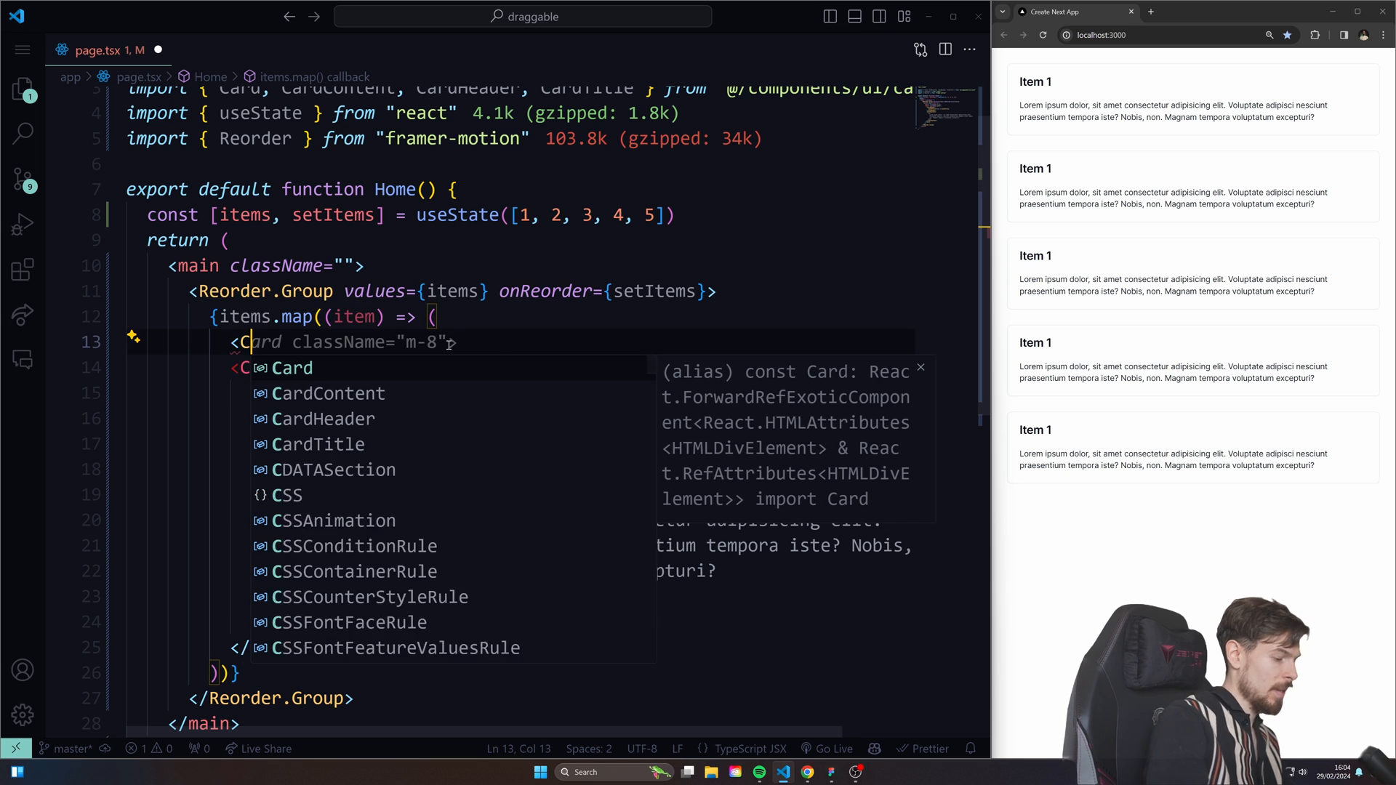
text(Reorder.Item>)
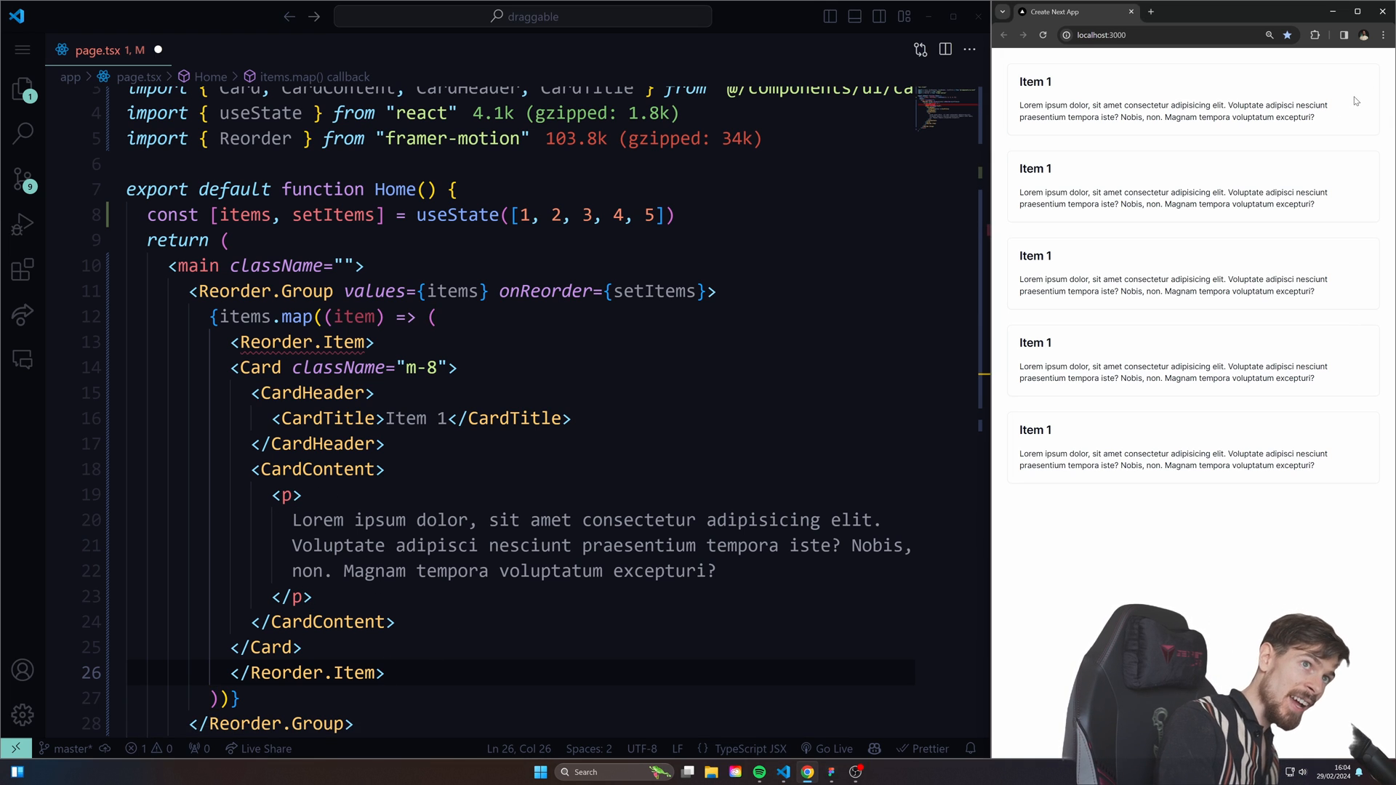
drag(1022, 105, 1316, 116)
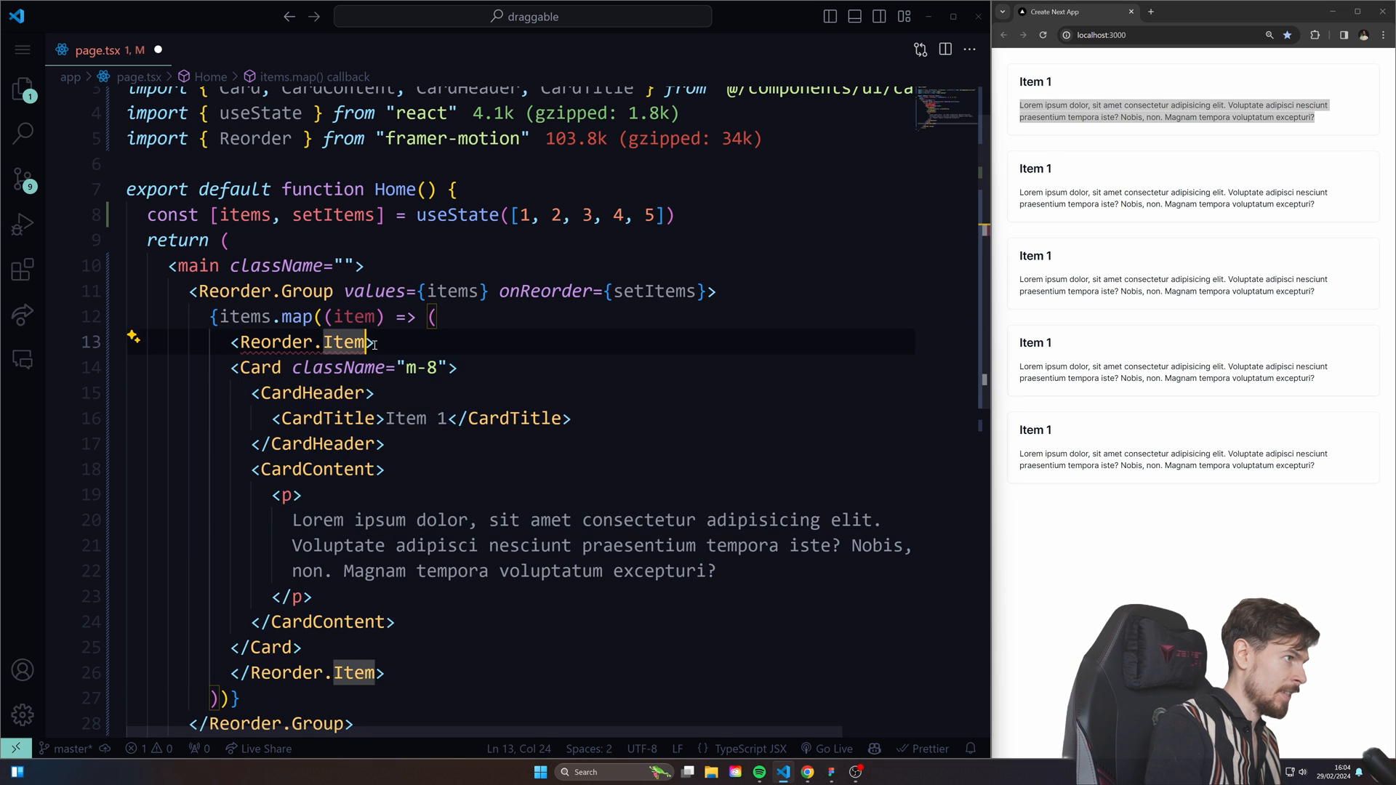
text(value={})
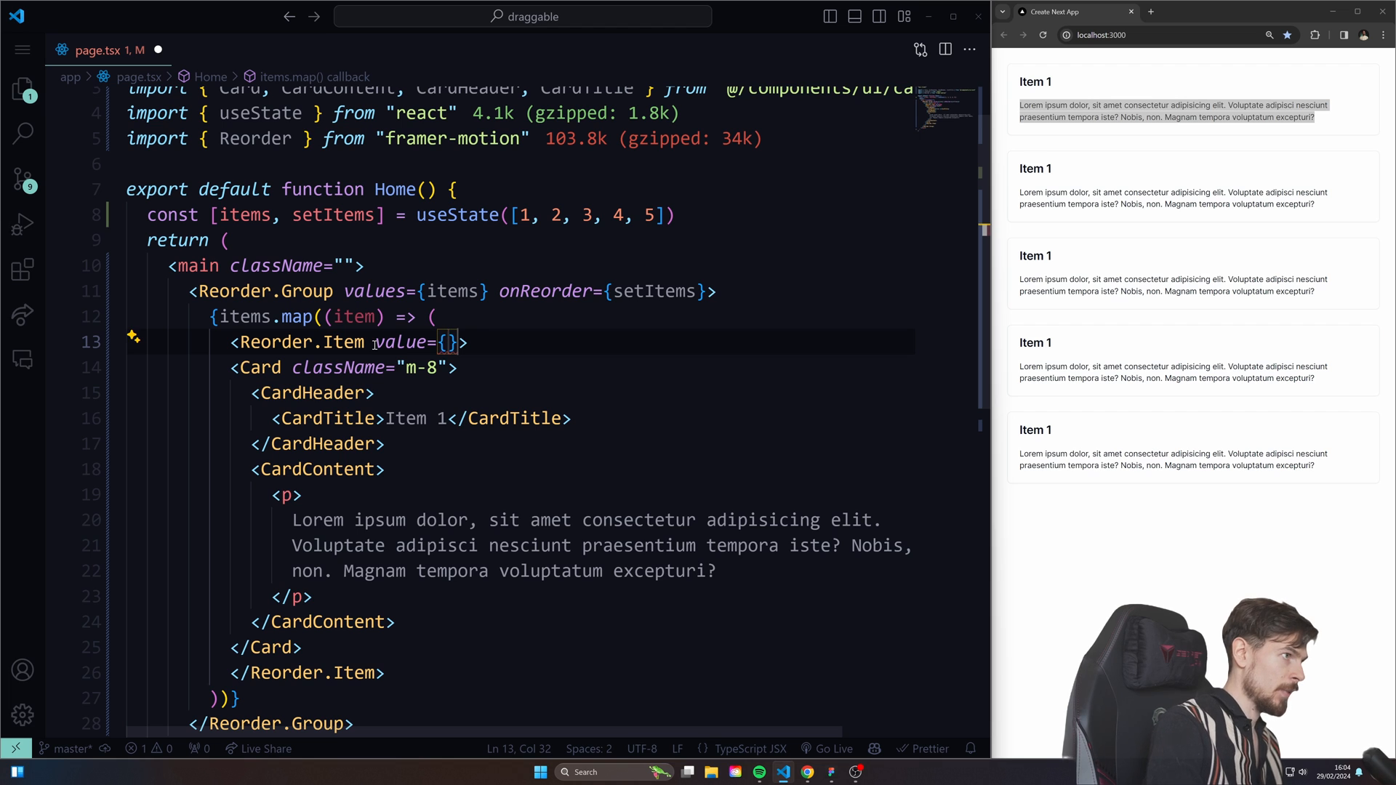
text(items)
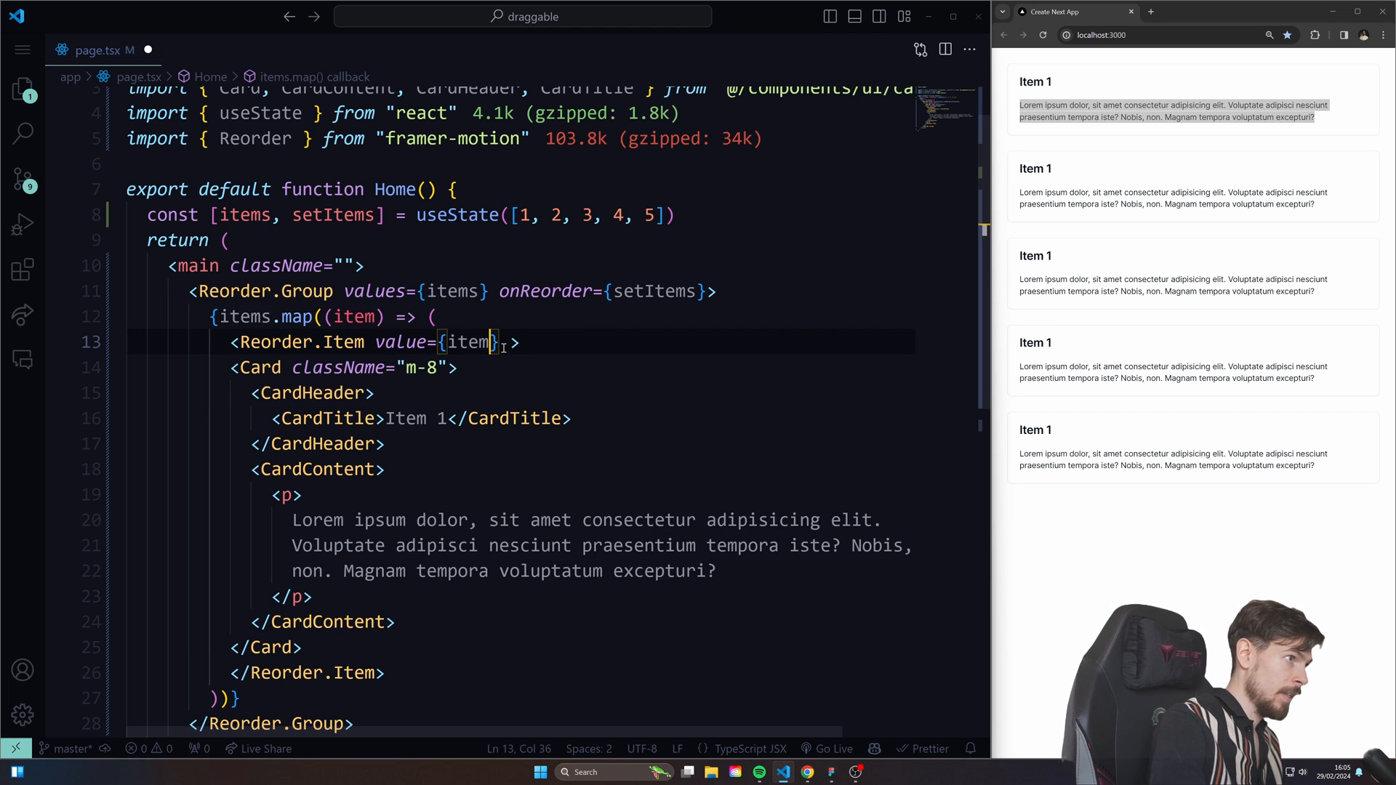
text(key={item)
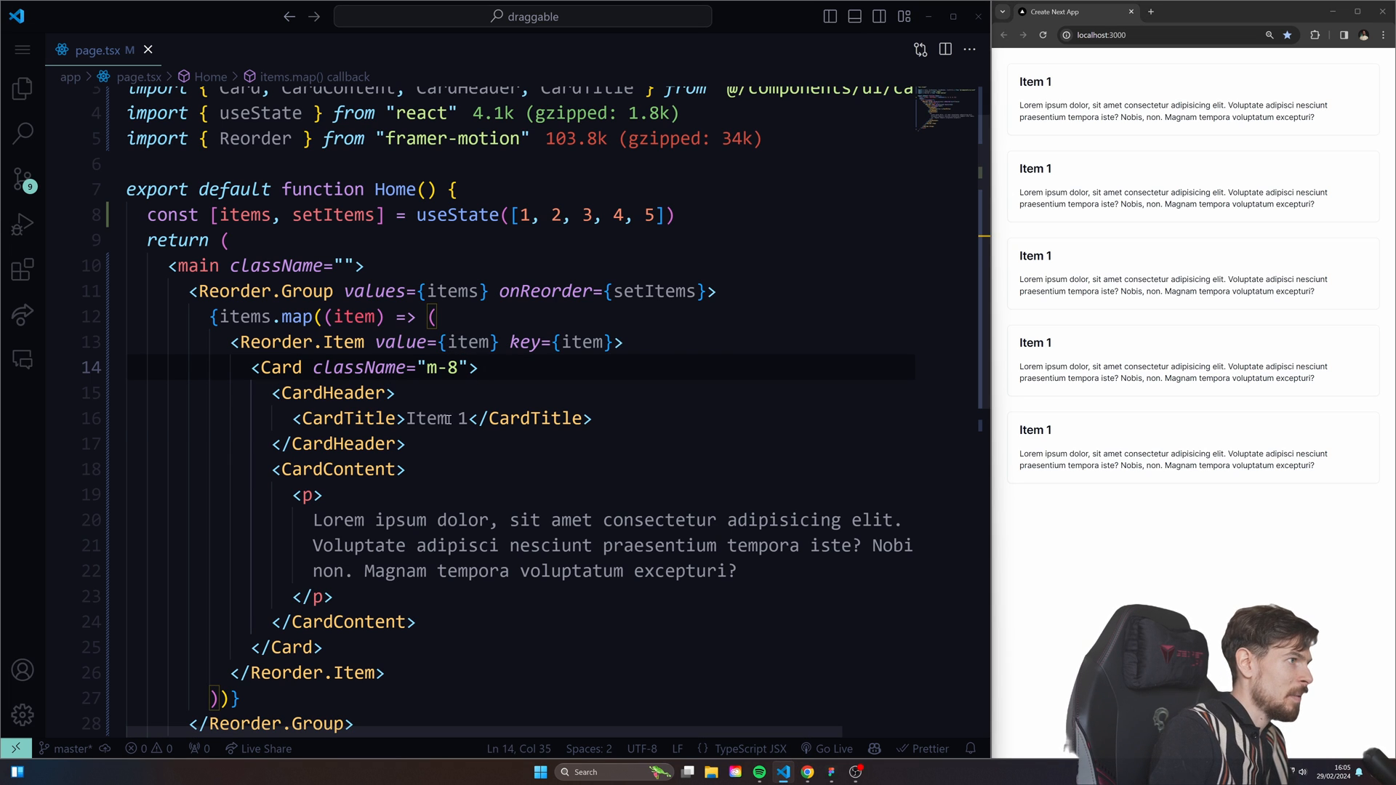
- Replace the hard-coded 1 in CardTitle with {index}, adding index to the map callback
double_click(461, 419)
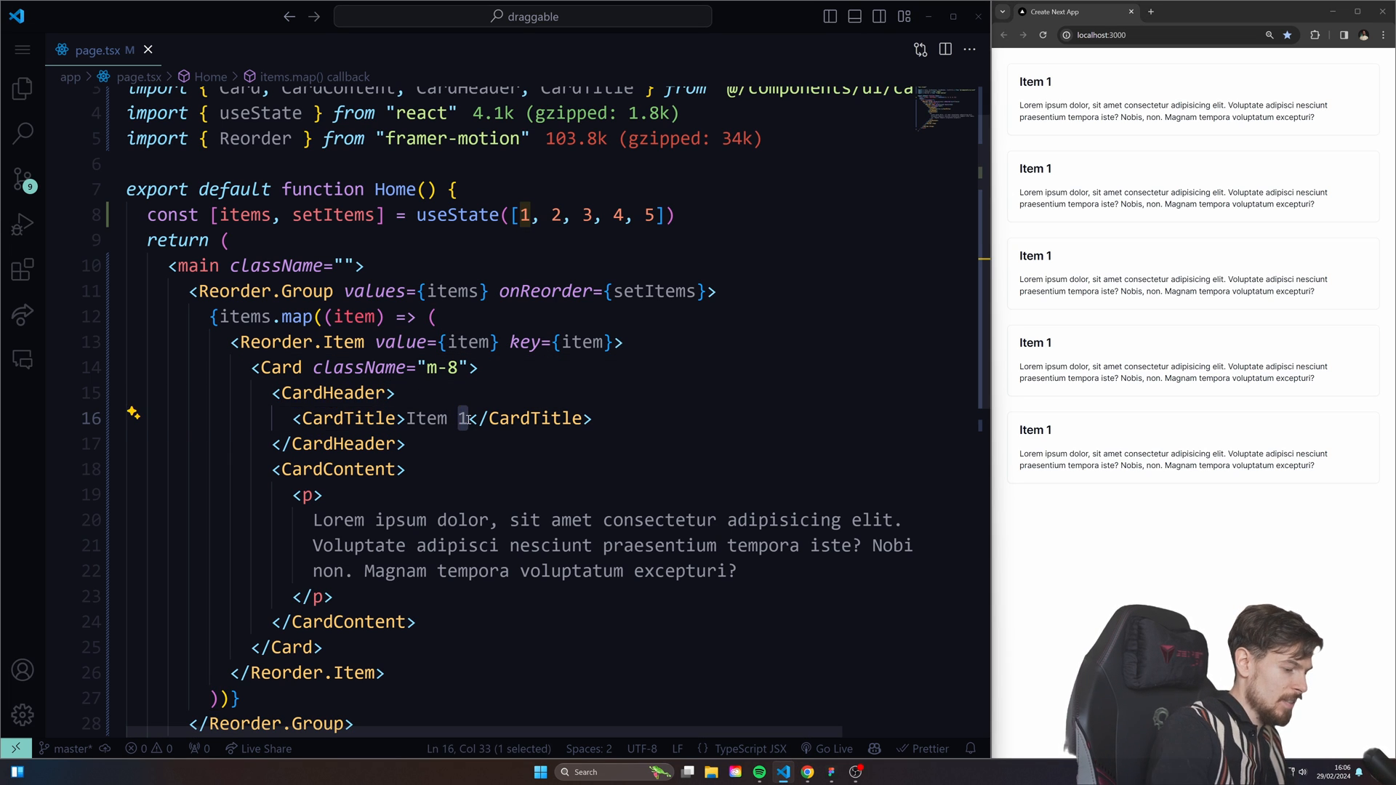
text({index})
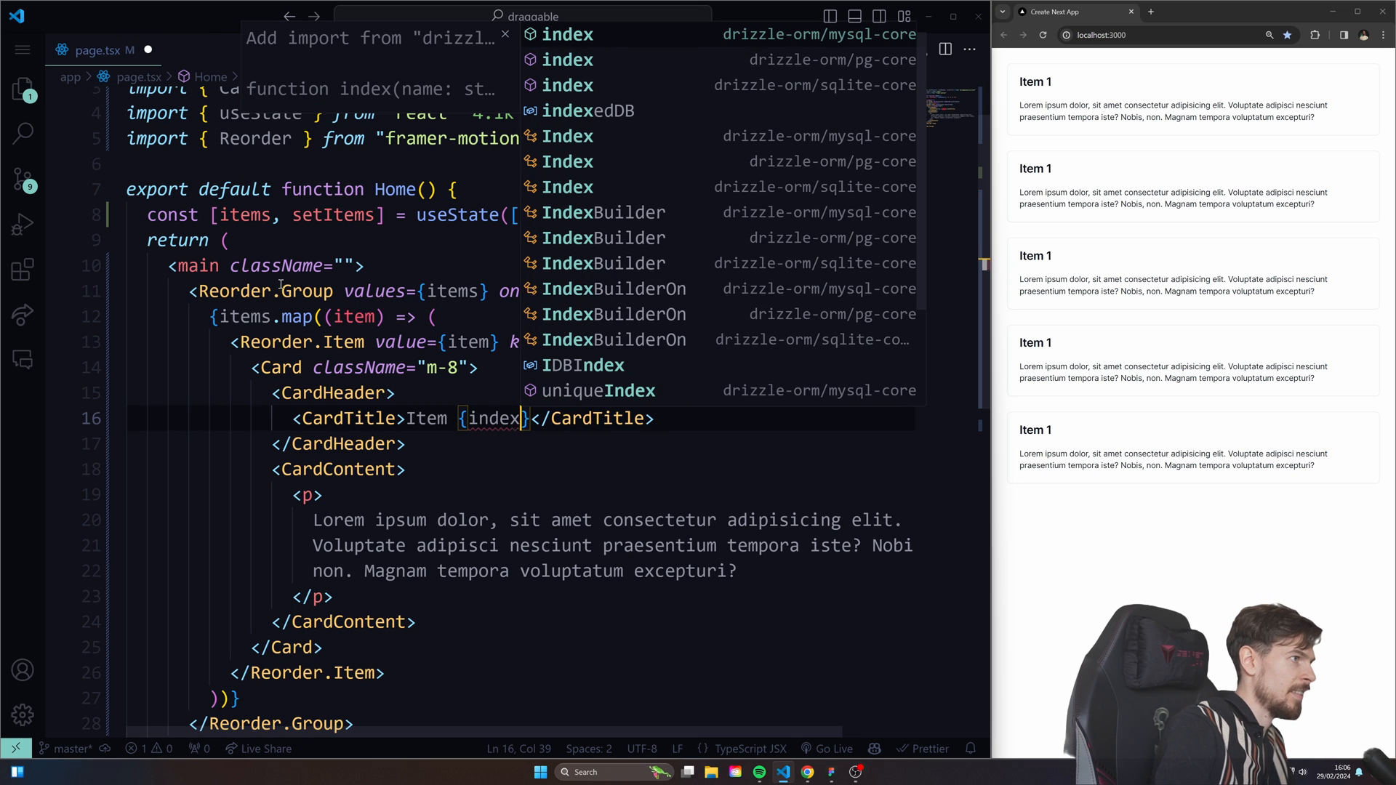
text(,inde)
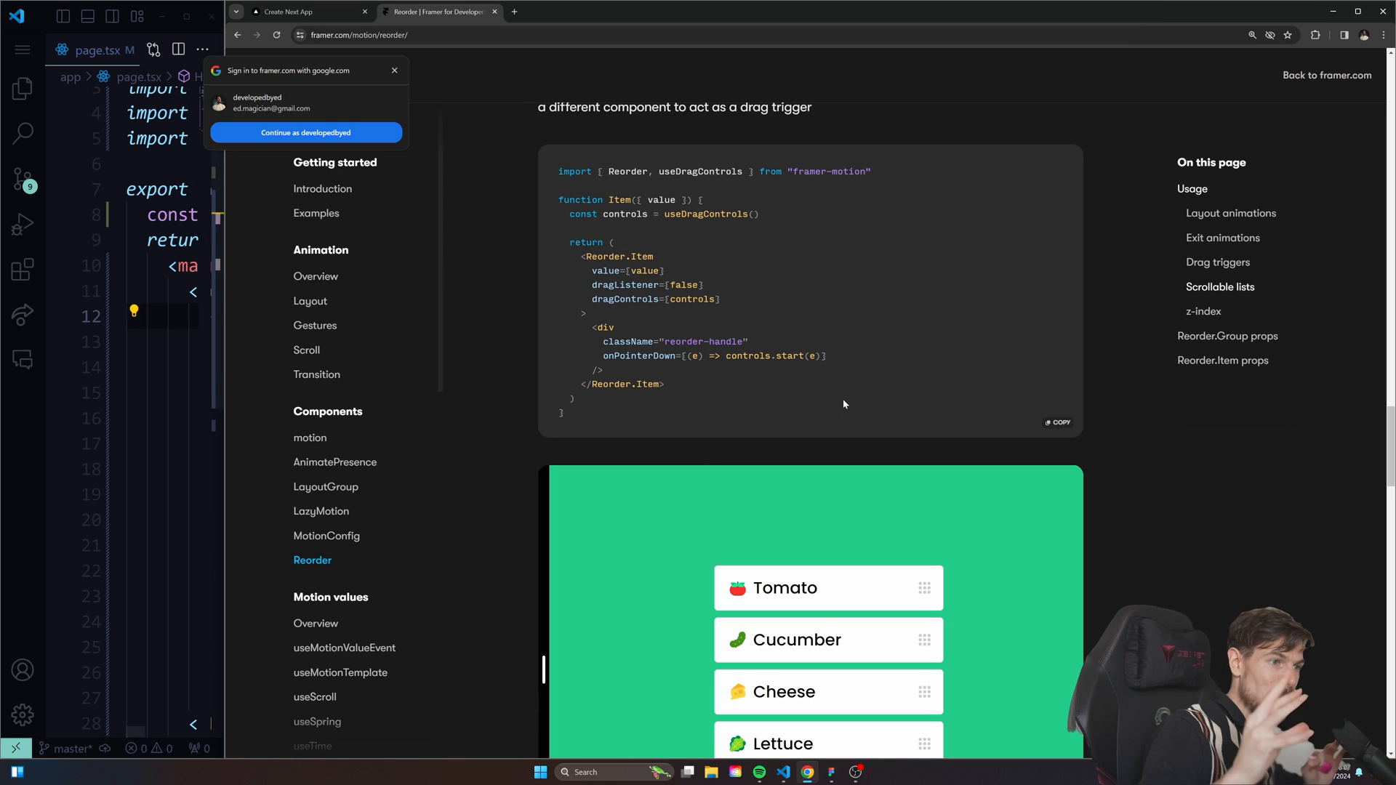
- Drag Tomato below Cucumber in the Reorder demo and examine the dragListener={false} example
scroll(down, 3)
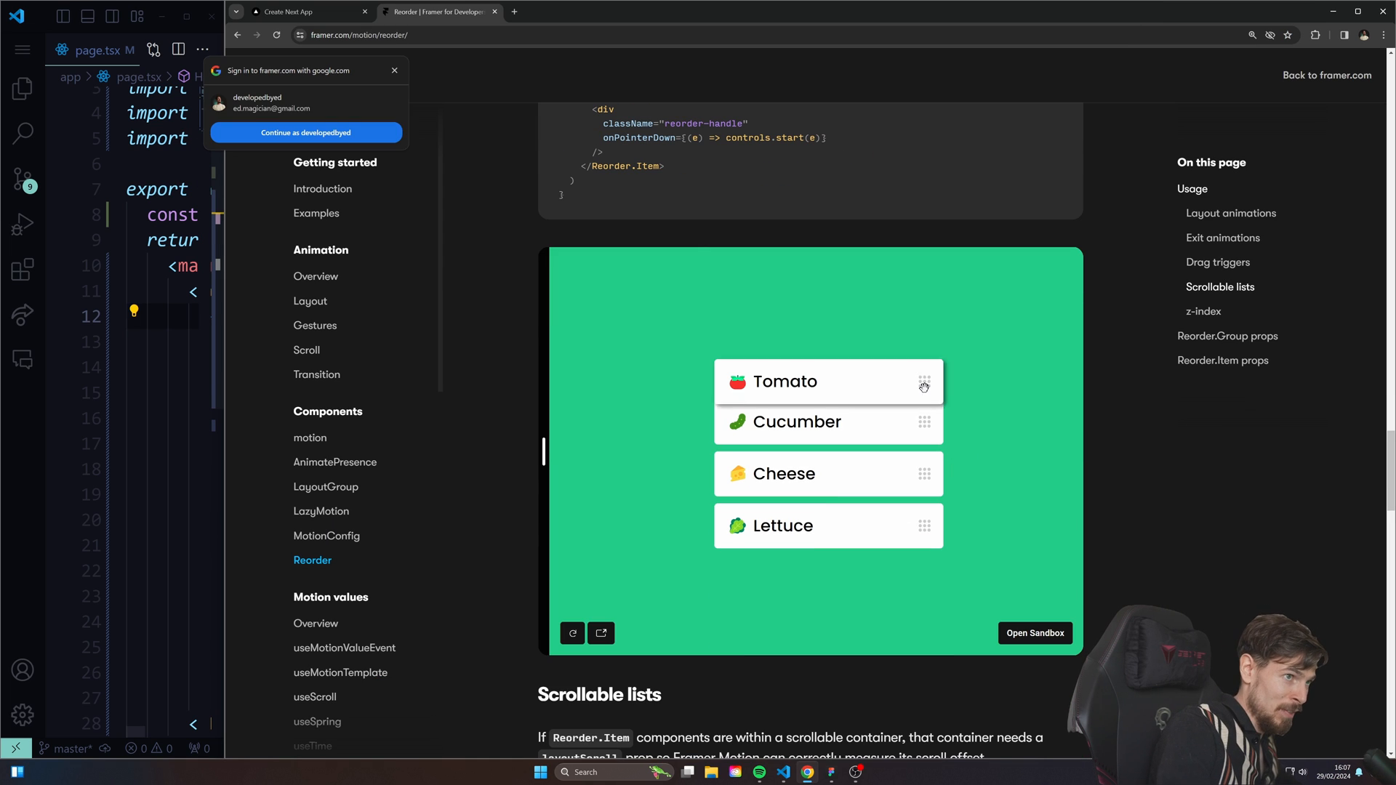
drag(923, 381, 926, 456)
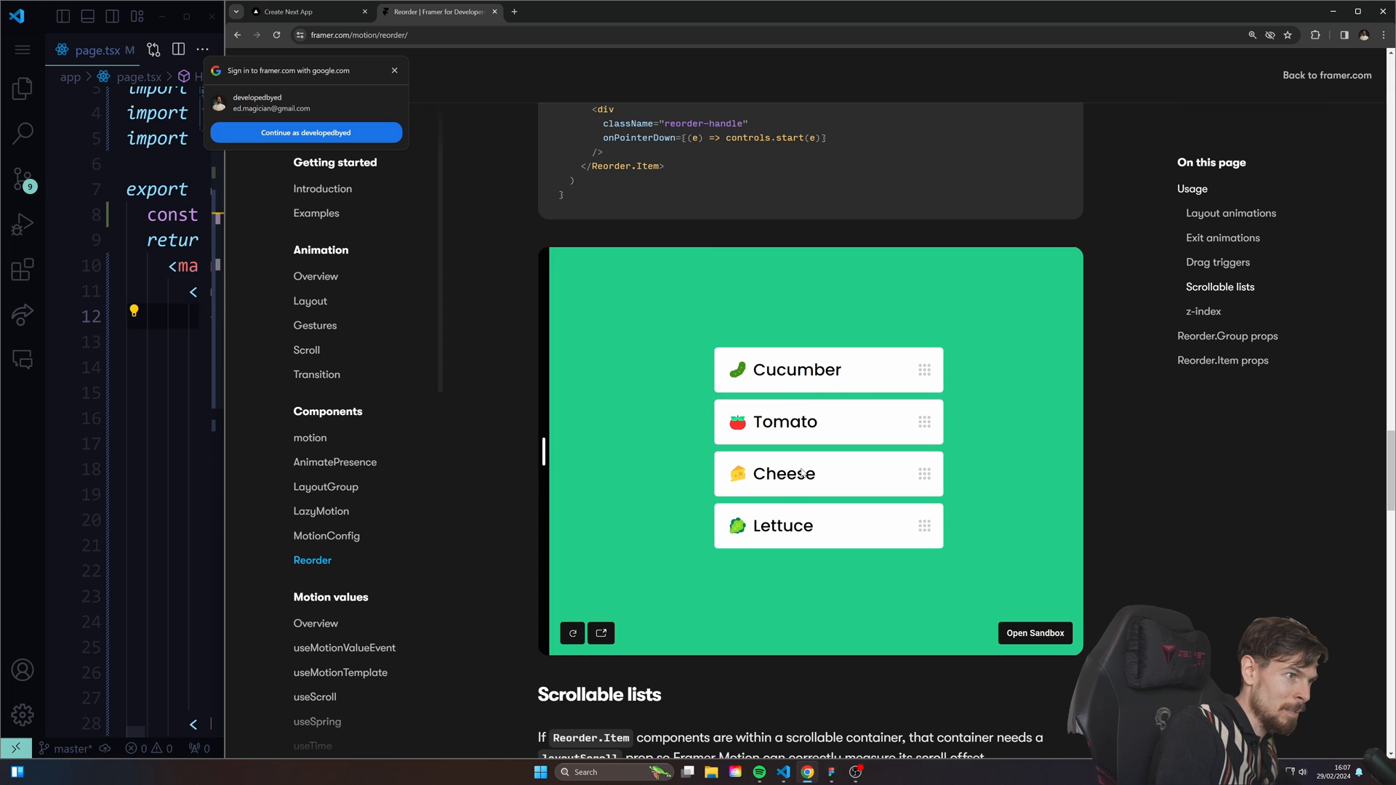
mouse_move(727, 390)
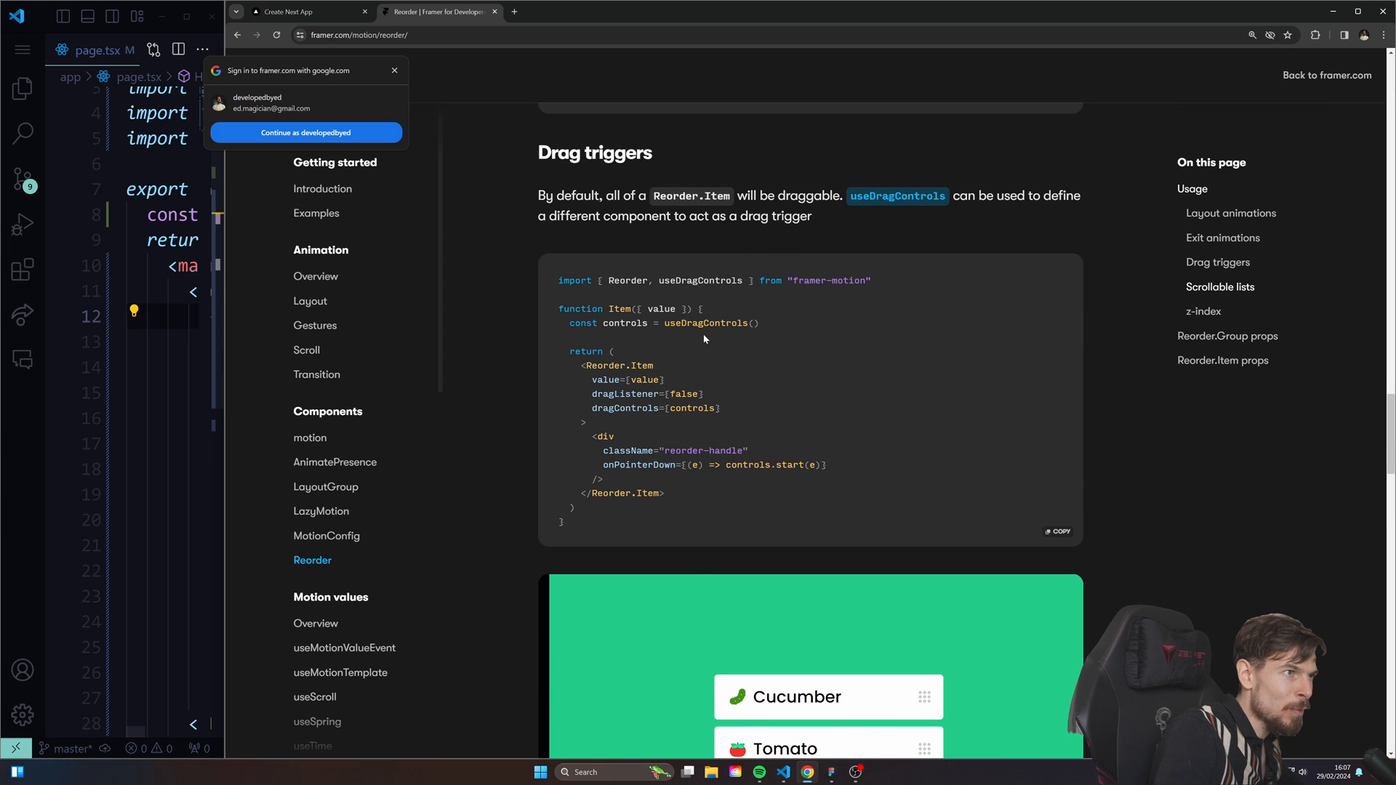
double_click(706, 323)
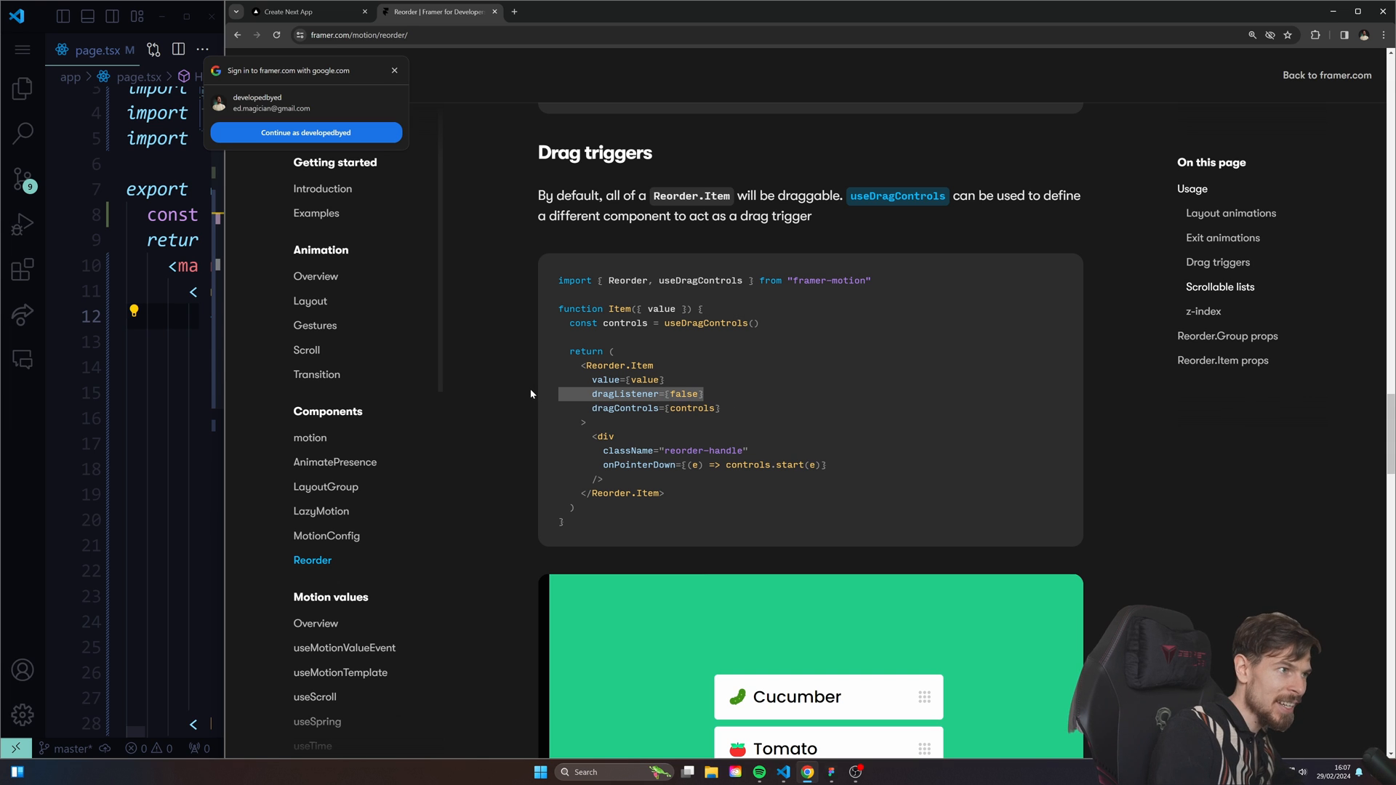
scroll(down, 3)
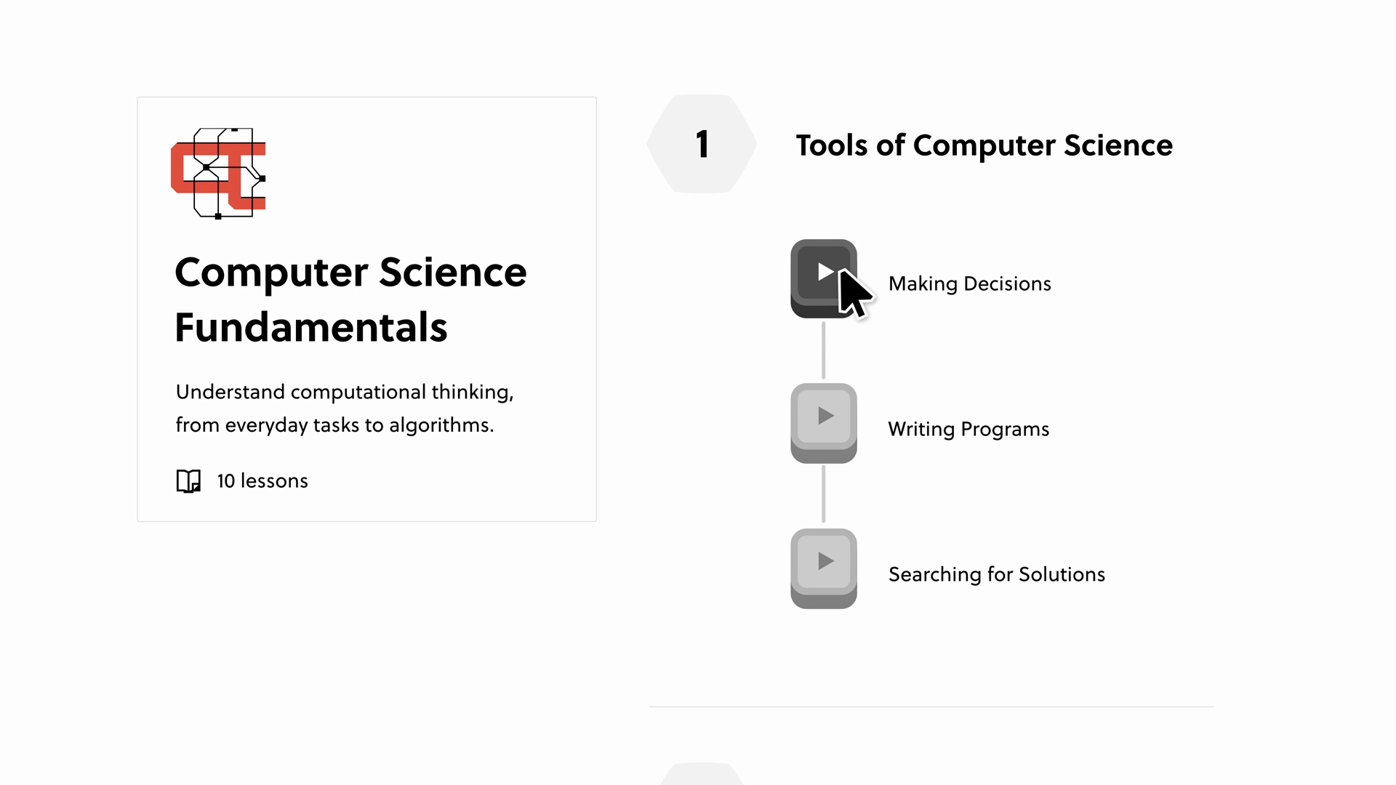
- Start Making Decisions, draw a diagonal, and answer 'One or more HL neurons are activated'
click(822, 274)
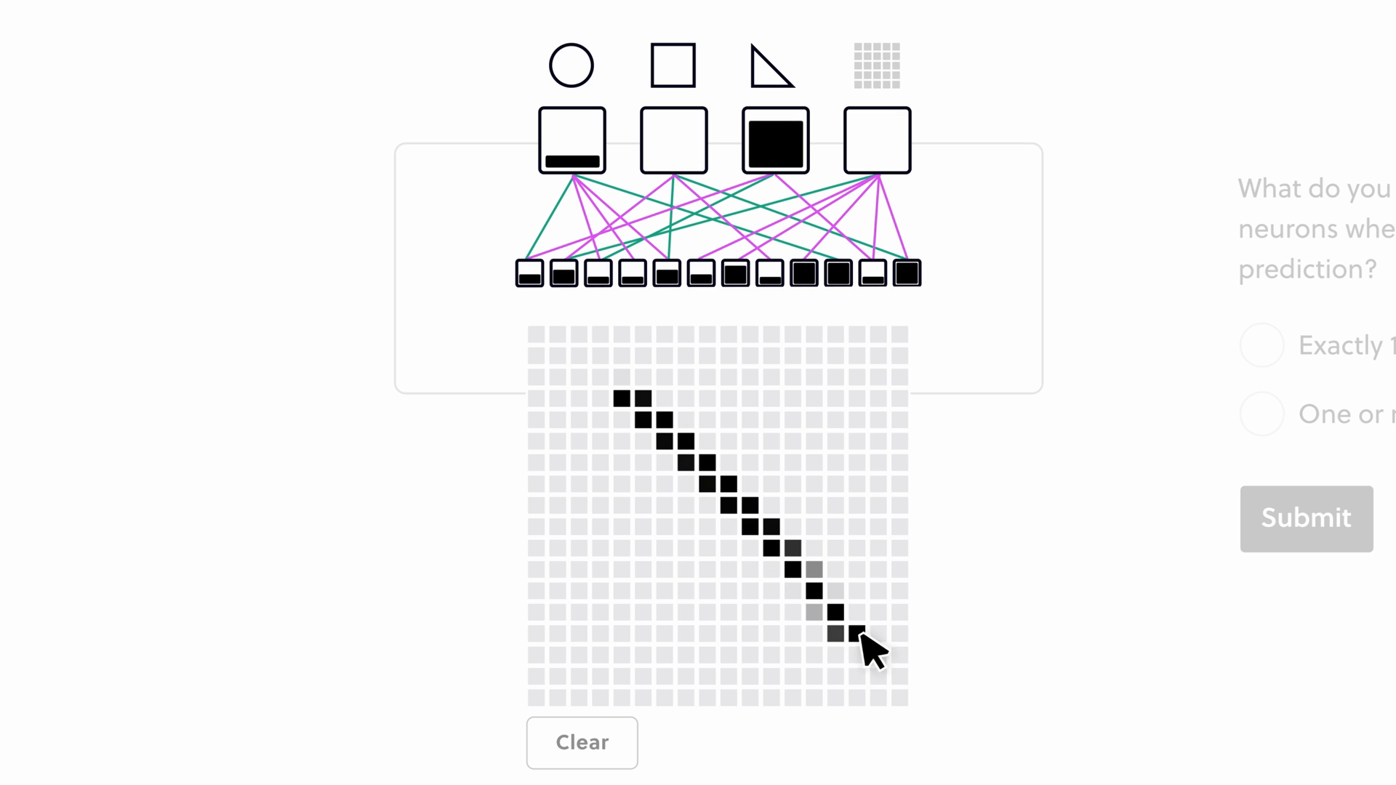
click(458, 458)
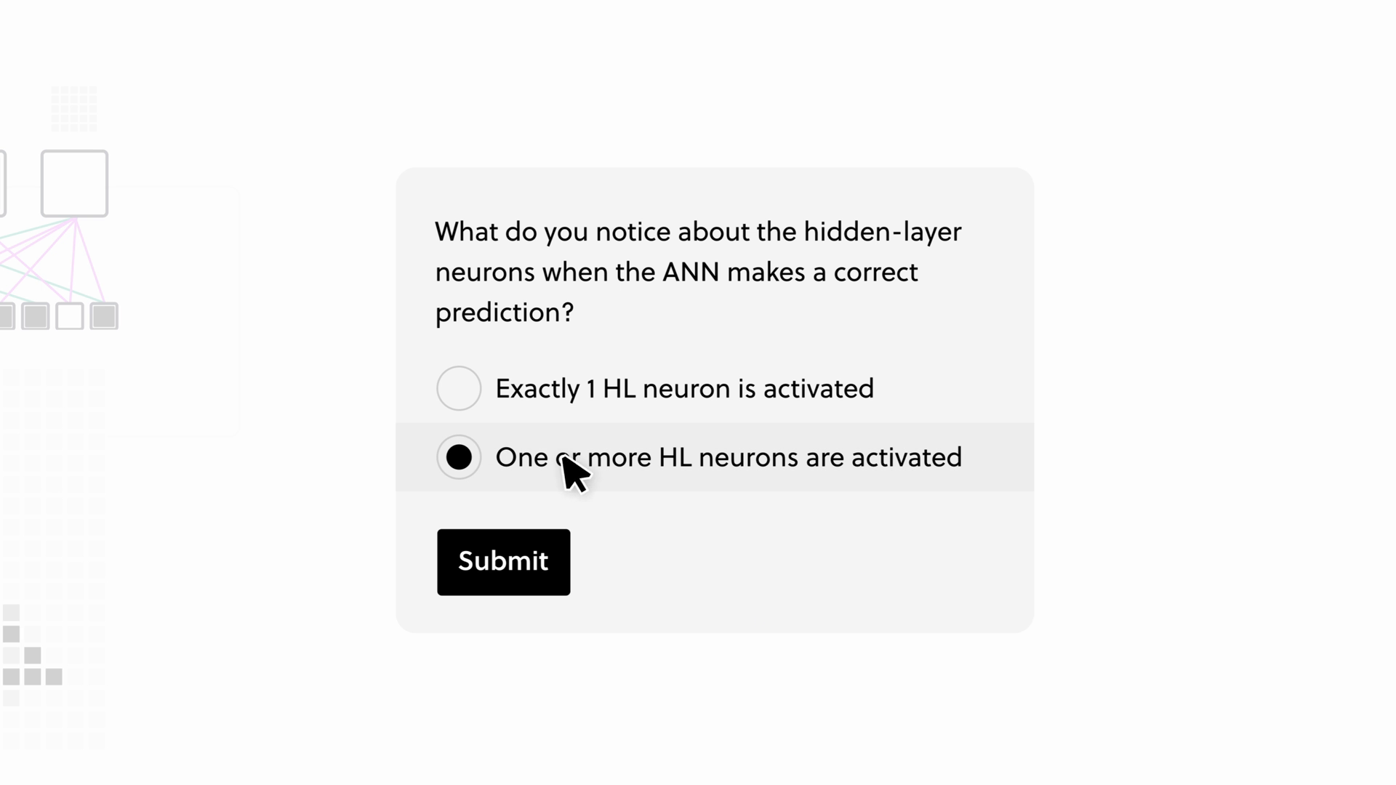
click(503, 562)
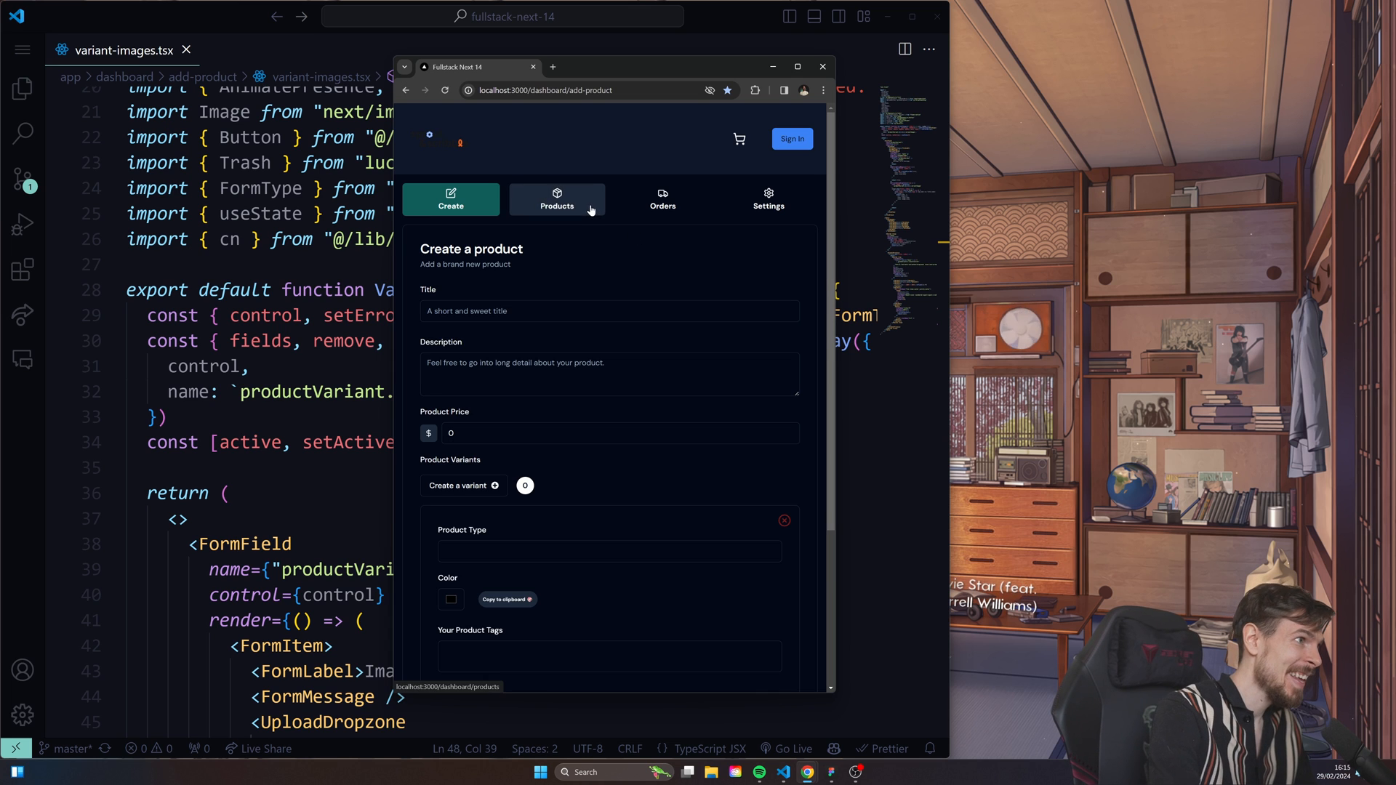
- Enter 'asdasdasd' in the product form, add the 4x4 tag, and open the image chooser
click(556, 198)
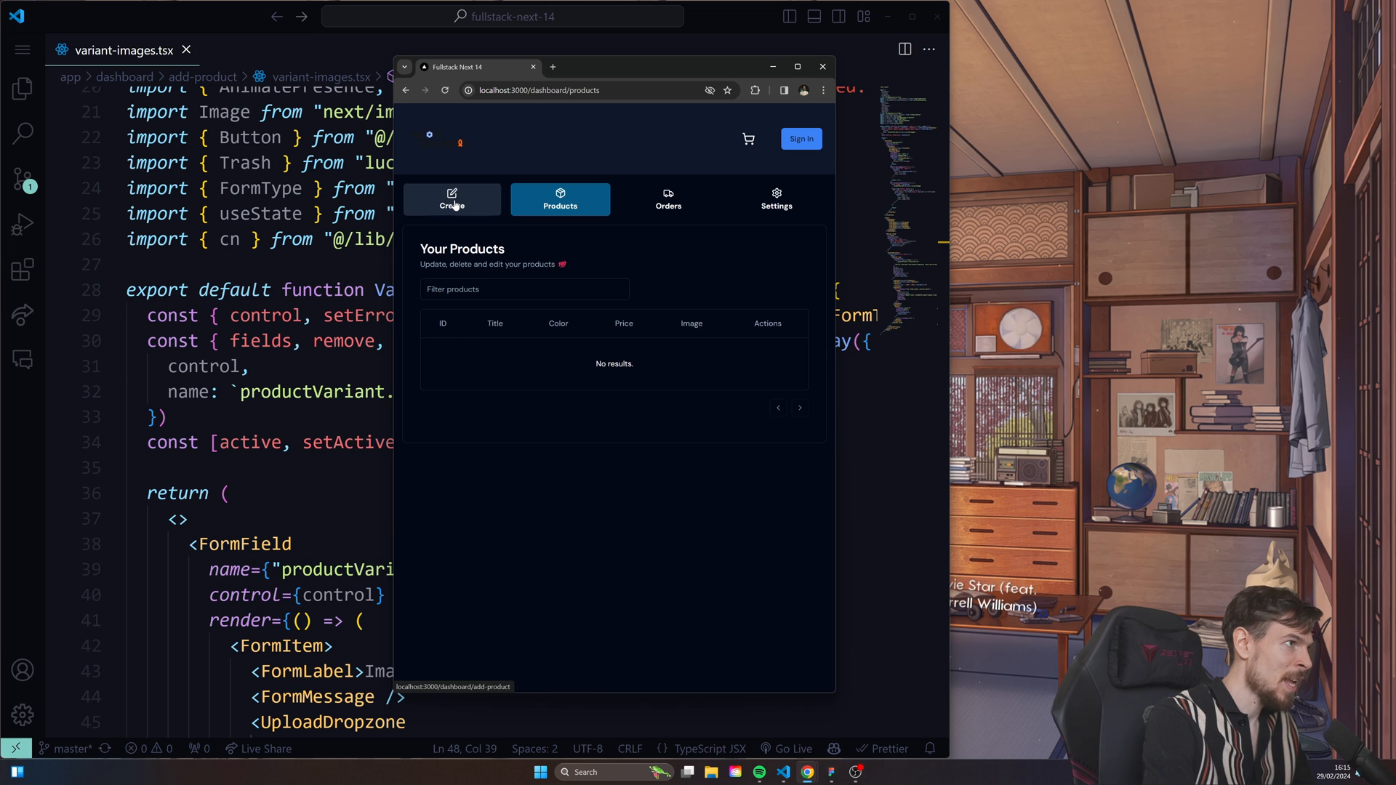
click(451, 199)
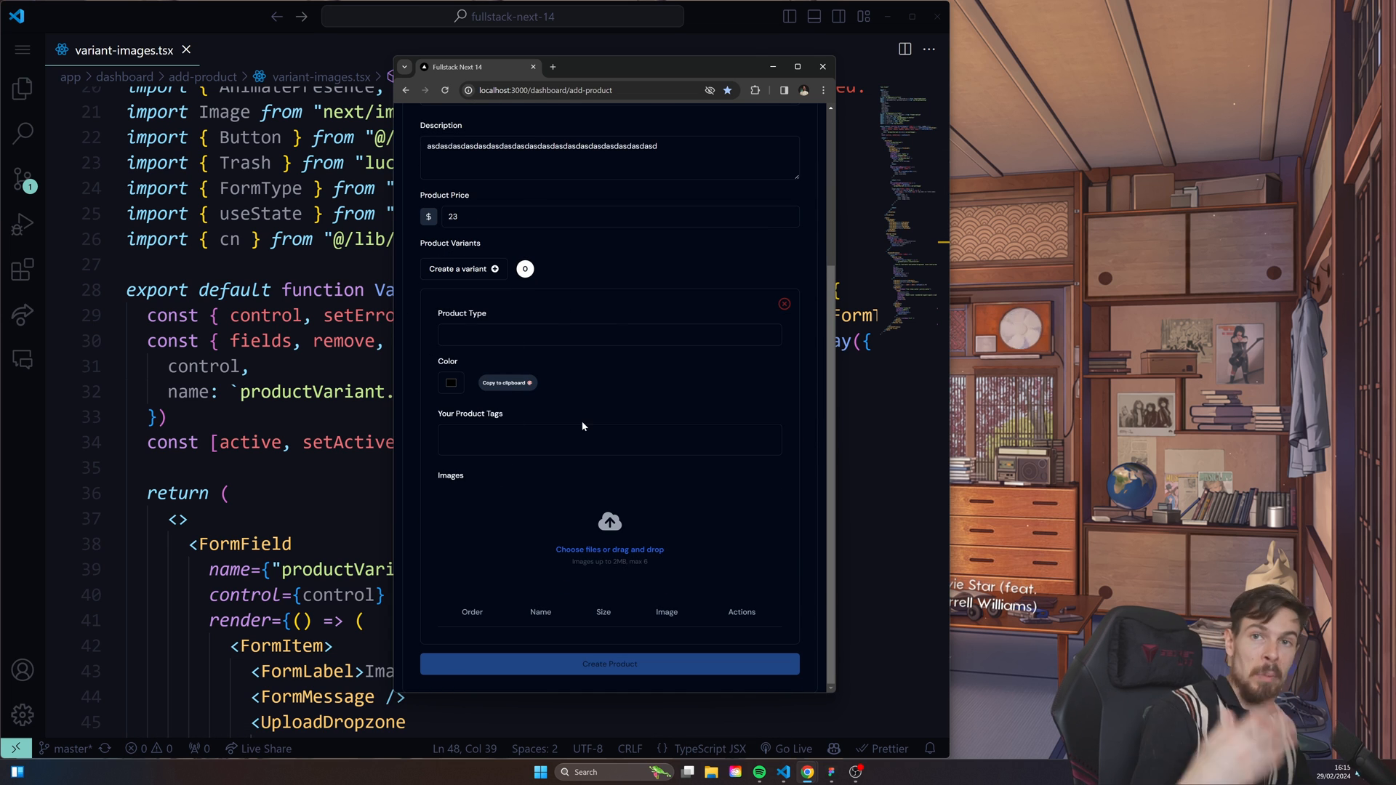
text(asdasdasd)
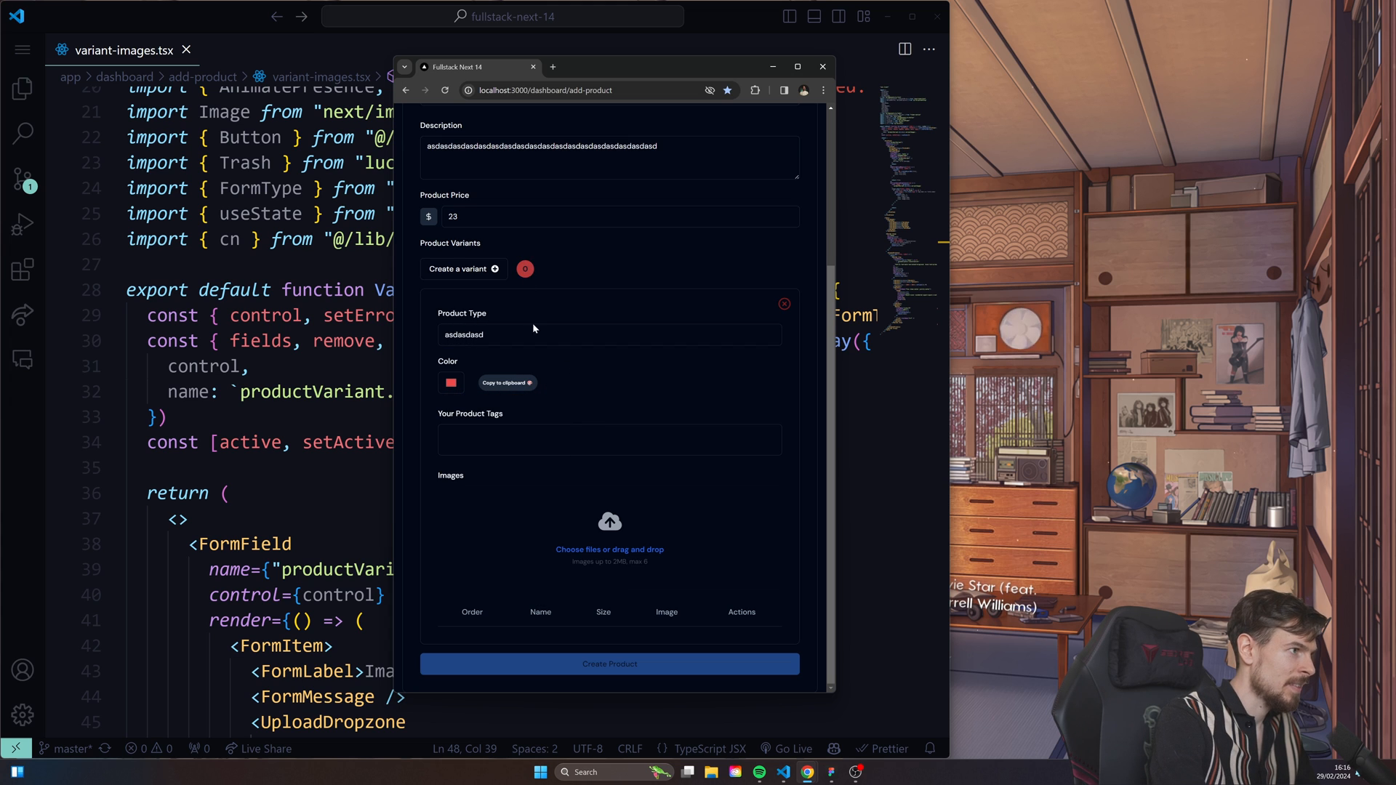
click(609, 440)
text(red small)
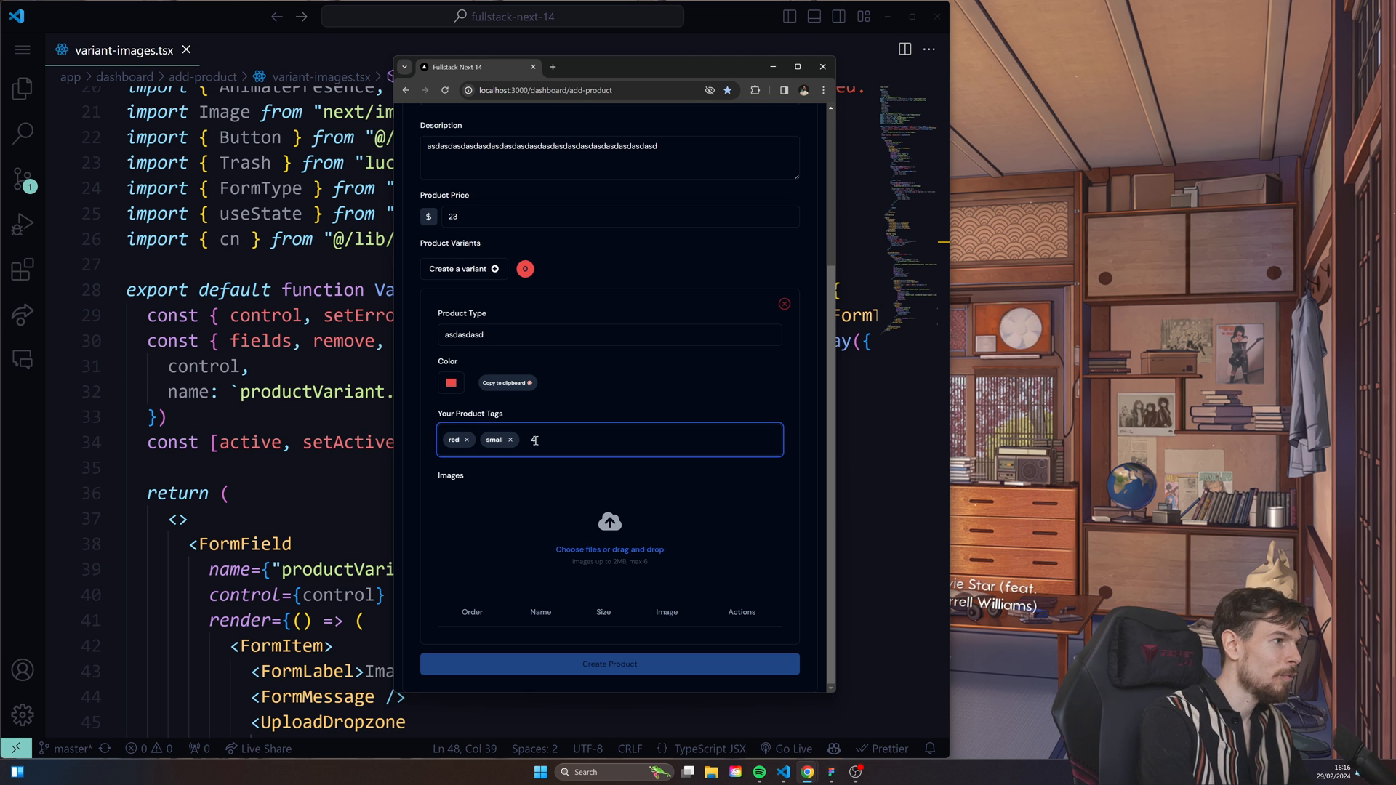
text(4x4)
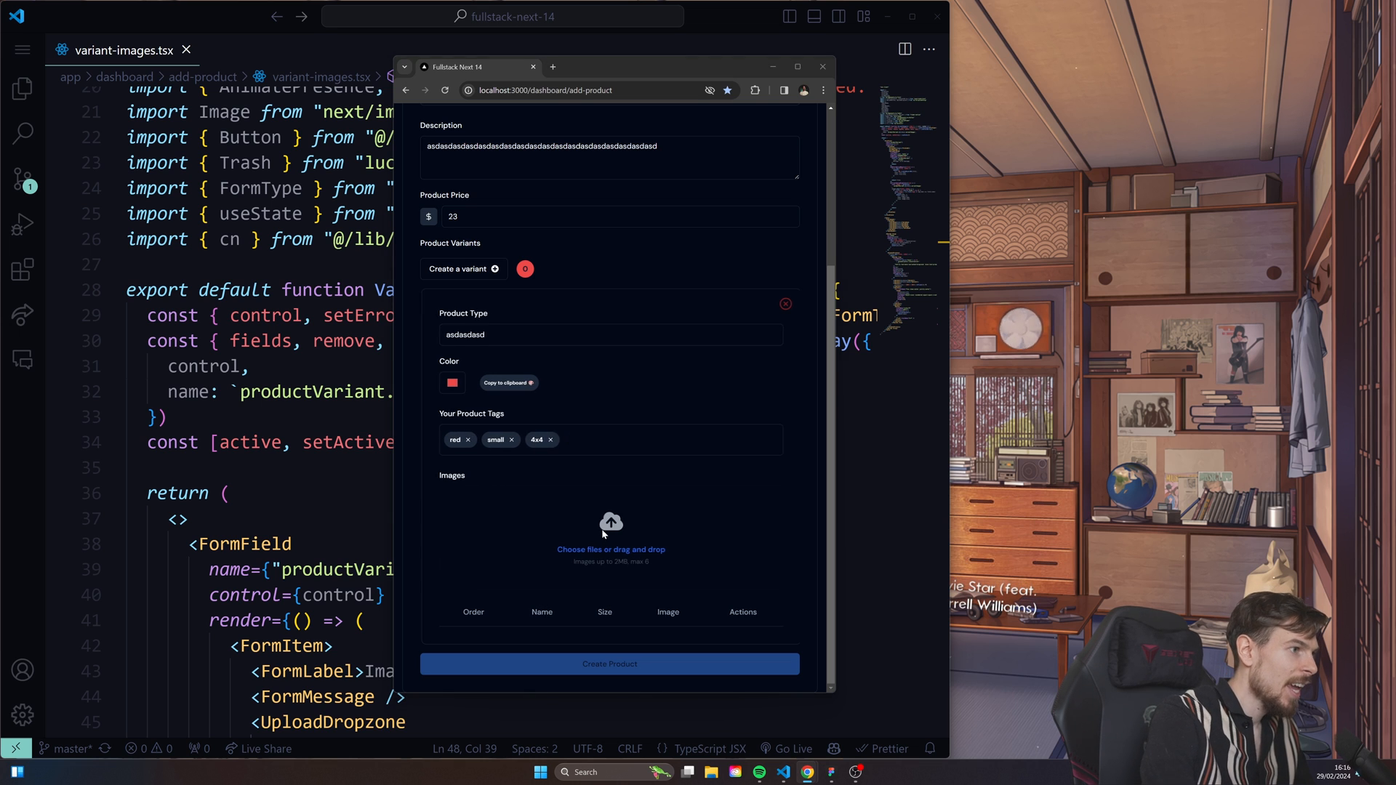
click(609, 539)
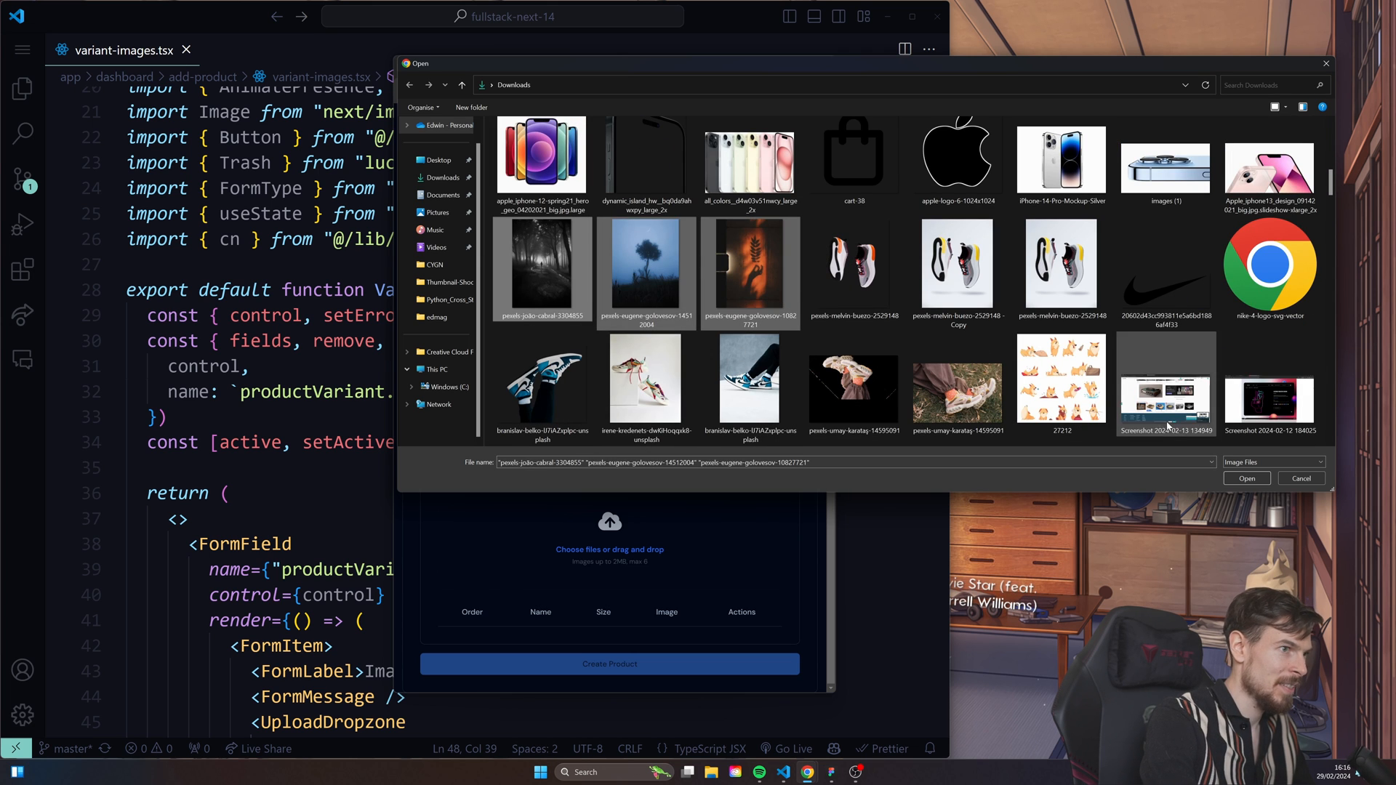
- Upload three variant images, create product asdasdasd, and open it with Quick Edit
click(1245, 478)
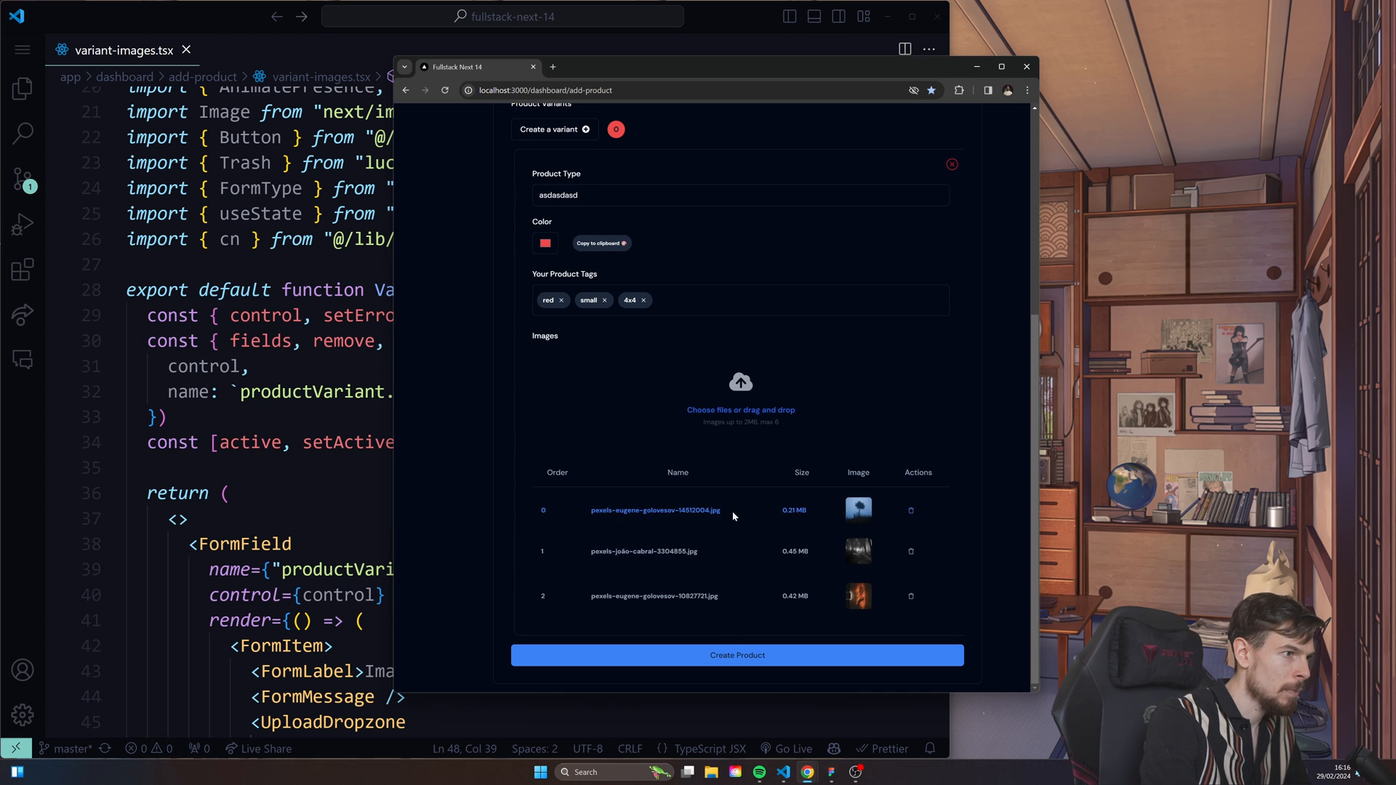
click(737, 655)
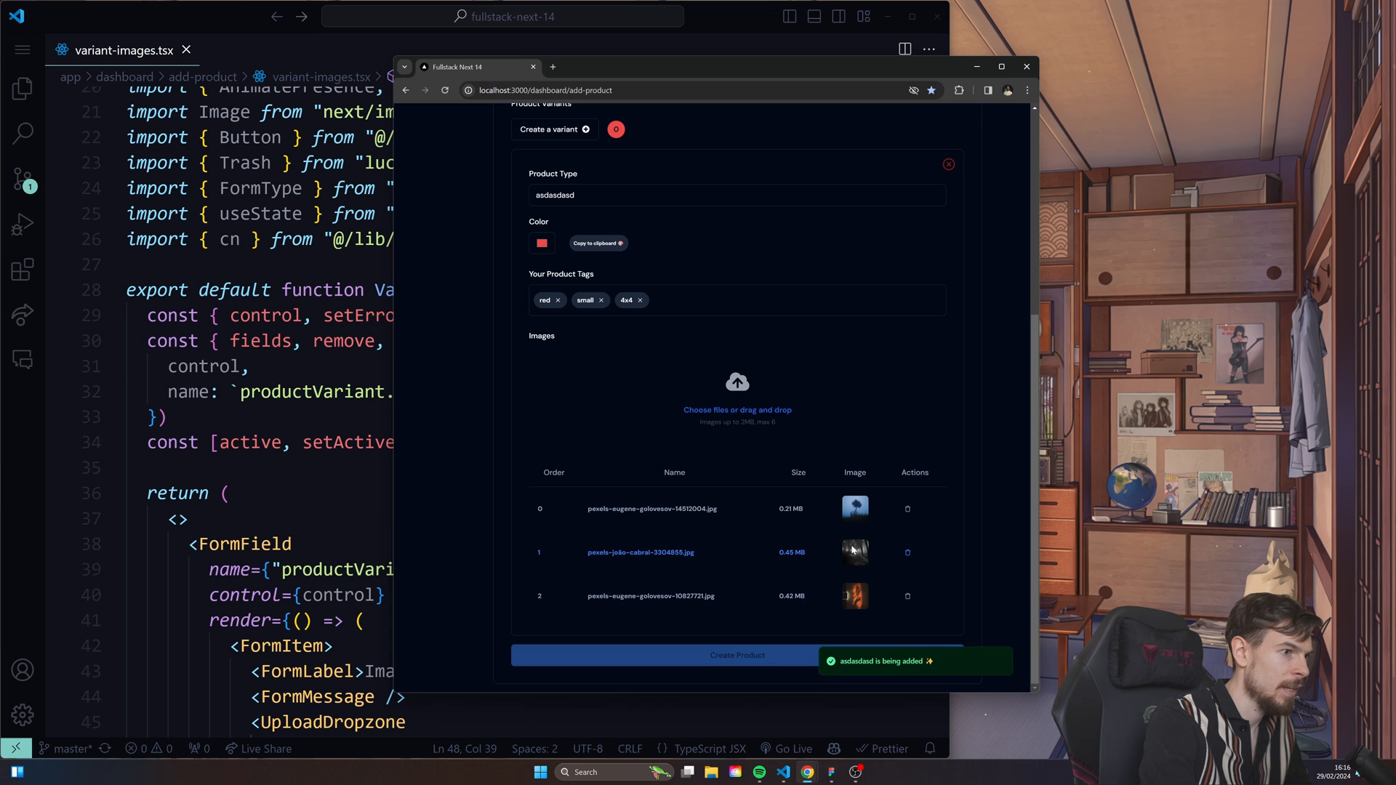
mouse_move(921, 677)
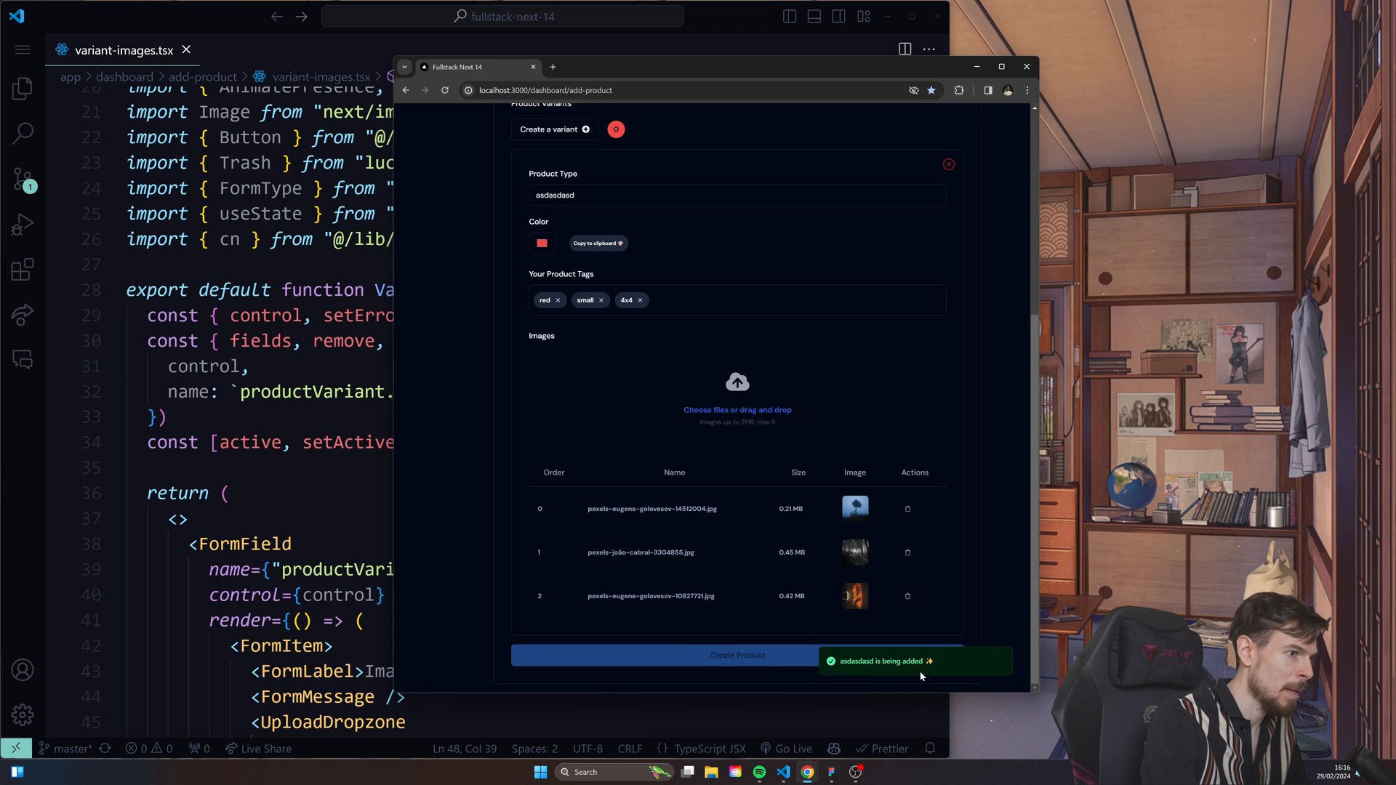
click(737, 655)
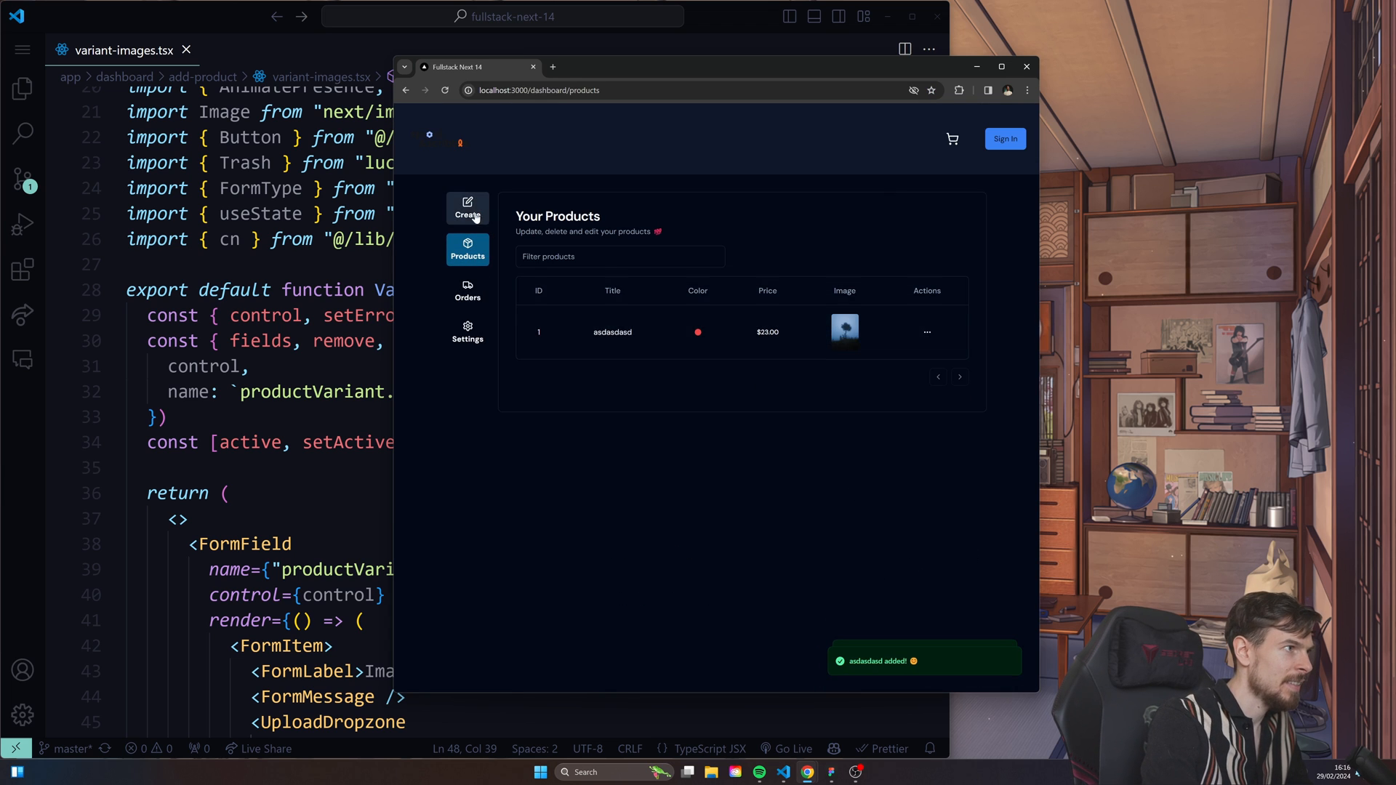
click(926, 331)
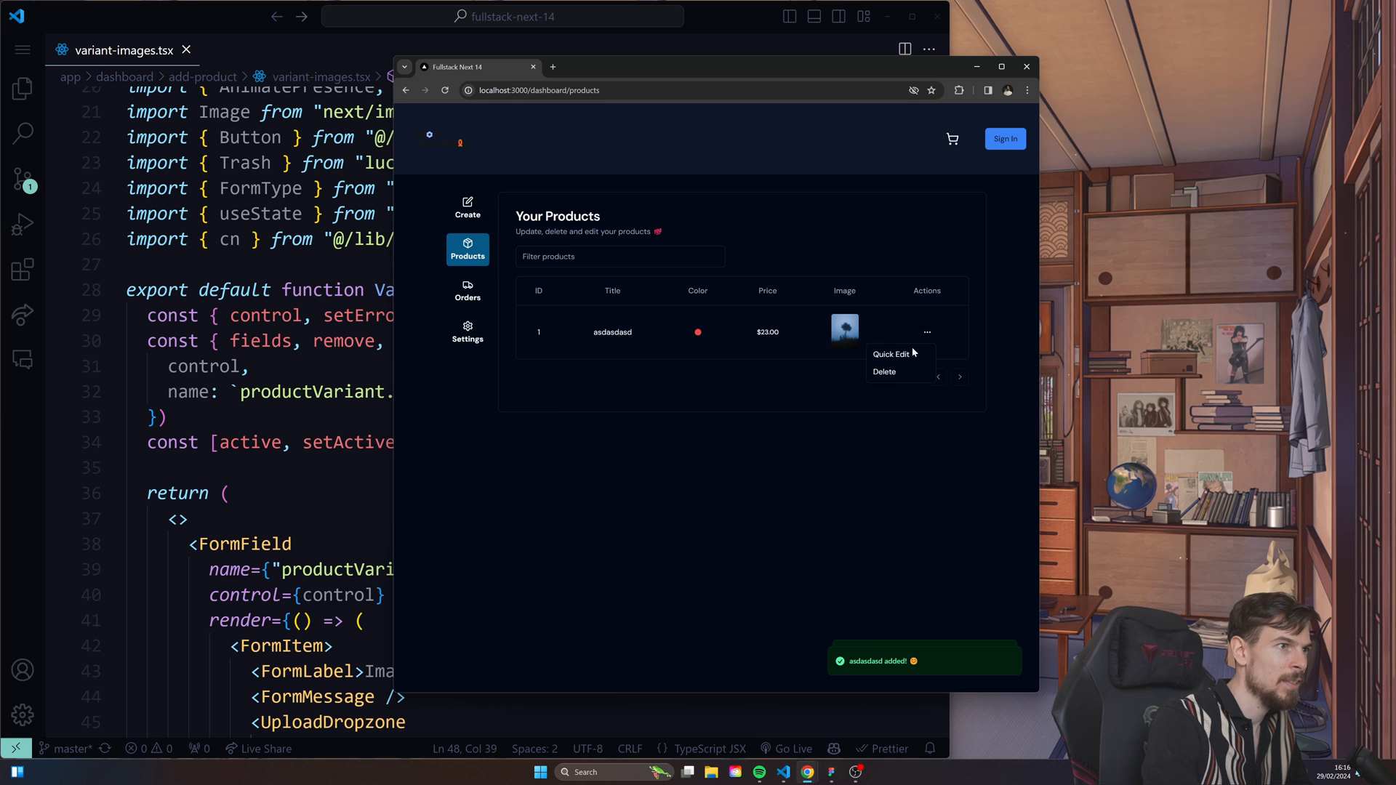
click(890, 354)
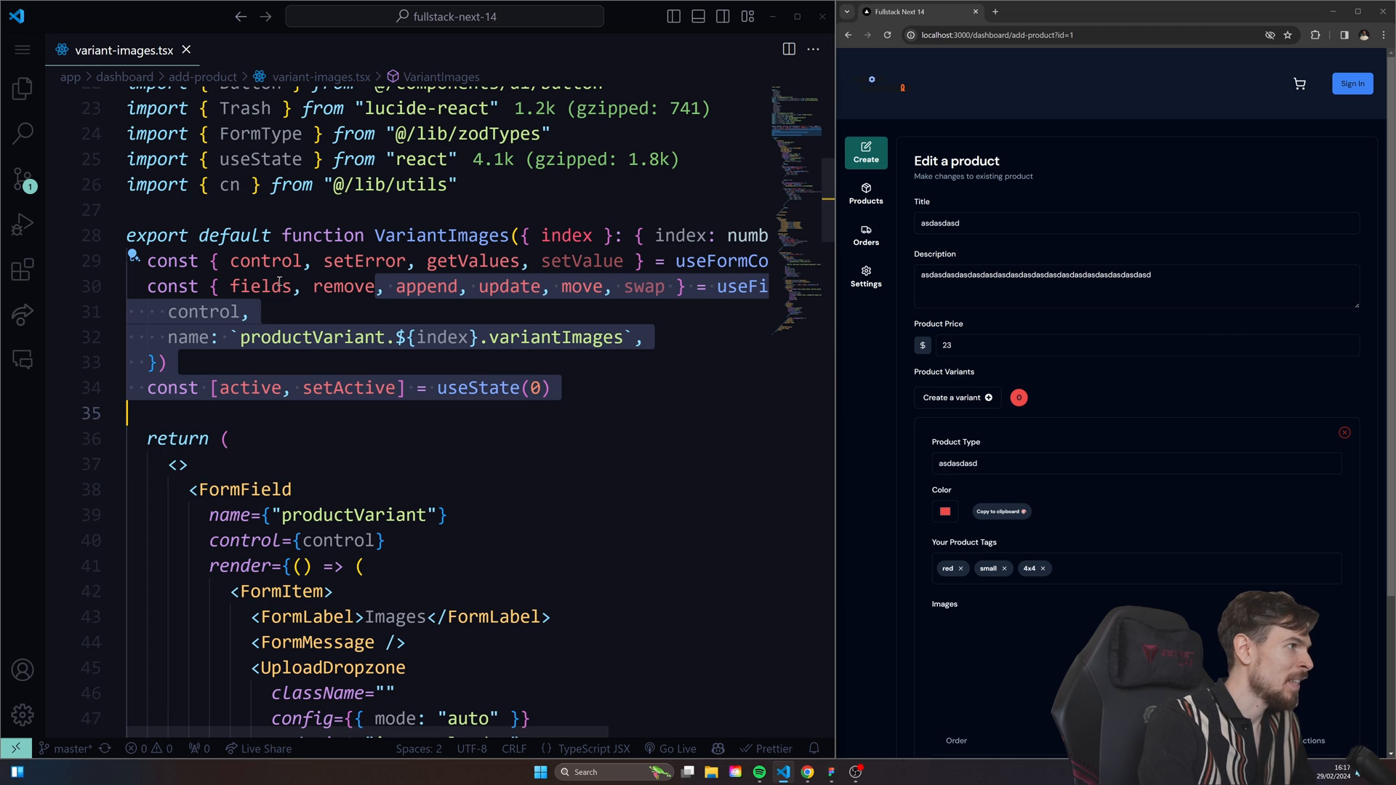
- Scroll variant-images.tsx to Reorder.Group and place the caret on setActive(index) in onReorder
double_click(259, 286)
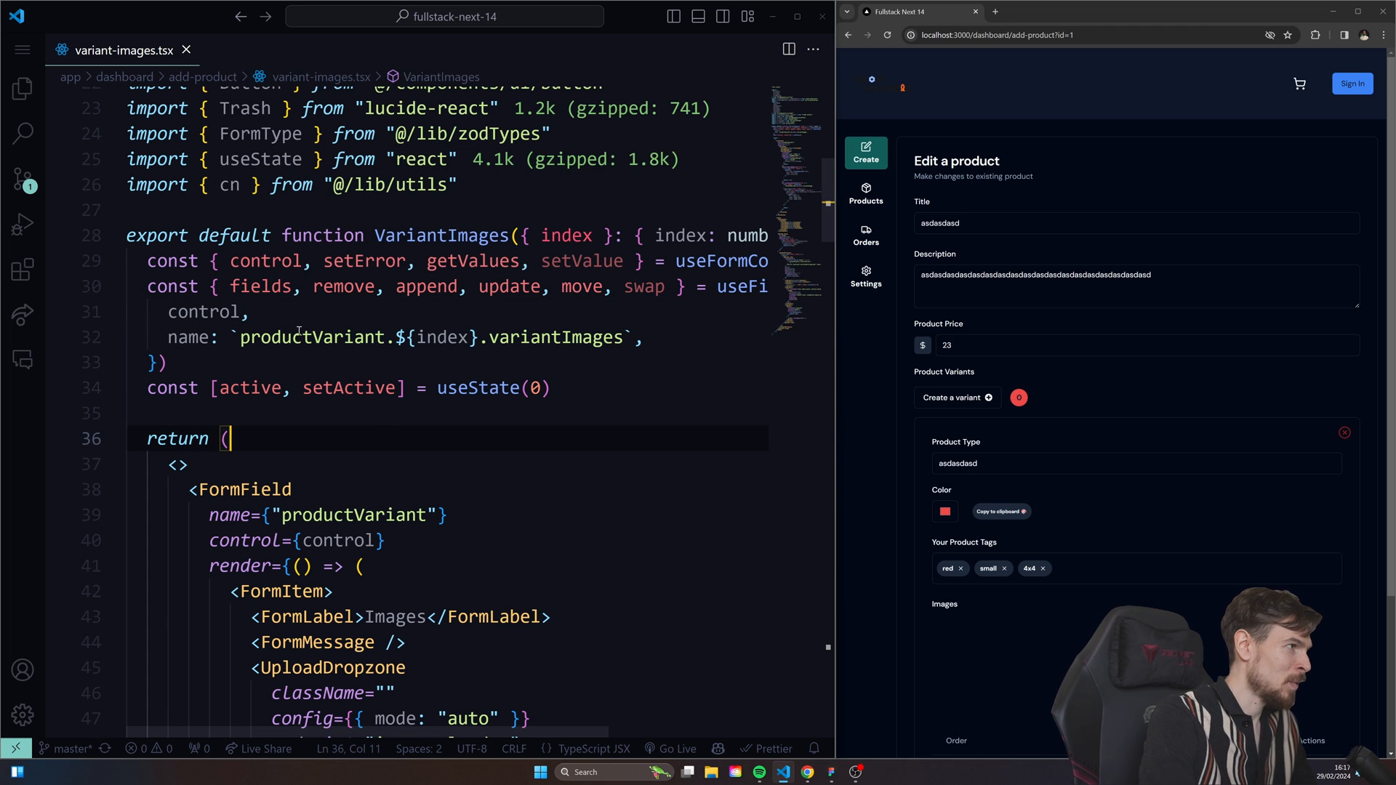
scroll(down, 3)
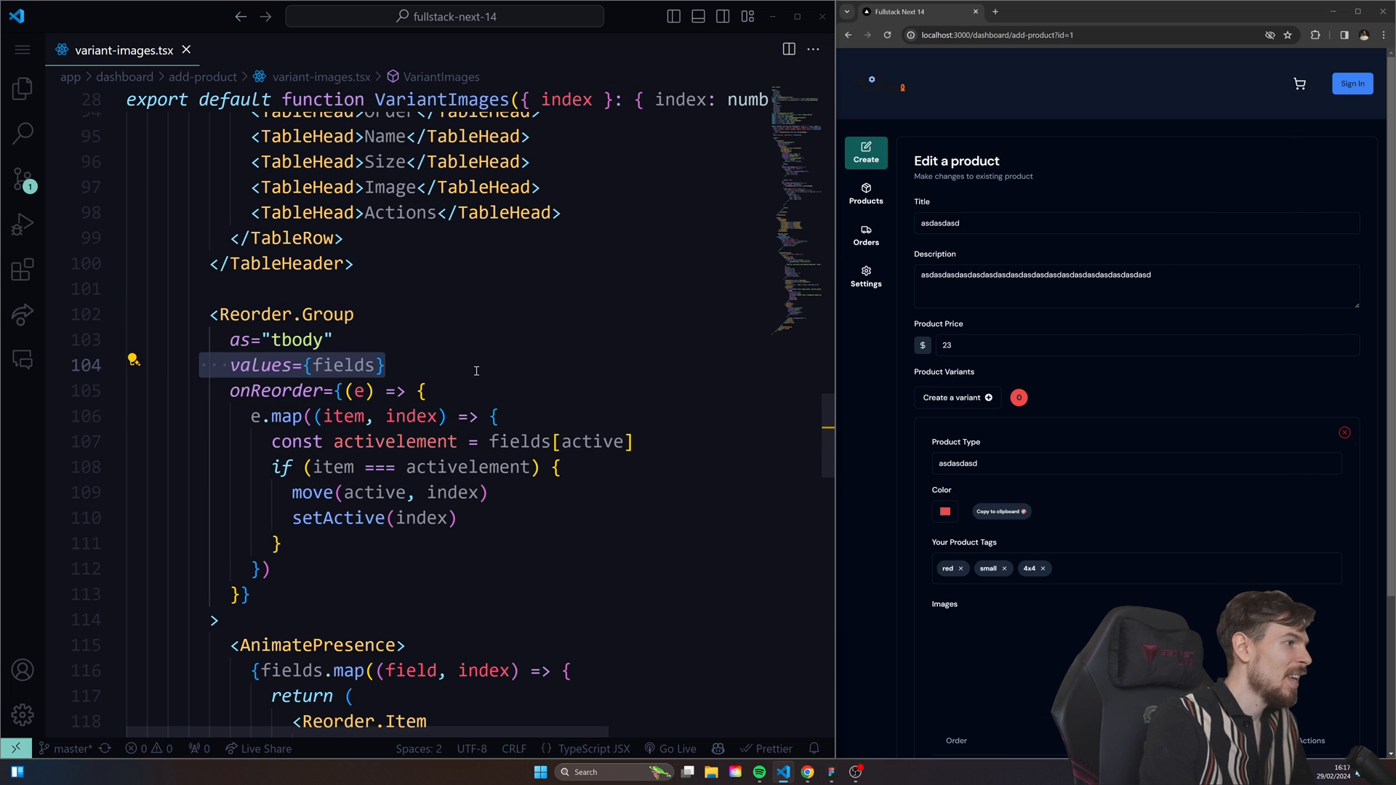
scroll(down, 3)
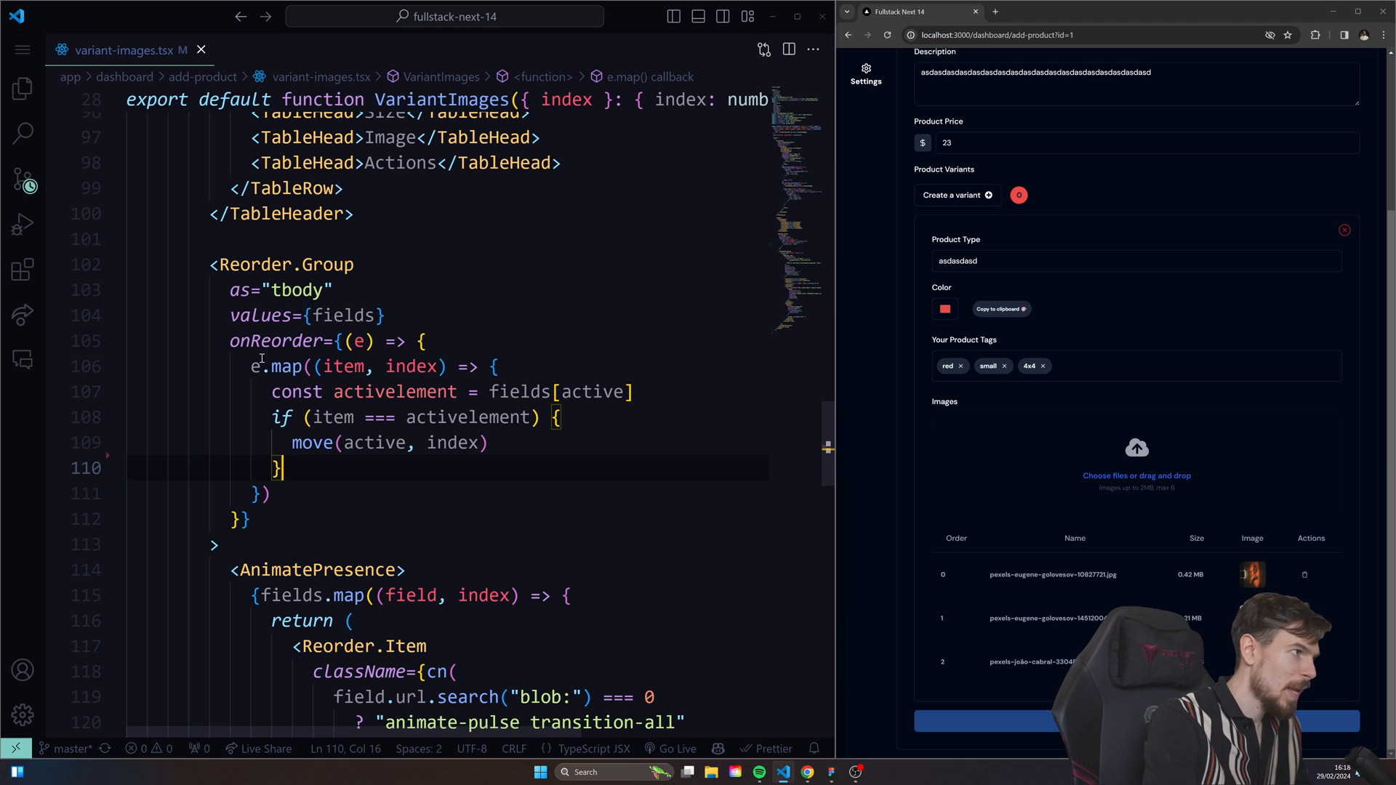
click(354, 341)
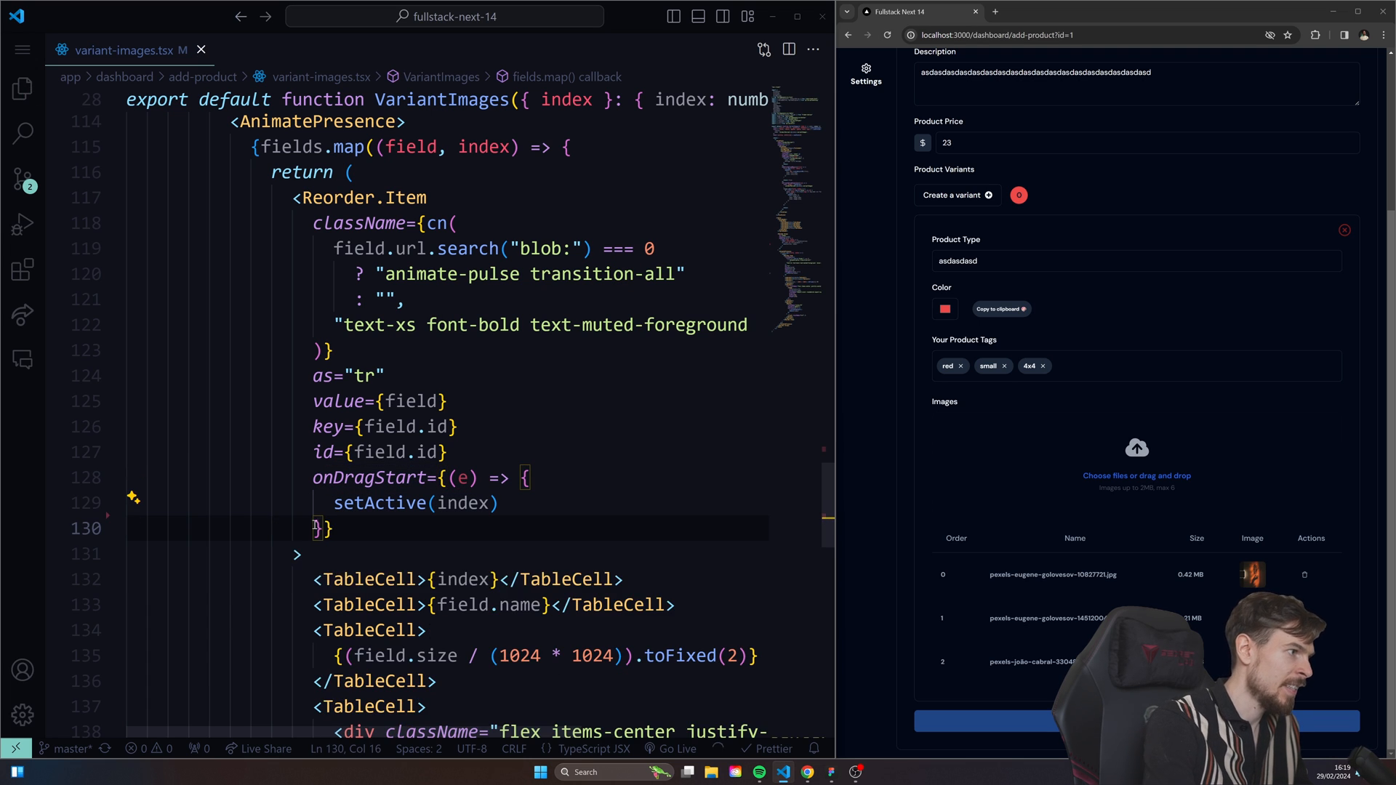
drag(530, 476, 333, 527)
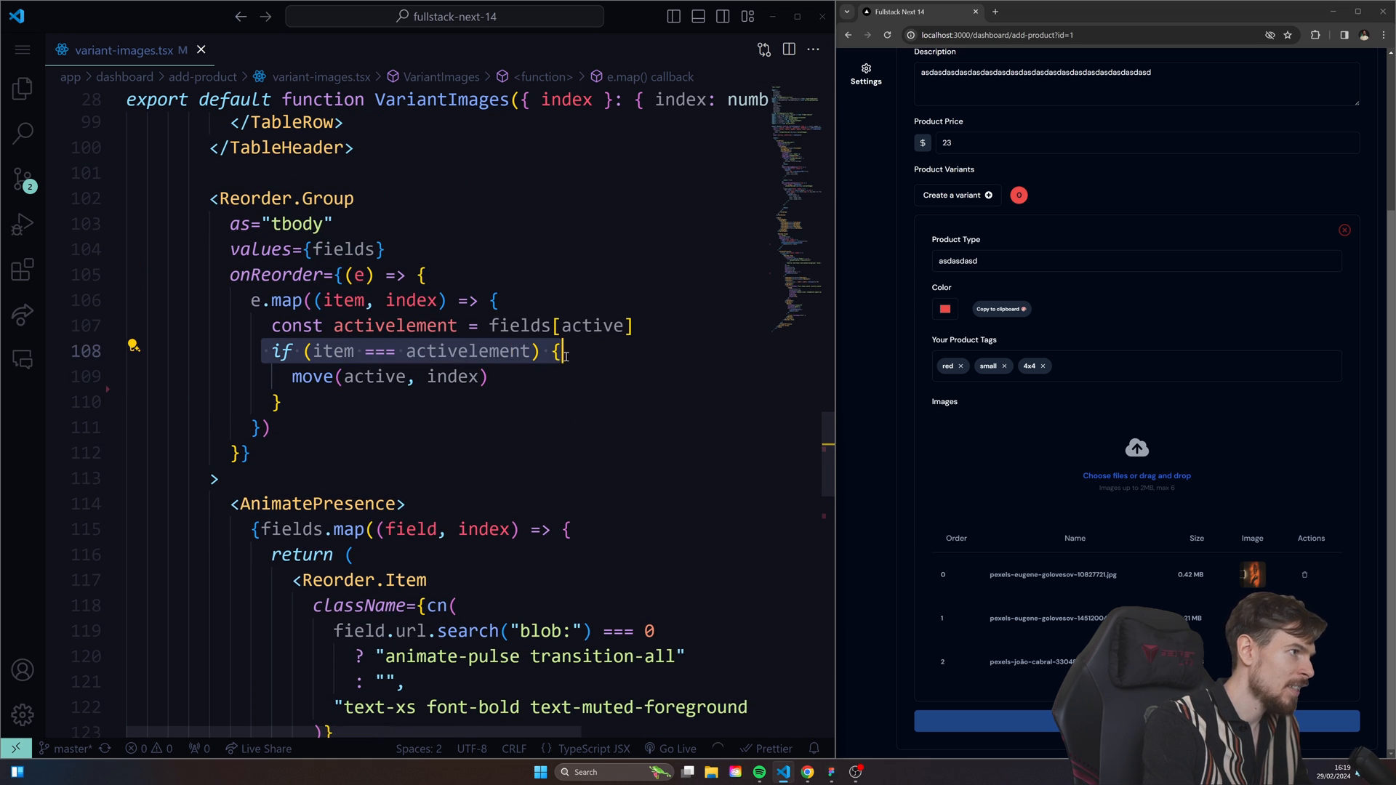
drag(561, 350, 267, 428)
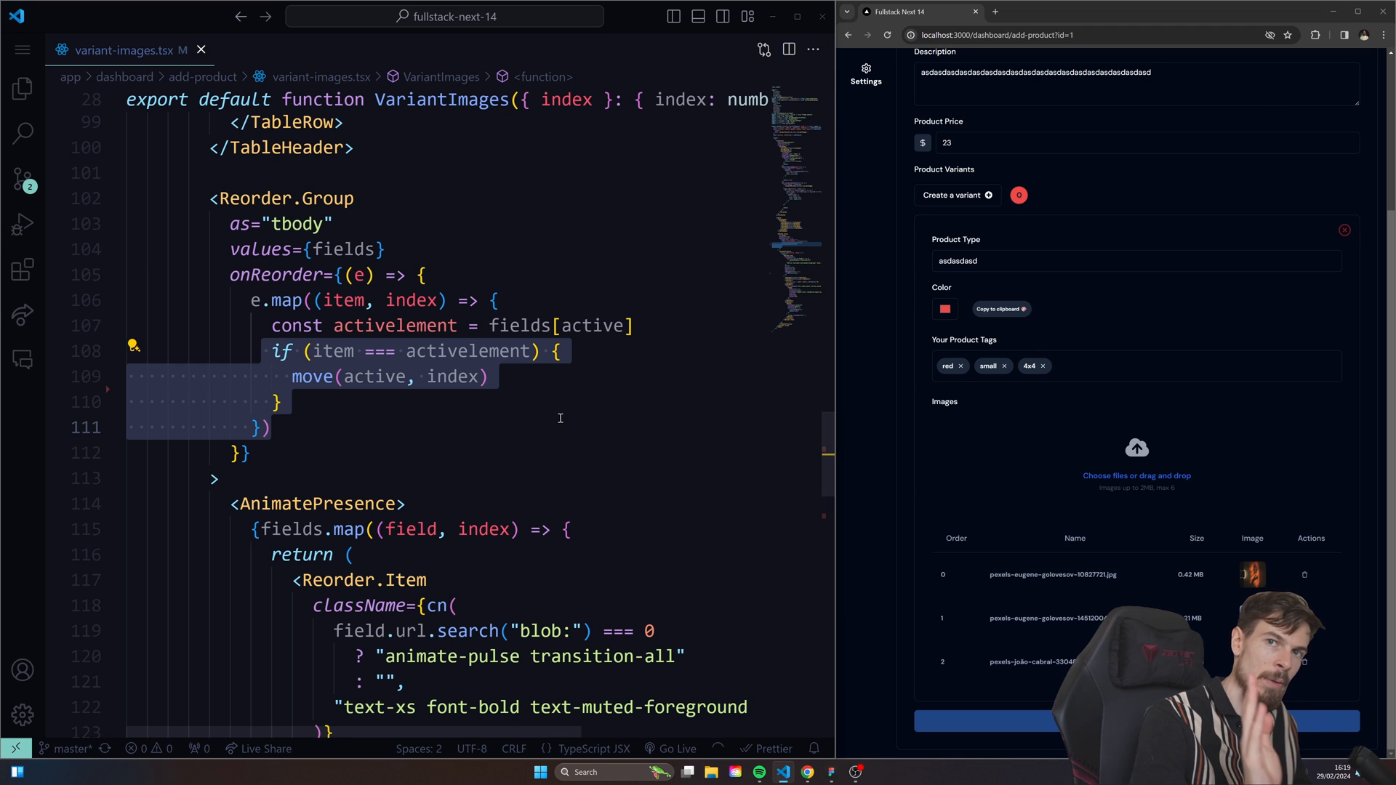
click(271, 427)
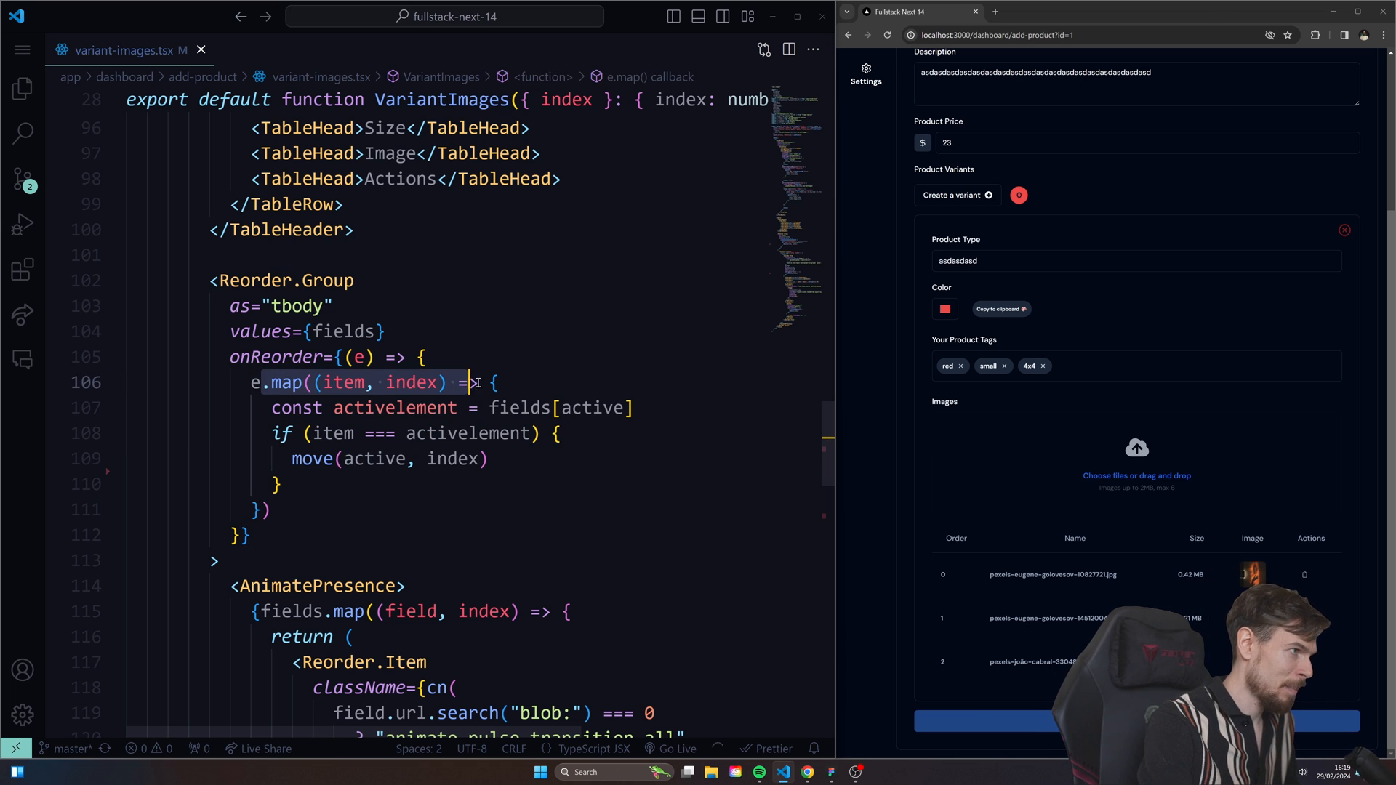
double_click(396, 408)
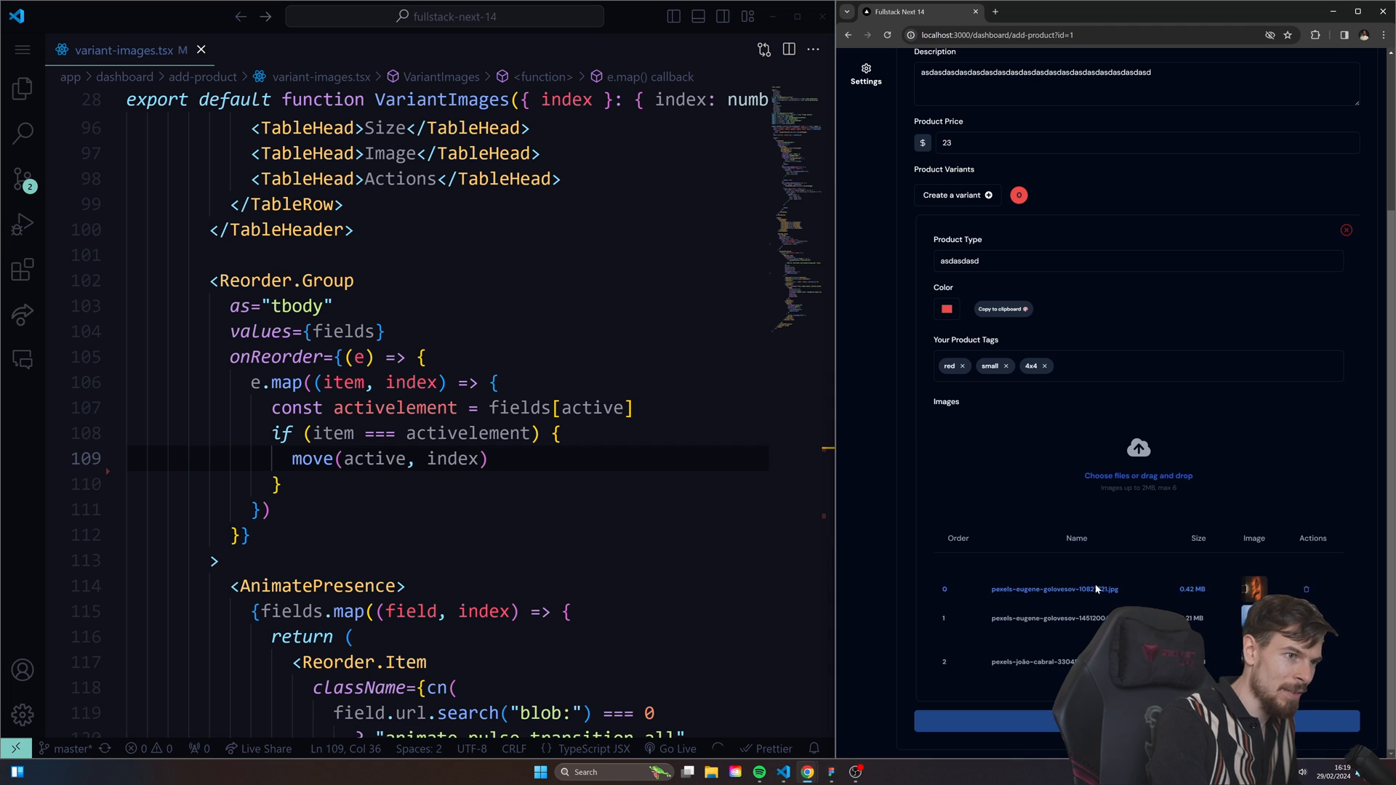
- Add setActive(index) after move(active, index), then drag the blue tree image to the top row
click(887, 35)
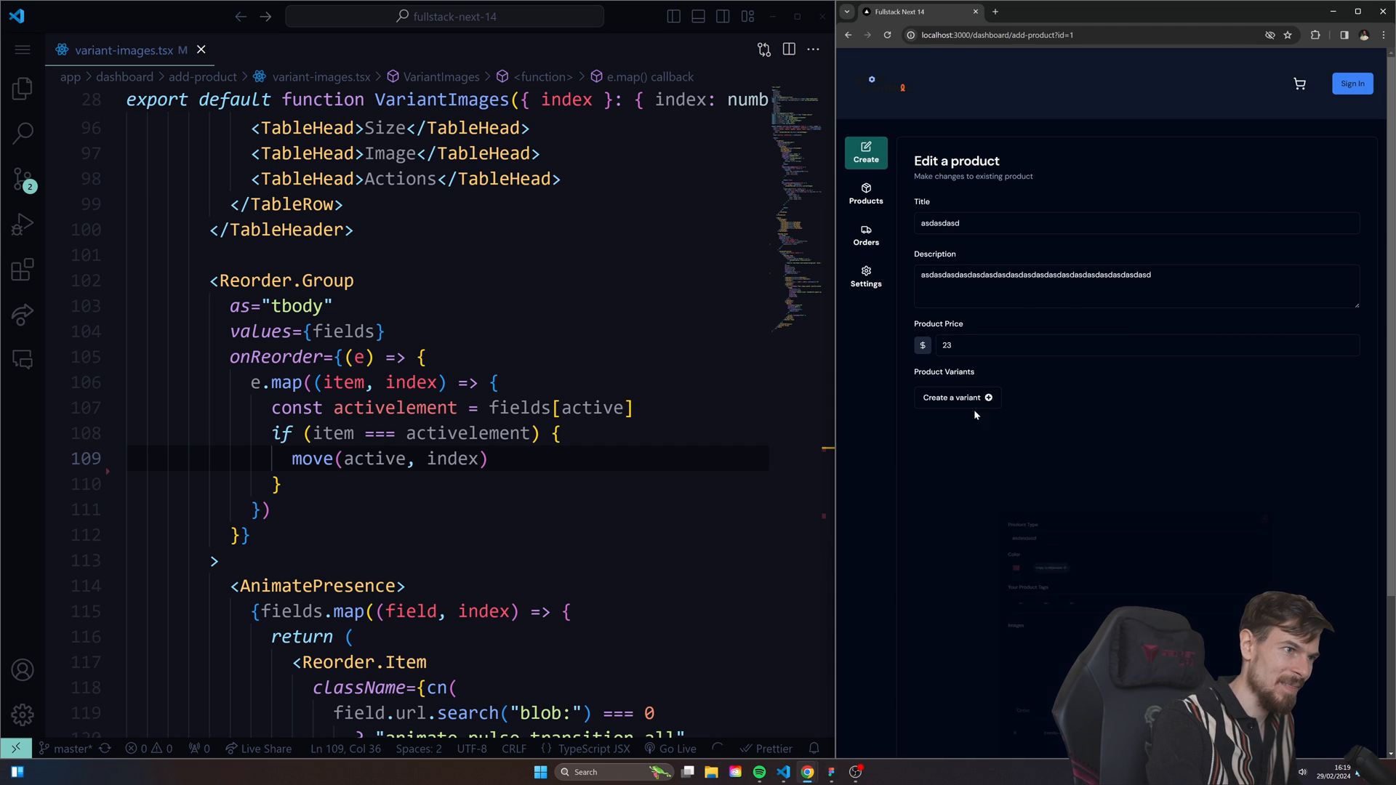
click(952, 397)
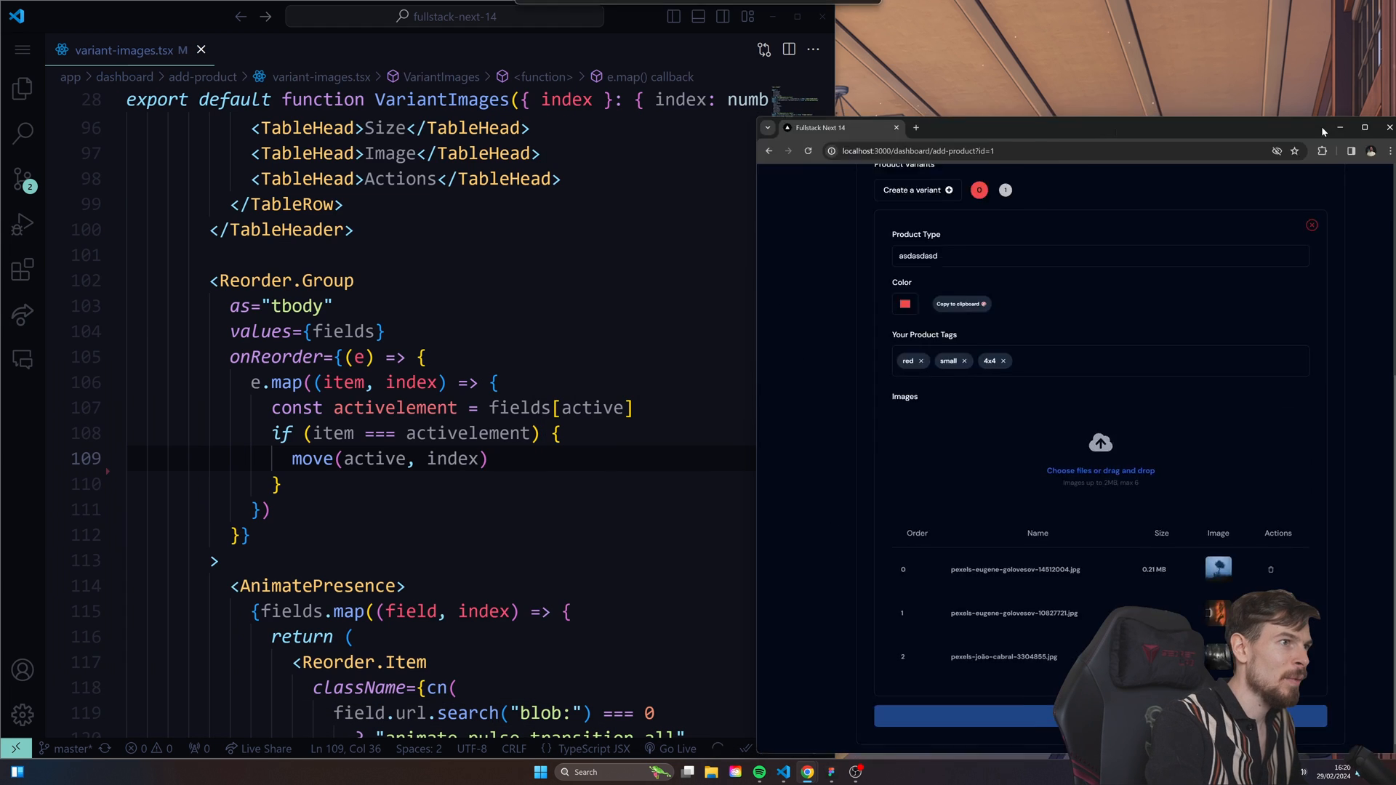
key(enter)
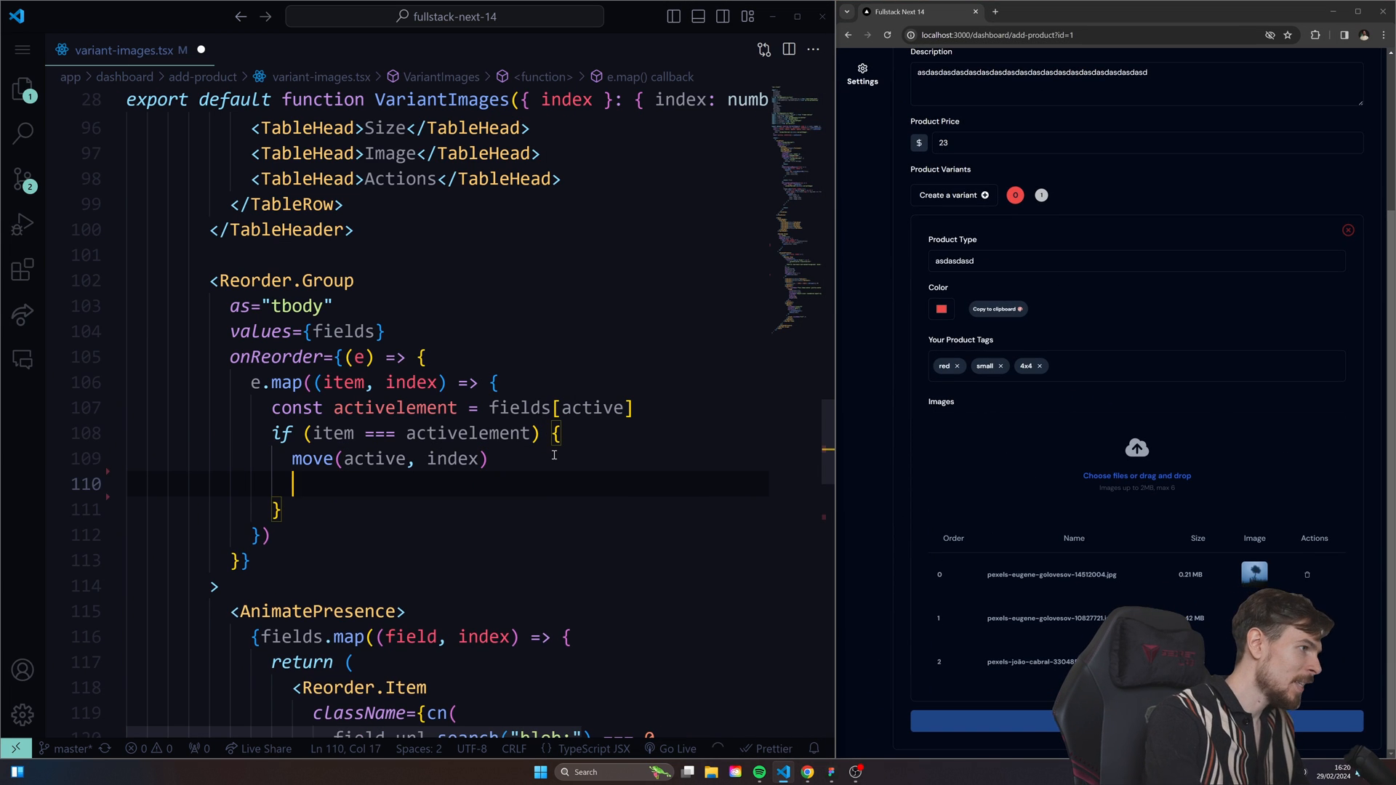
text(setActive(index)
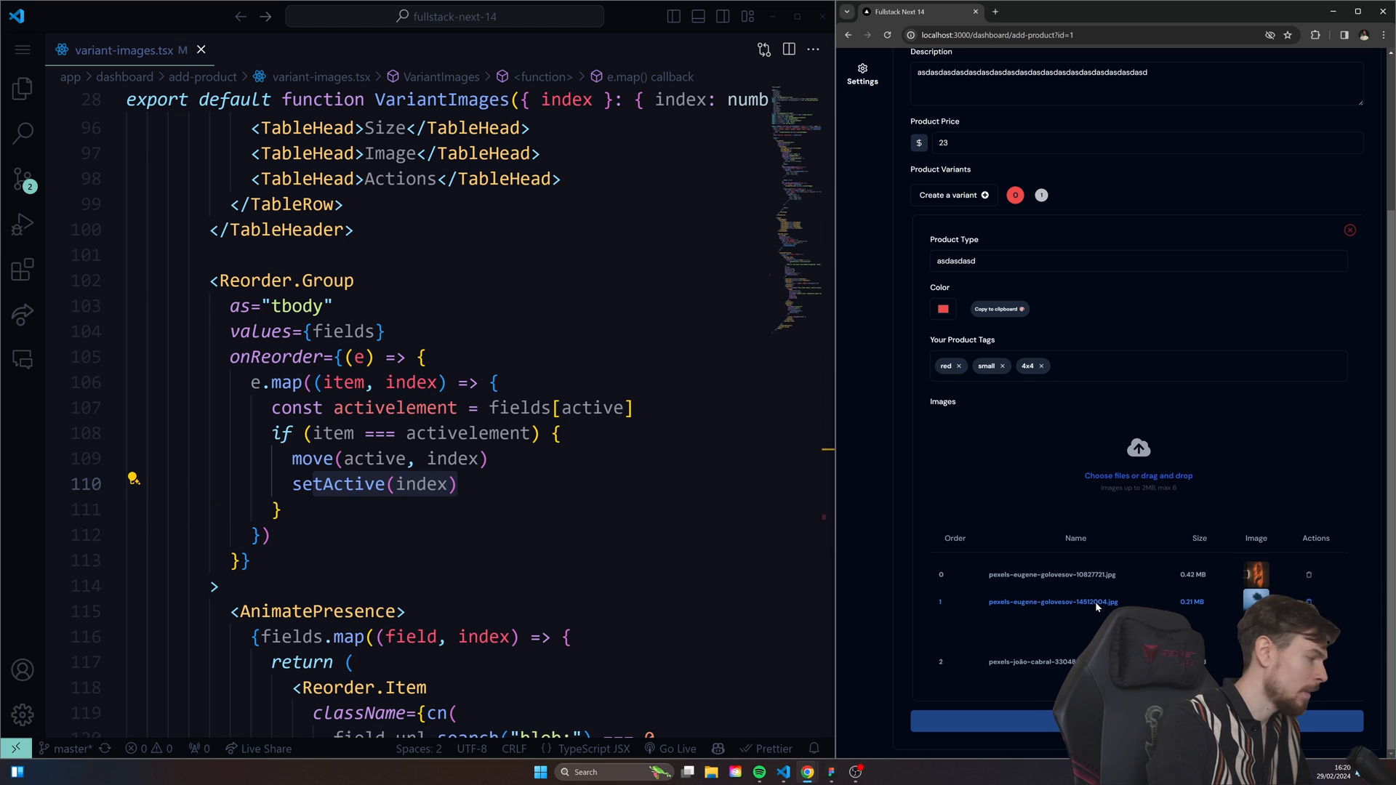
drag(1076, 601, 1075, 563)
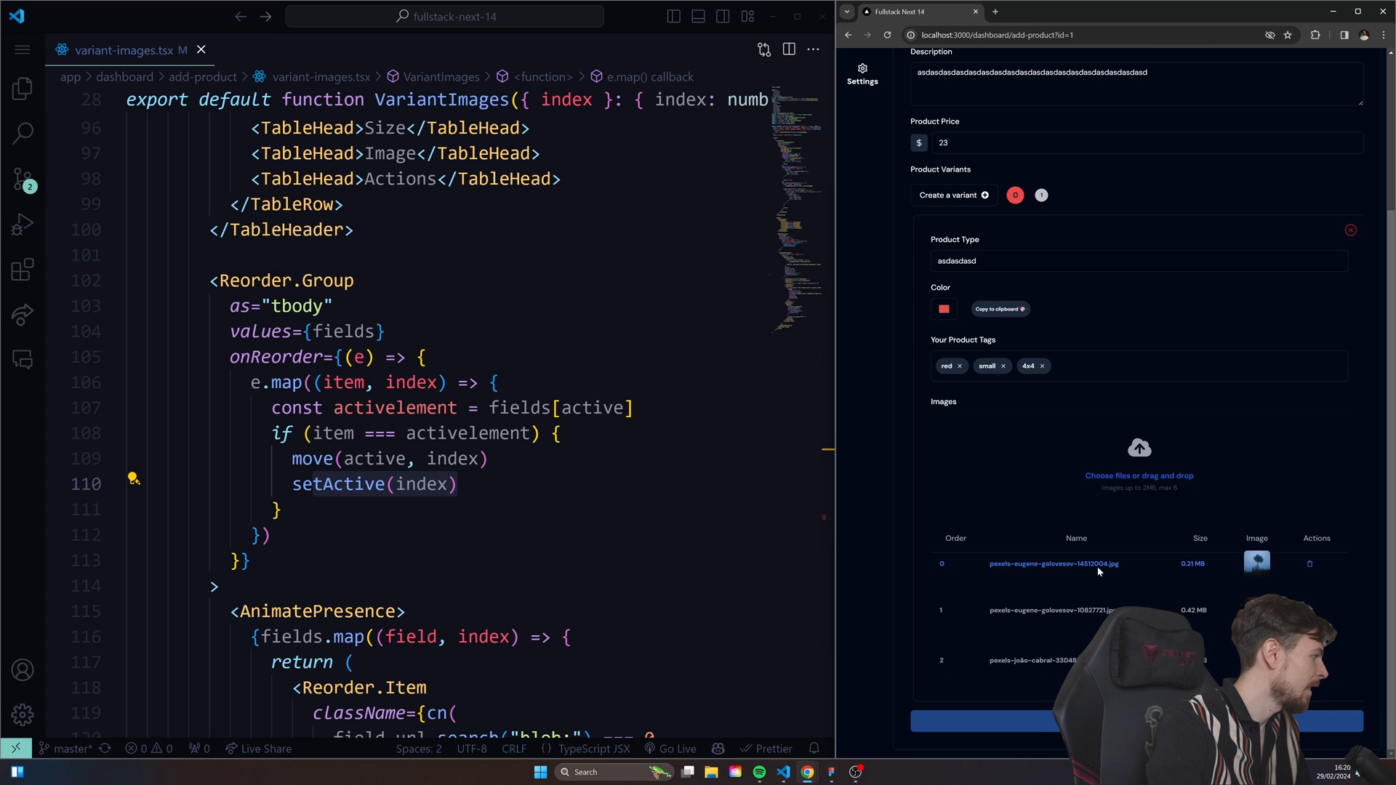